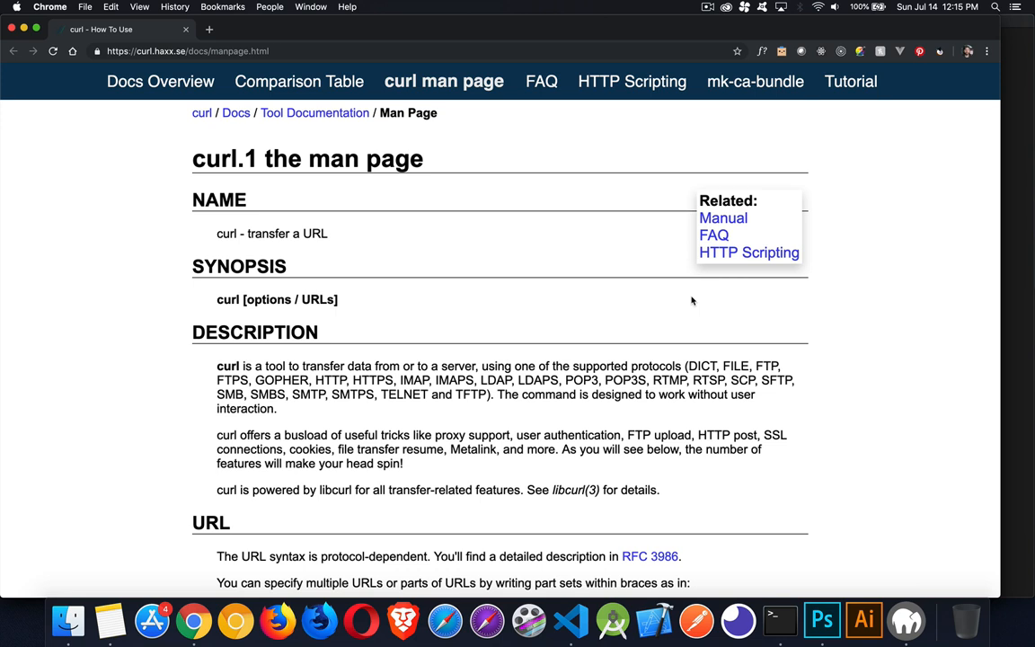
{"action": "mouse_move", "coordinate": [626, 263]}
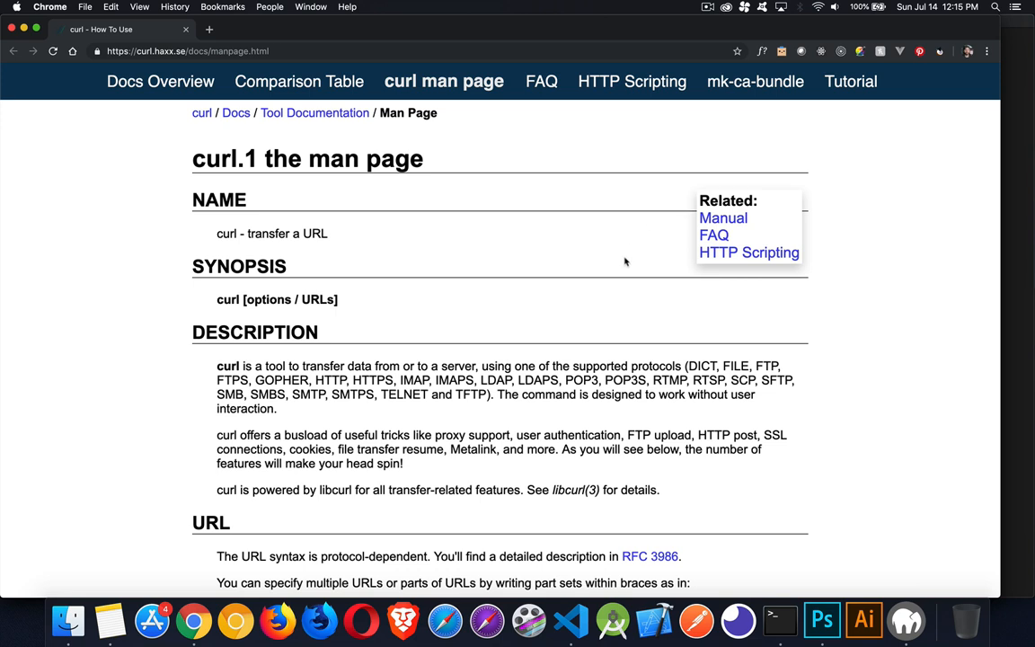
{"action": "mouse_move", "coordinate": [590, 318]}
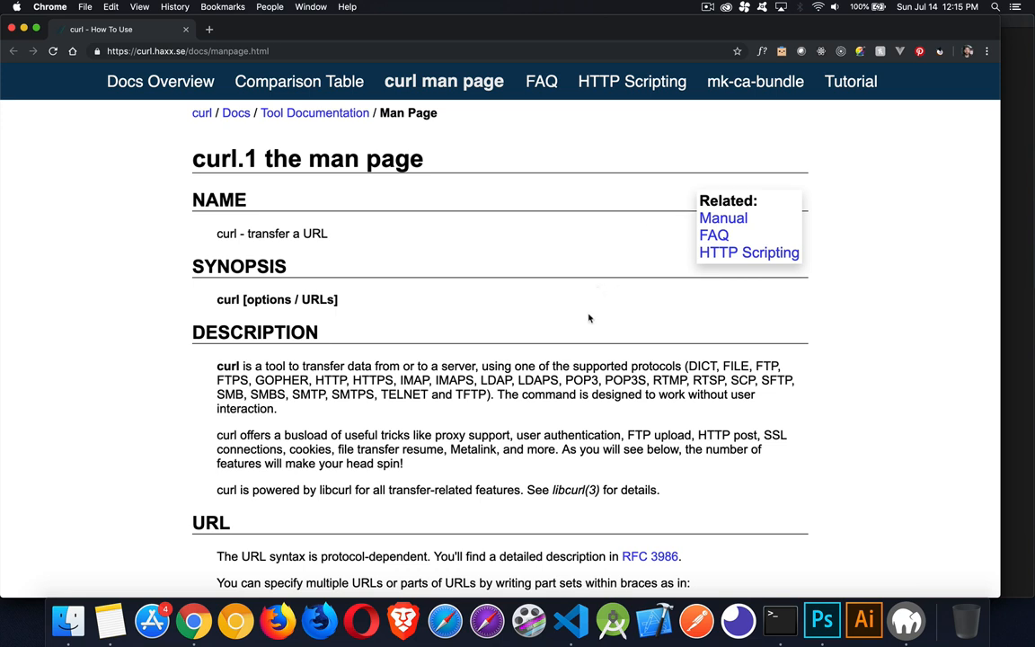
{"action": "mouse_move", "coordinate": [571, 620]}
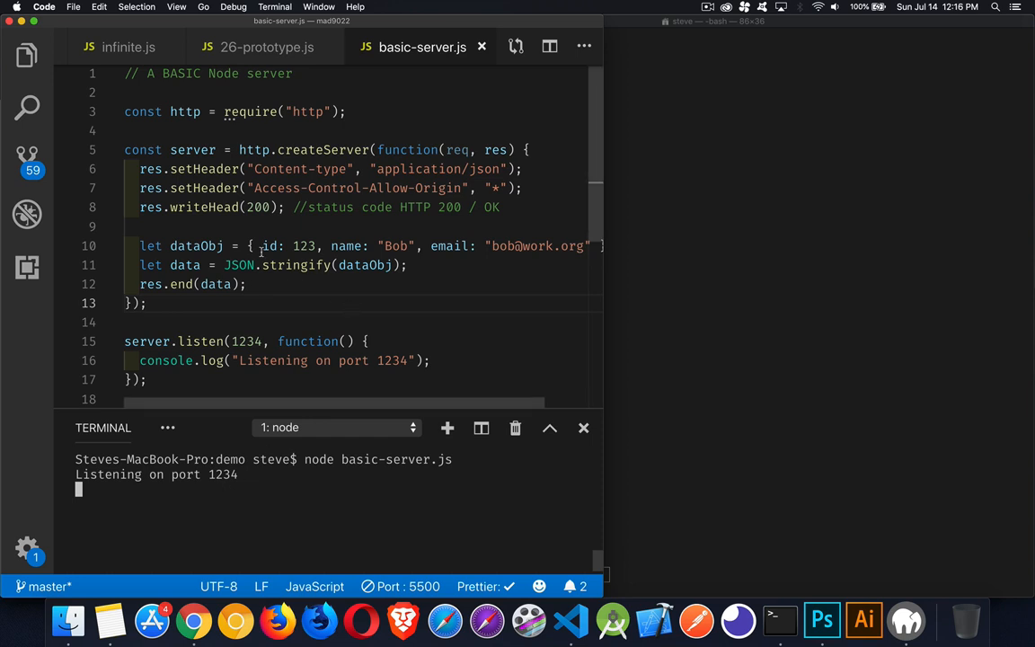
Switch from Chrome to VS Code showing basic-server.js running on port 1234
{"action": "left_click", "coordinate": [435, 266]}
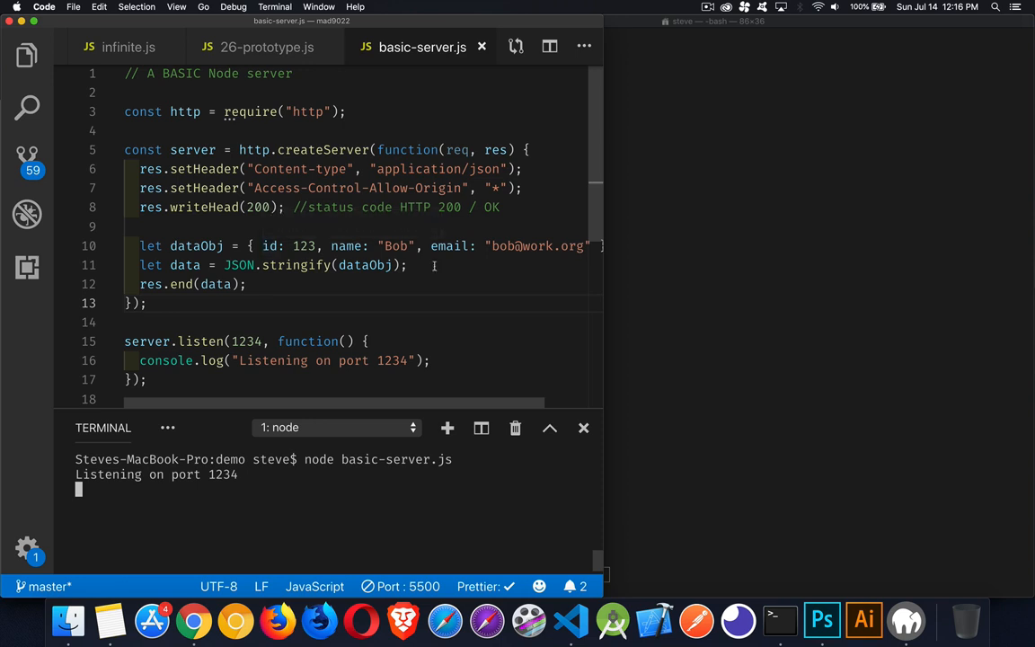
{"action": "mouse_move", "coordinate": [435, 270]}
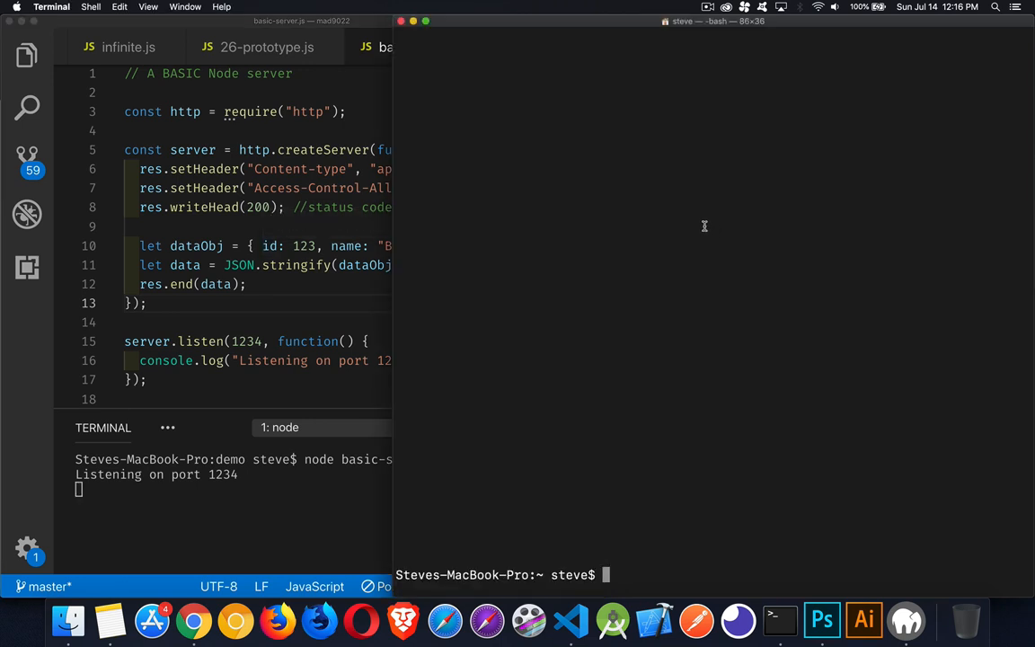
{"action": "type", "text": "clea"}
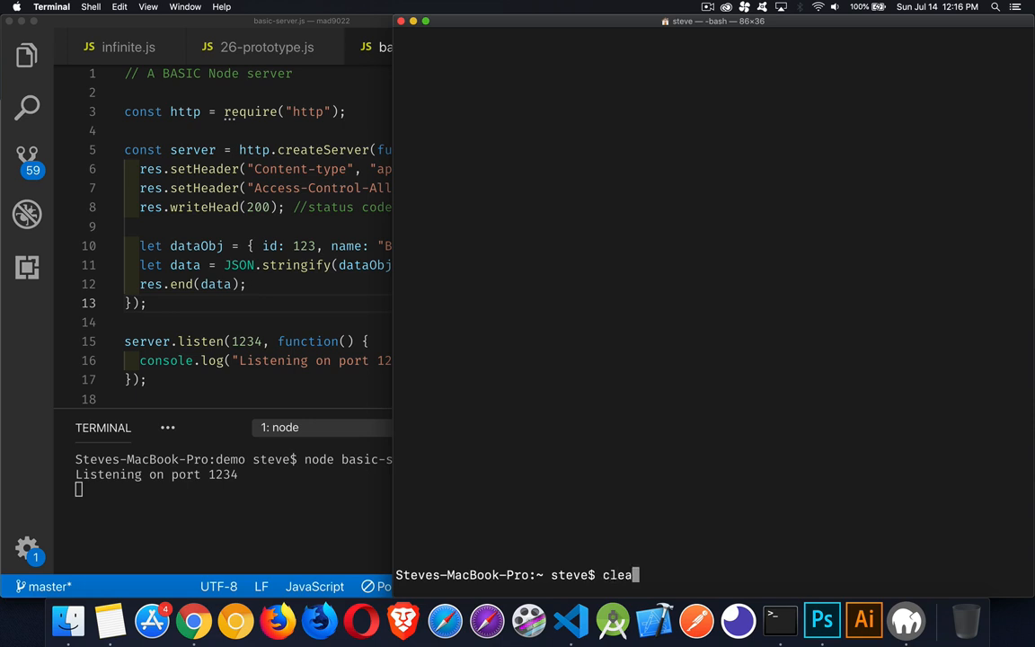
{"action": "key", "text": "Return"}
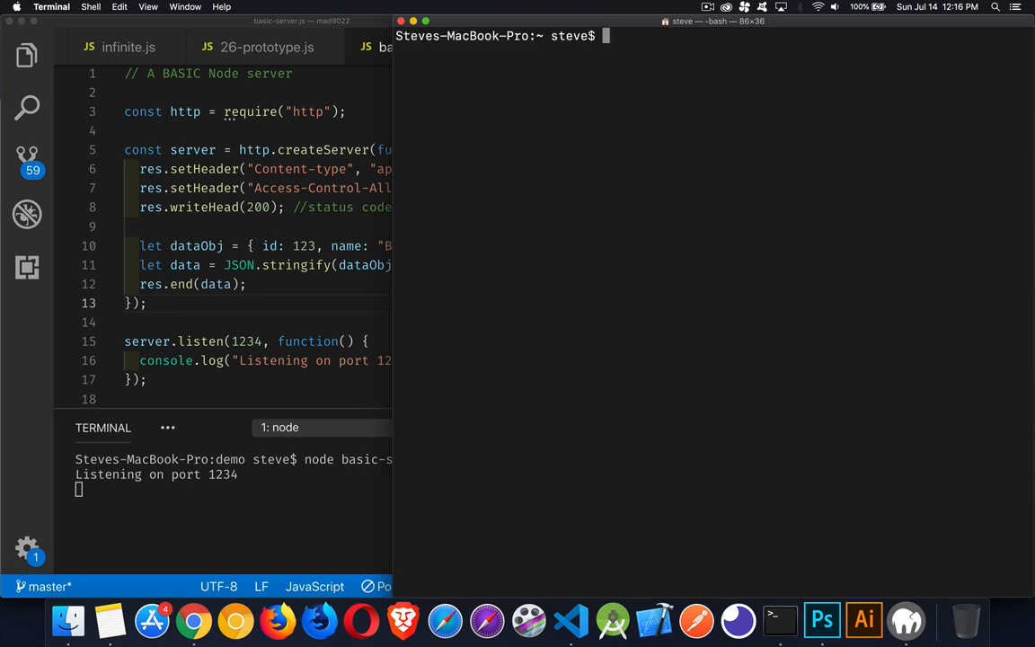
{"action": "type", "text": "curl"}
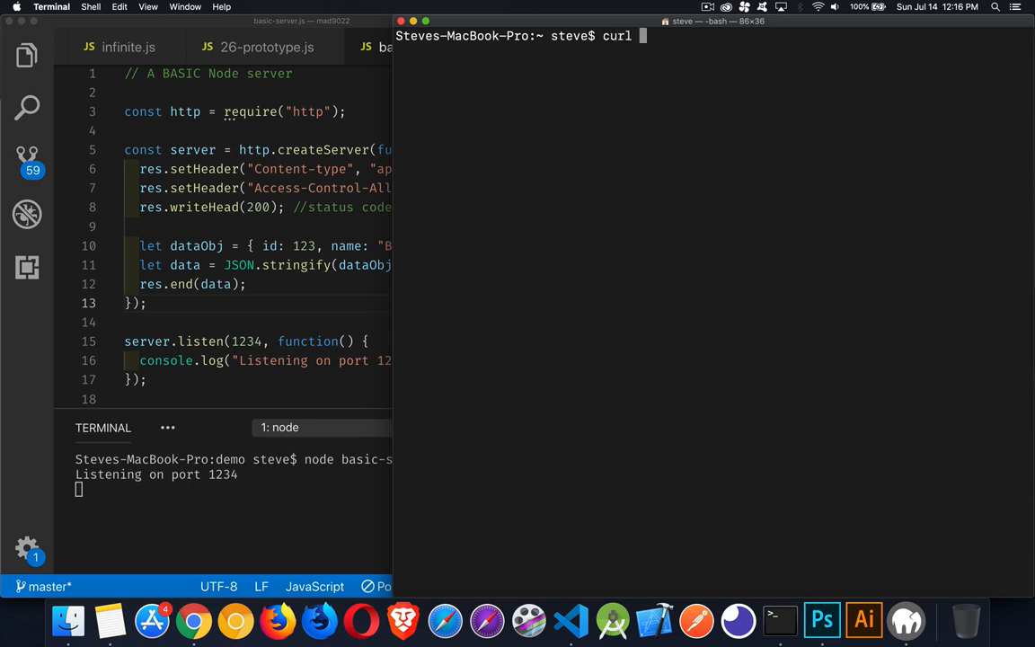
{"action": "type", "text": "http://"}
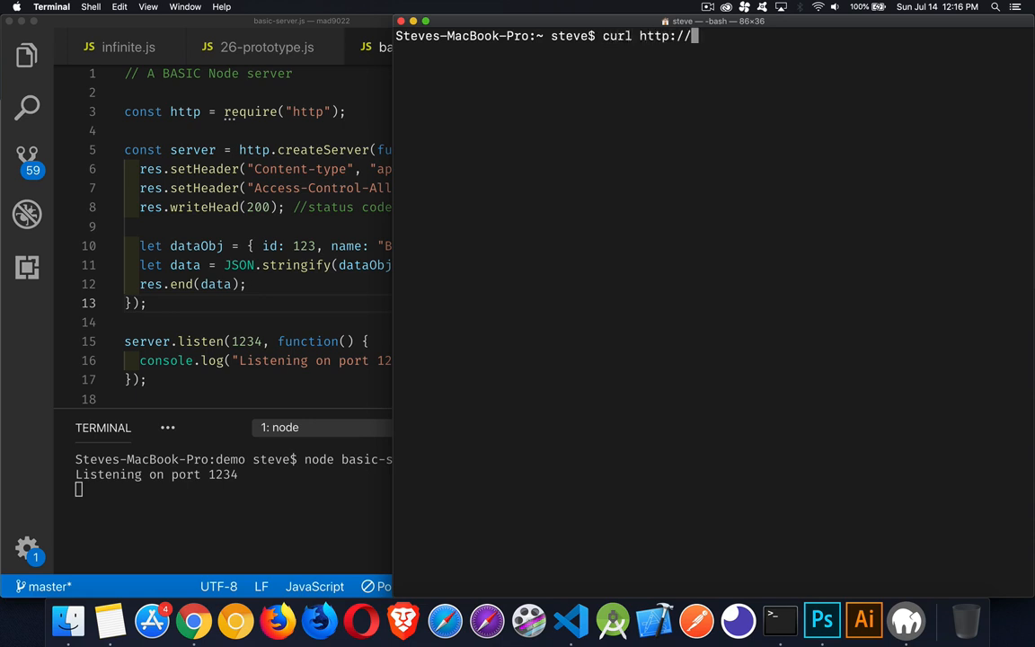
{"action": "type", "text": "localhost"}
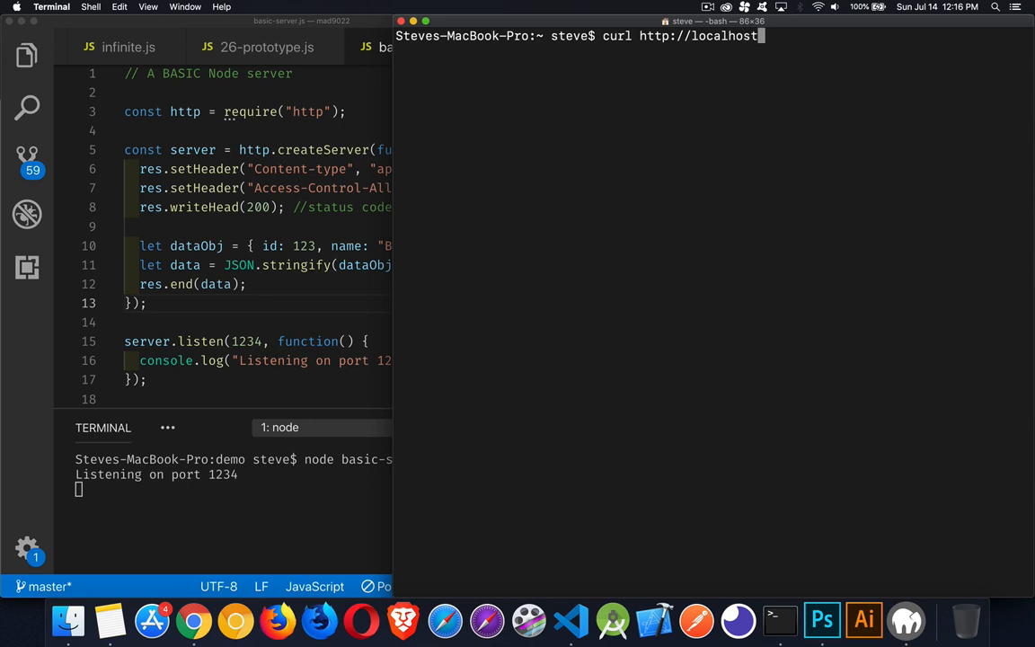
{"action": "type", "text": ":1234"}
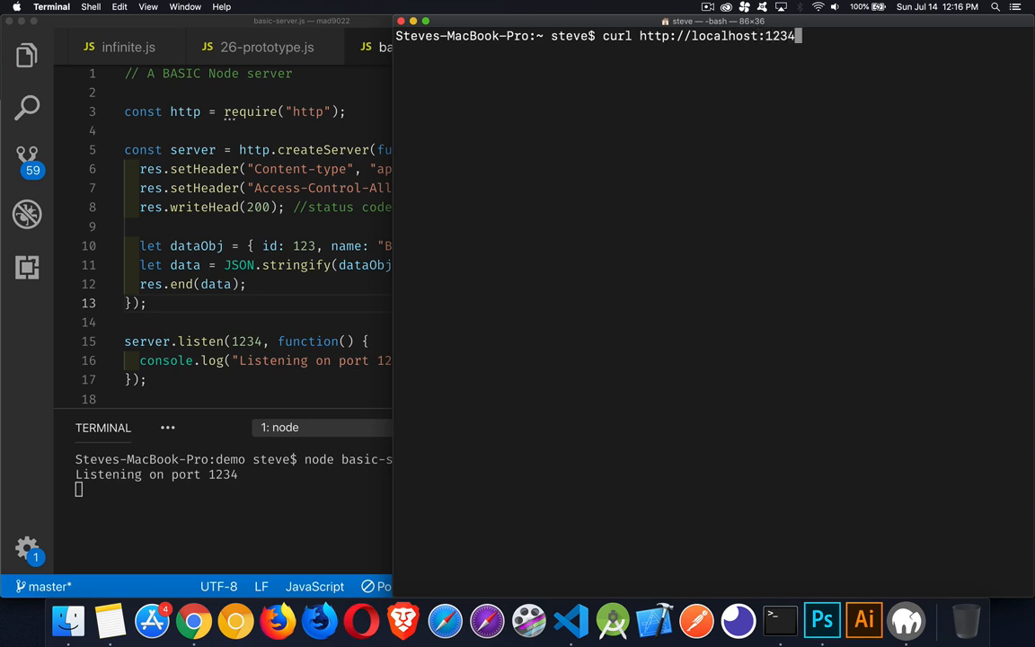
{"action": "type", "text": "/"}
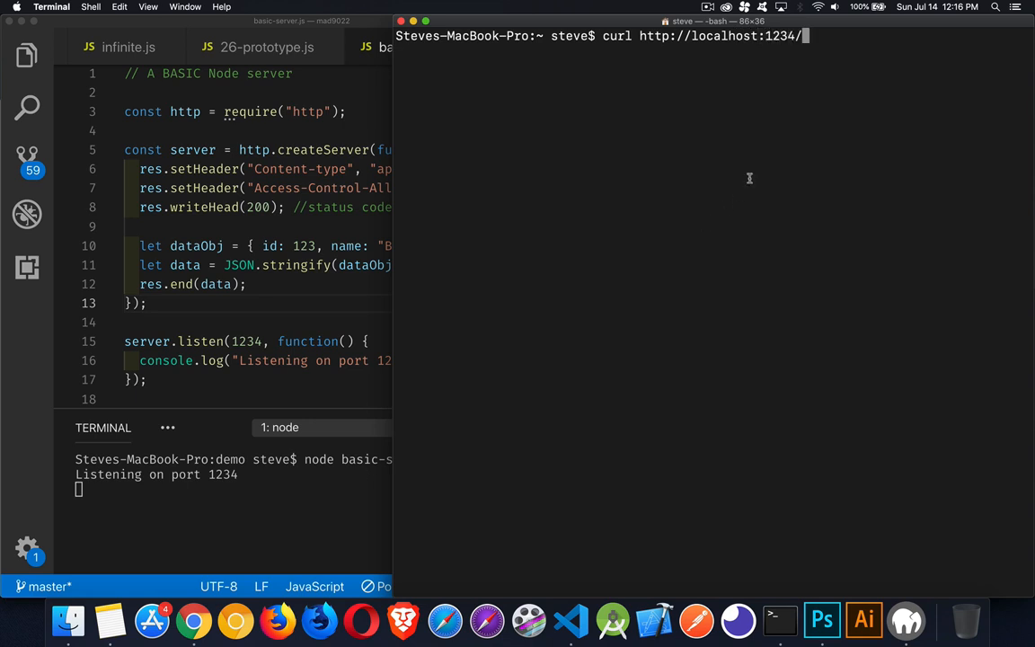
{"action": "mouse_move", "coordinate": [624, 61]}
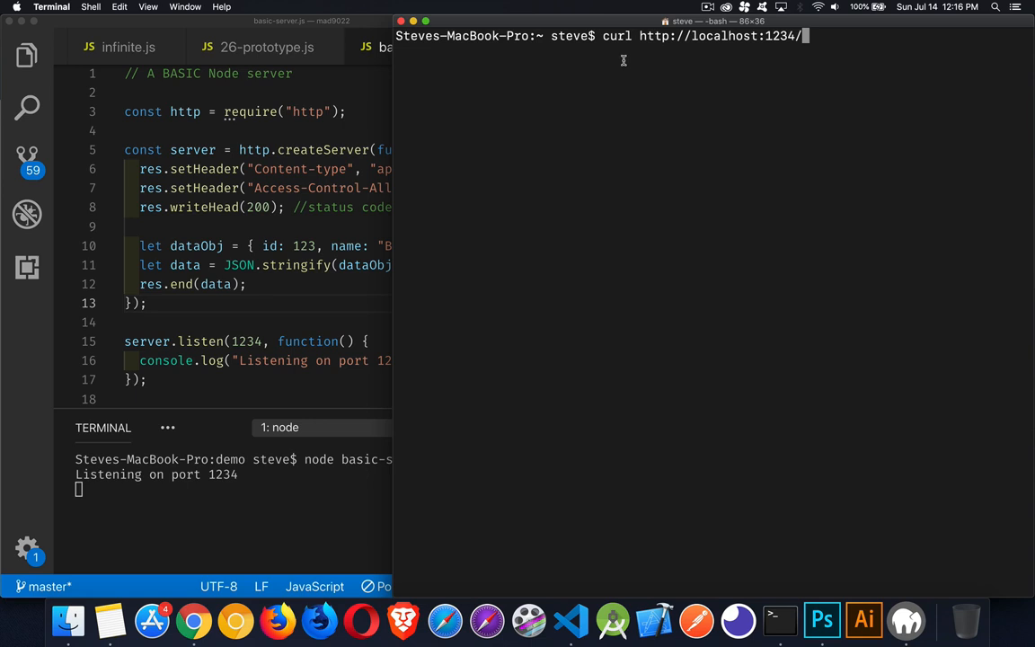
{"action": "mouse_move", "coordinate": [831, 39]}
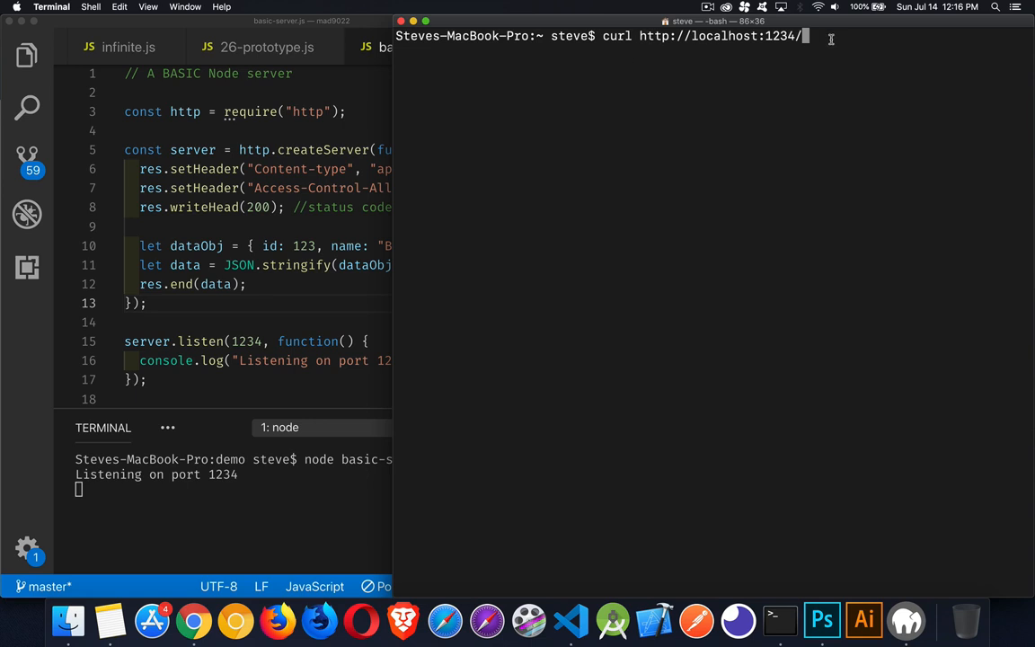
{"action": "key", "text": "Return"}
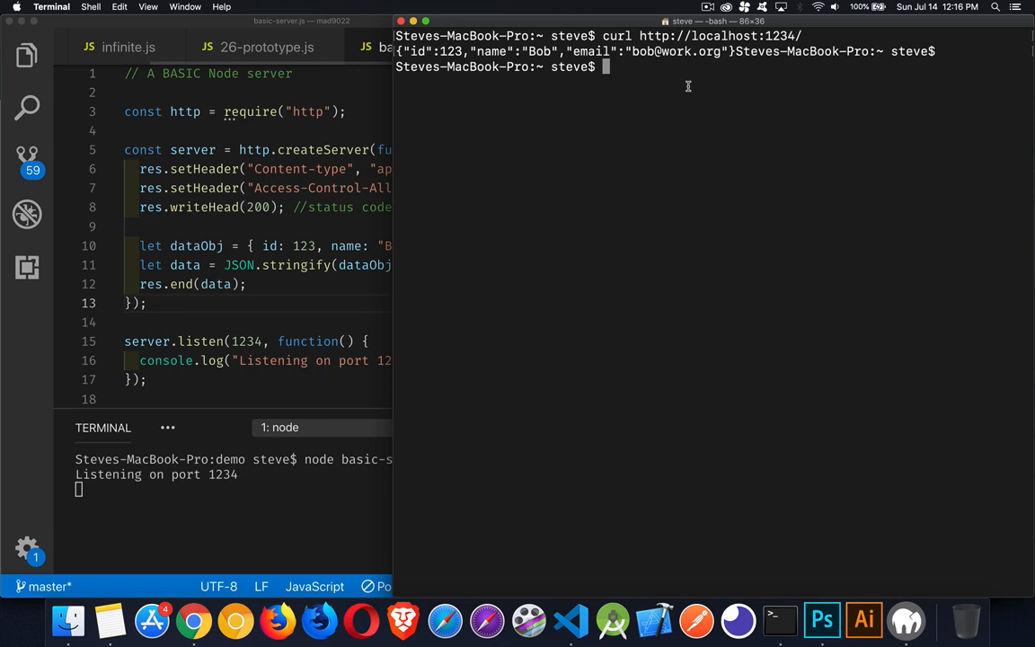
{"action": "mouse_move", "coordinate": [644, 77]}
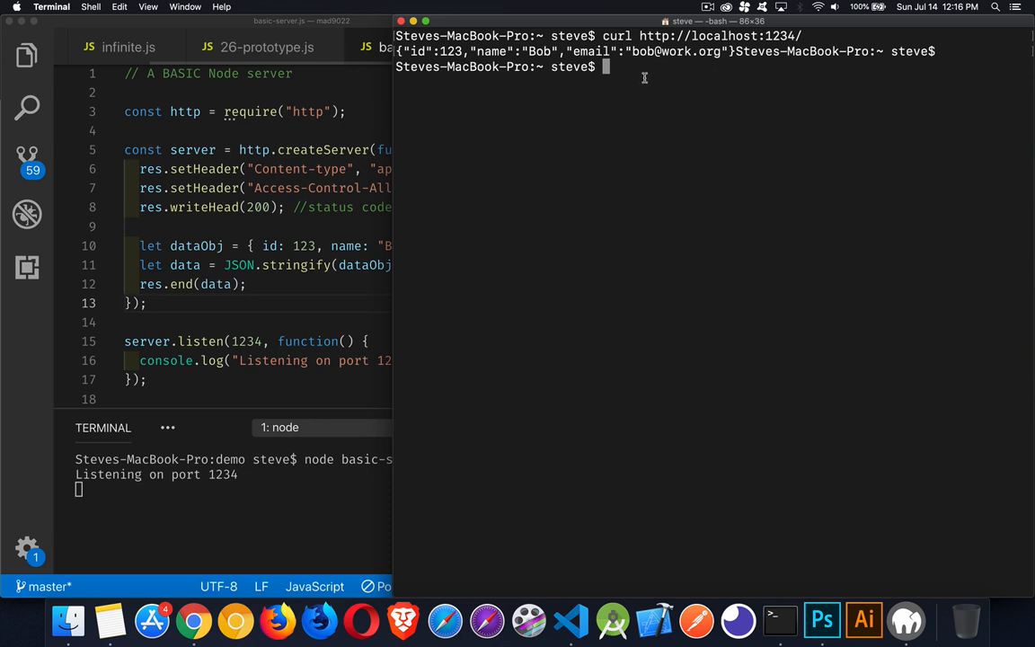
{"action": "type", "text": "curl --data"}
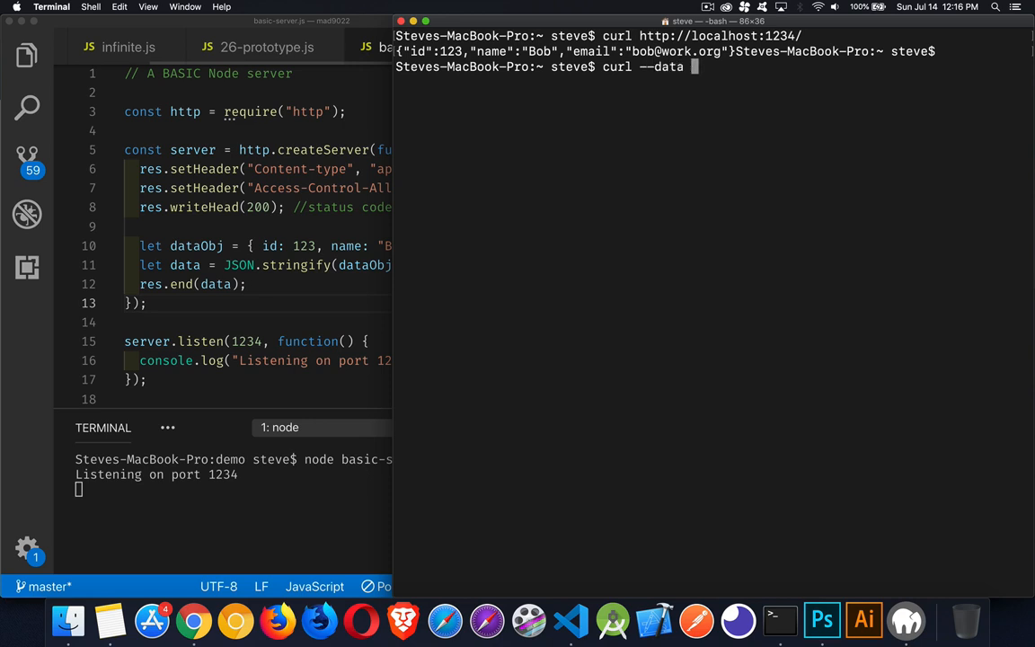
{"action": "type", "text": "\"name"}
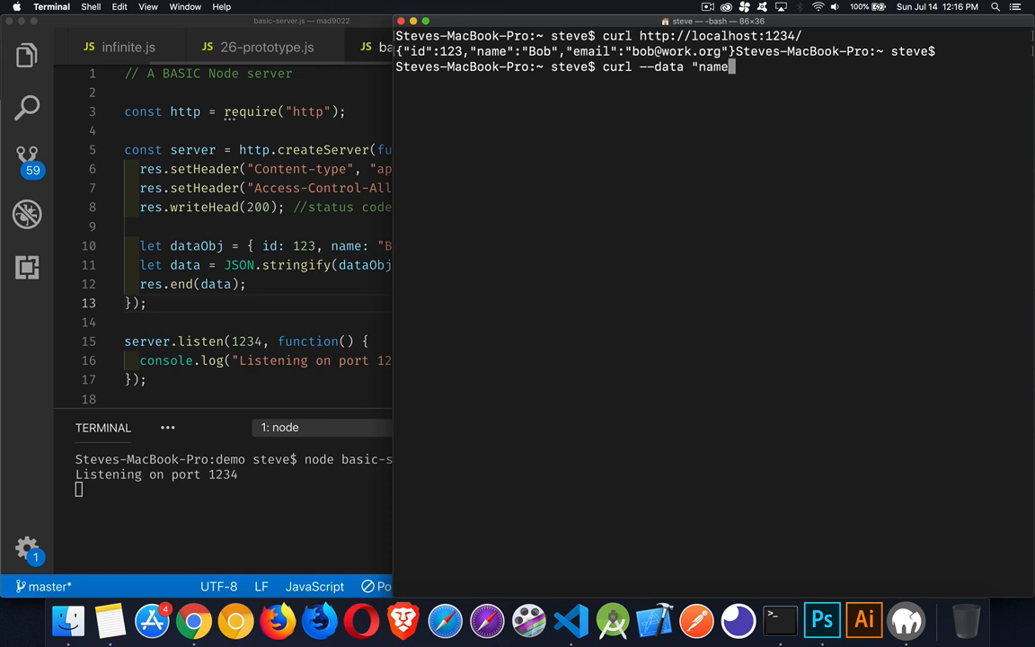
{"action": "type", "text": "=value\""}
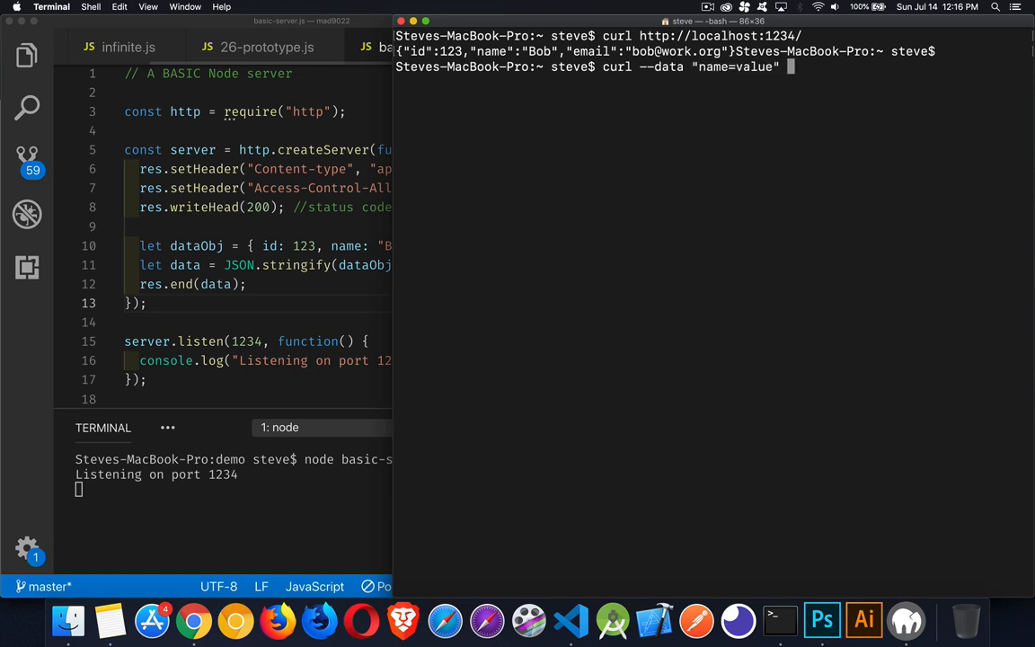
{"action": "type", "text": "http://"}
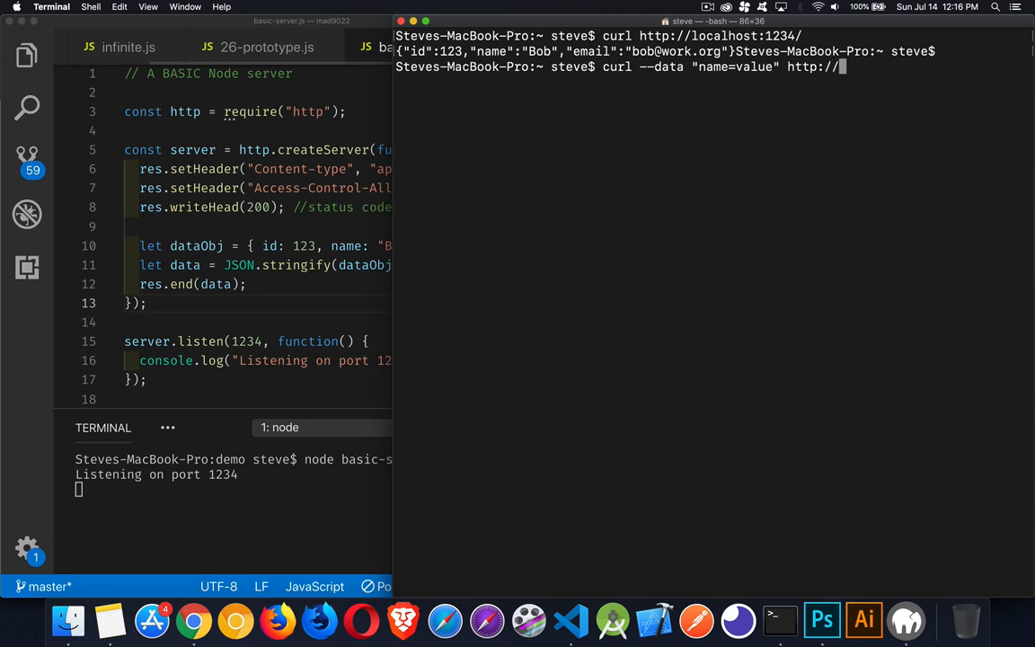
{"action": "type", "text": "localhost"}
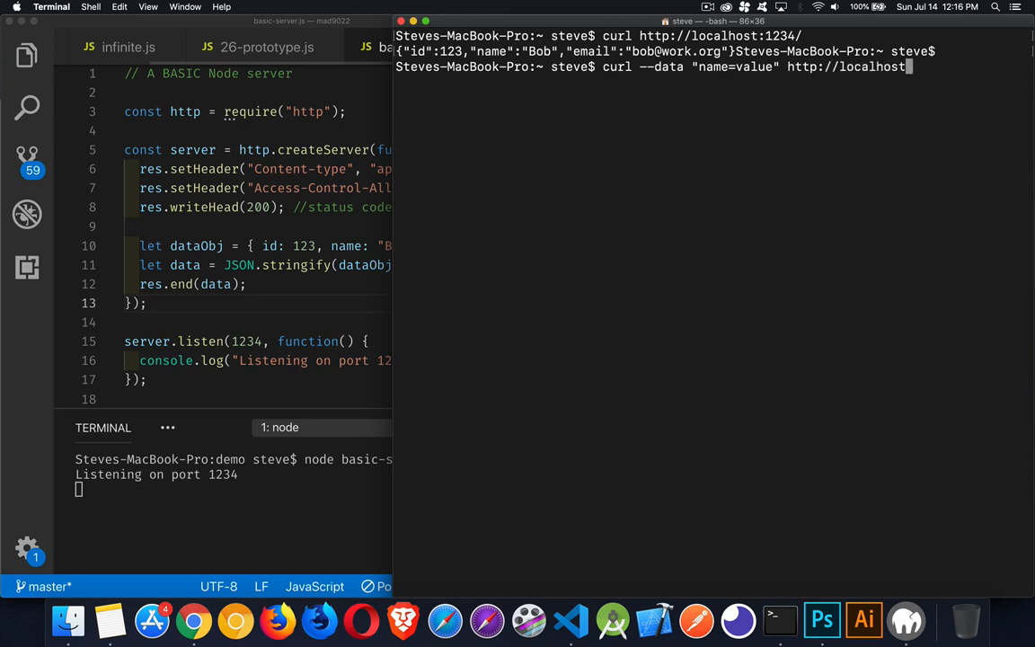
{"action": "type", "text": ":1234"}
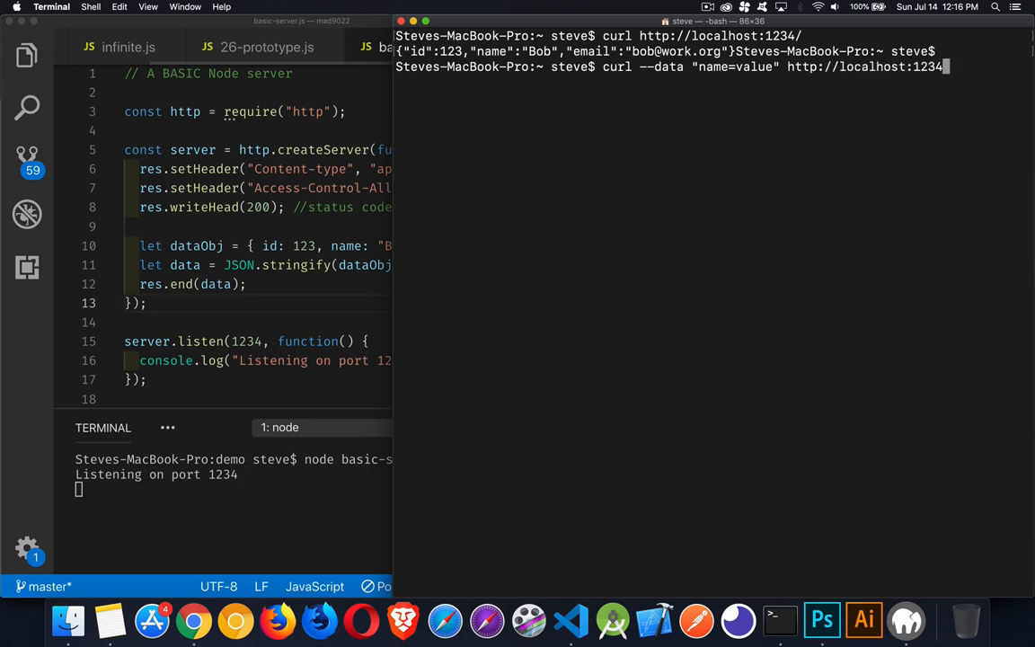
{"action": "key", "text": "Return"}
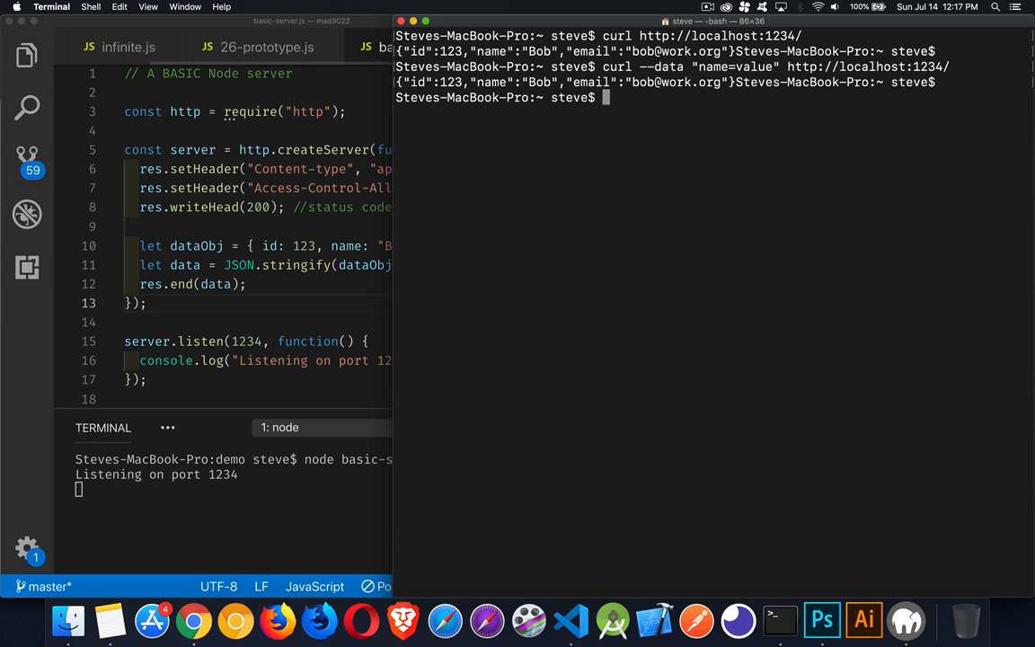
{"action": "type", "text": "curl -"}
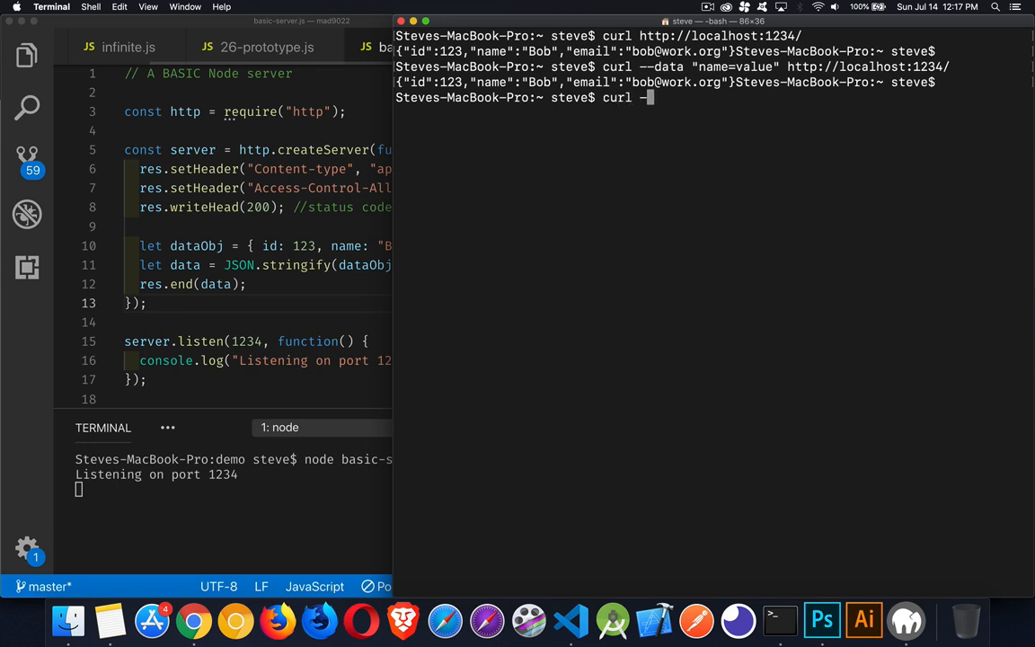
{"action": "type", "text": "-verbose"}
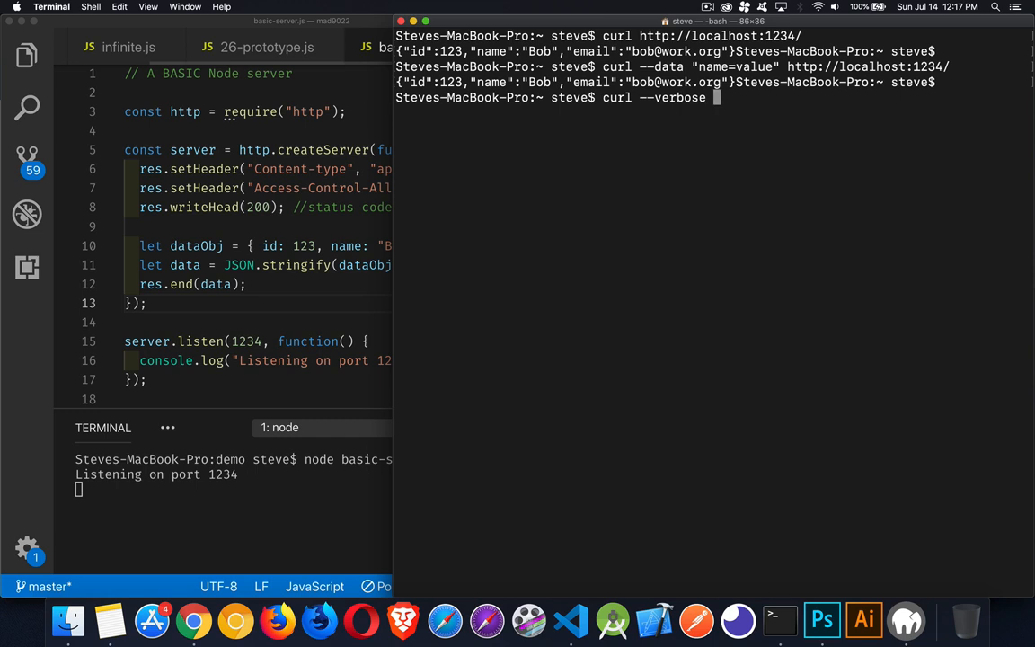
{"action": "type", "text": "http:"}
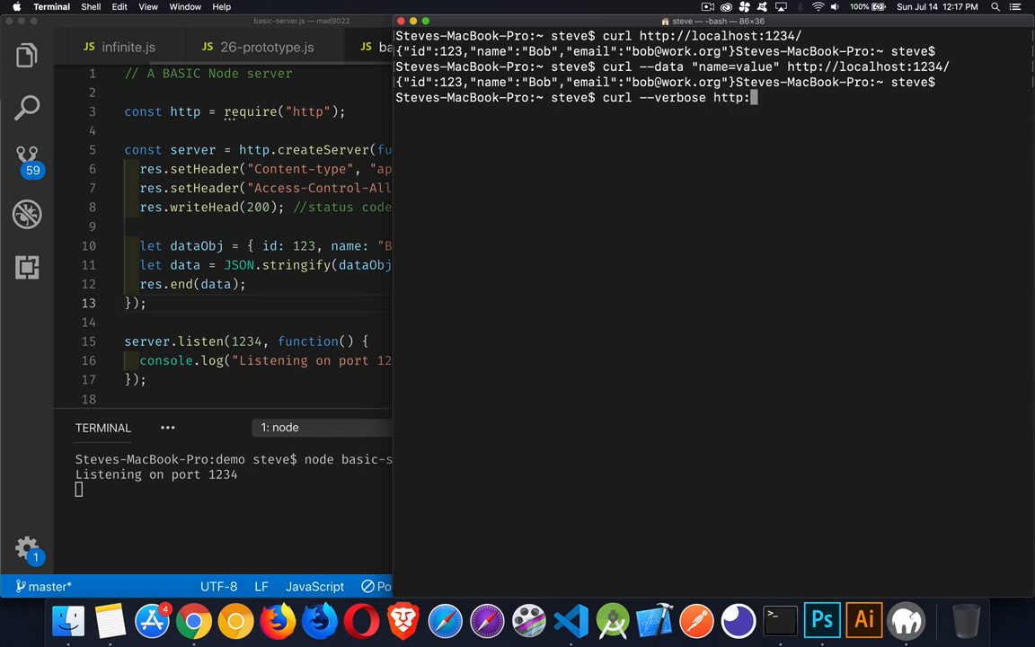
{"action": "type", "text": "/localhost:1234"}
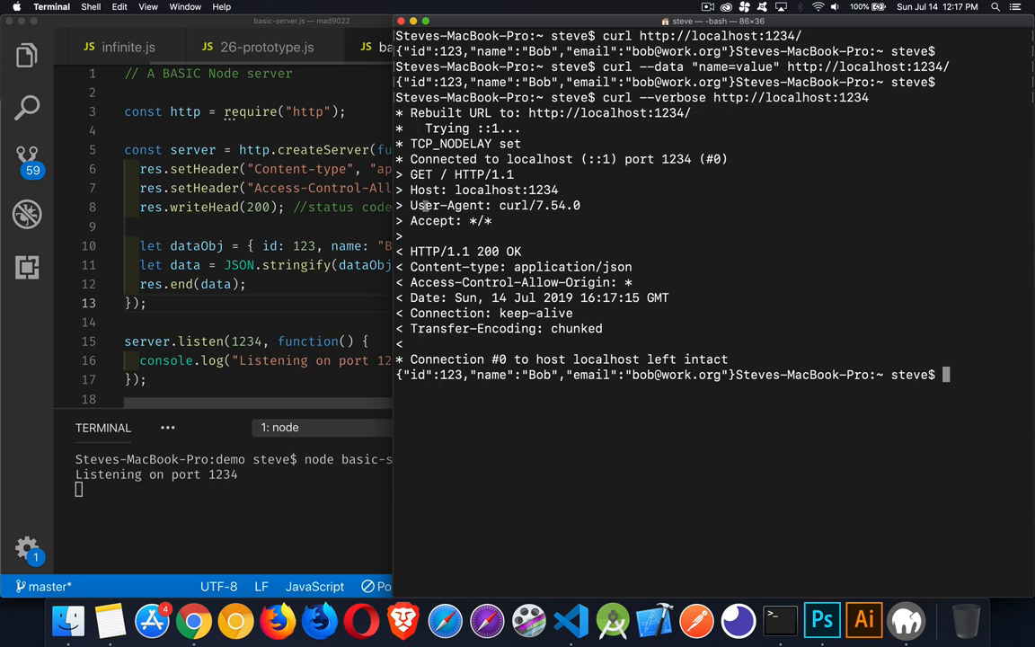
{"action": "mouse_move", "coordinate": [428, 342]}
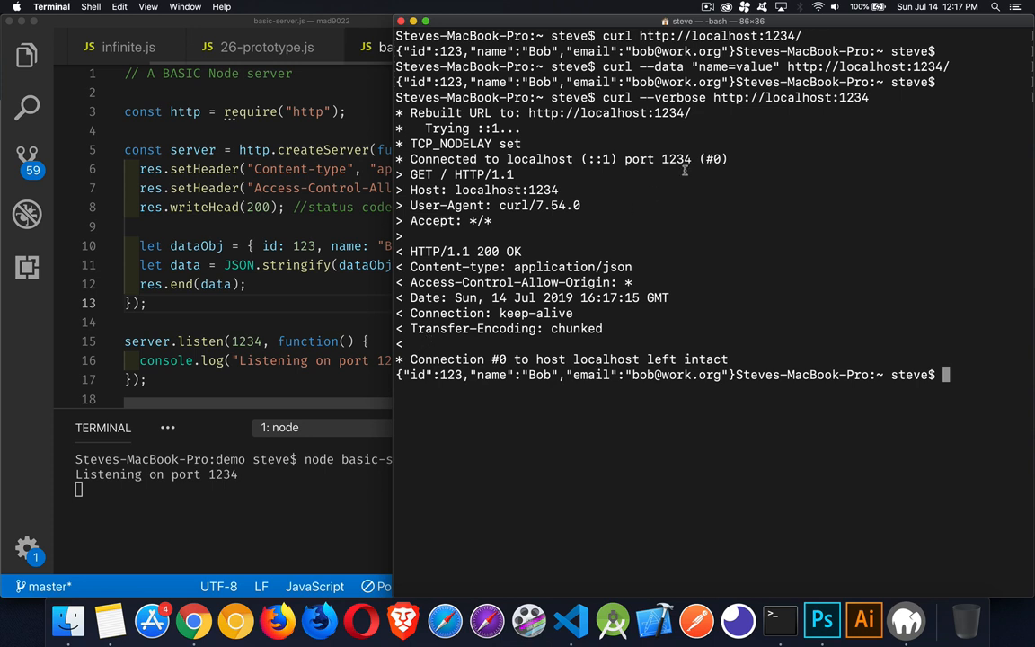
{"action": "mouse_move", "coordinate": [855, 122]}
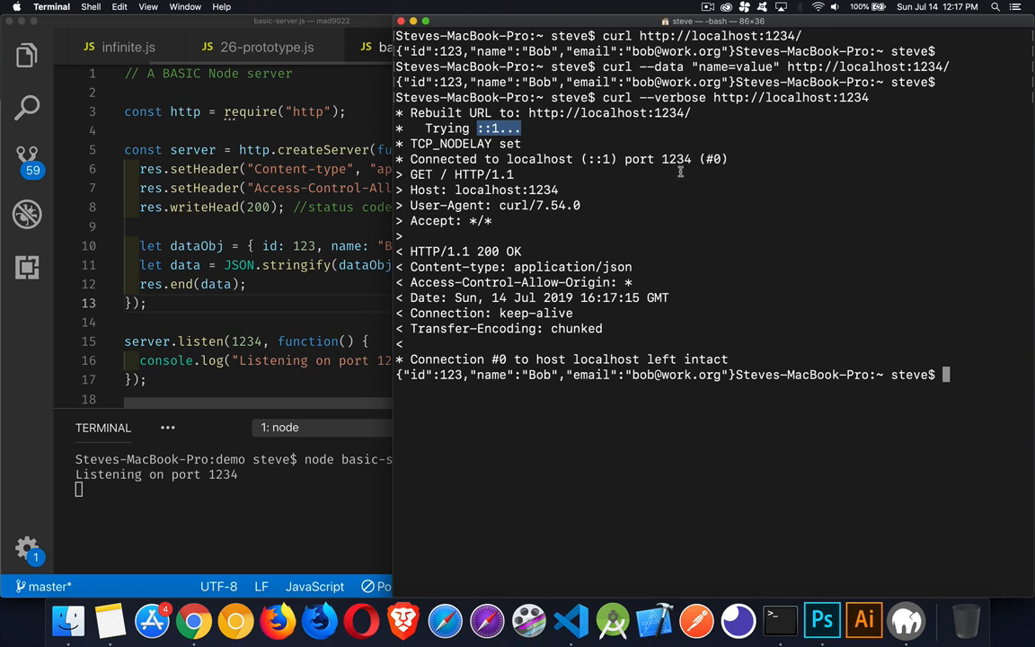
{"action": "double_click", "coordinate": [421, 174]}
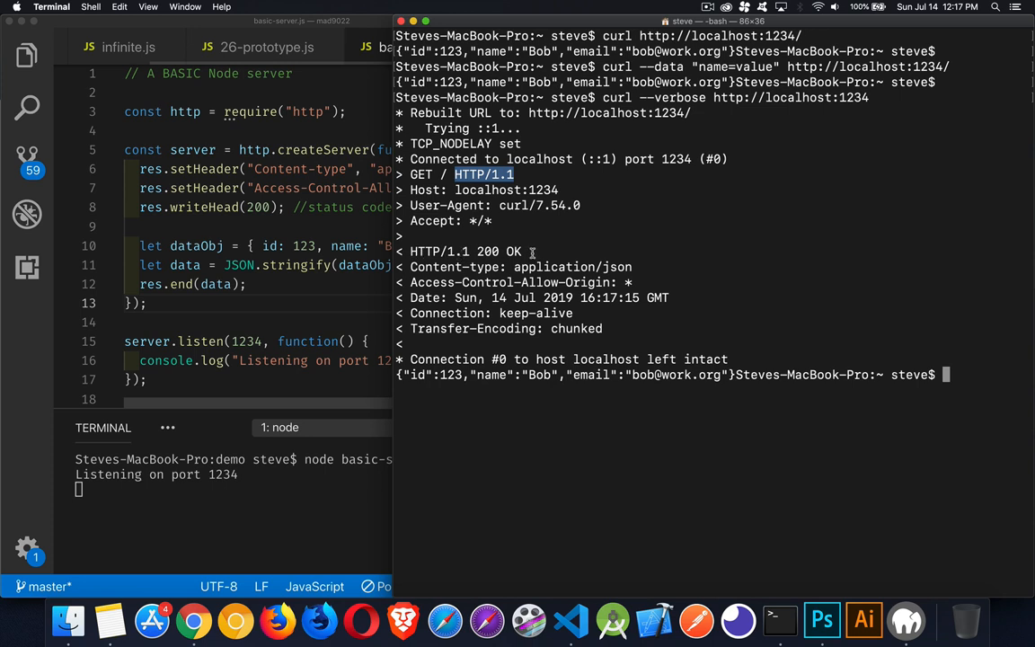
{"action": "mouse_move", "coordinate": [539, 266]}
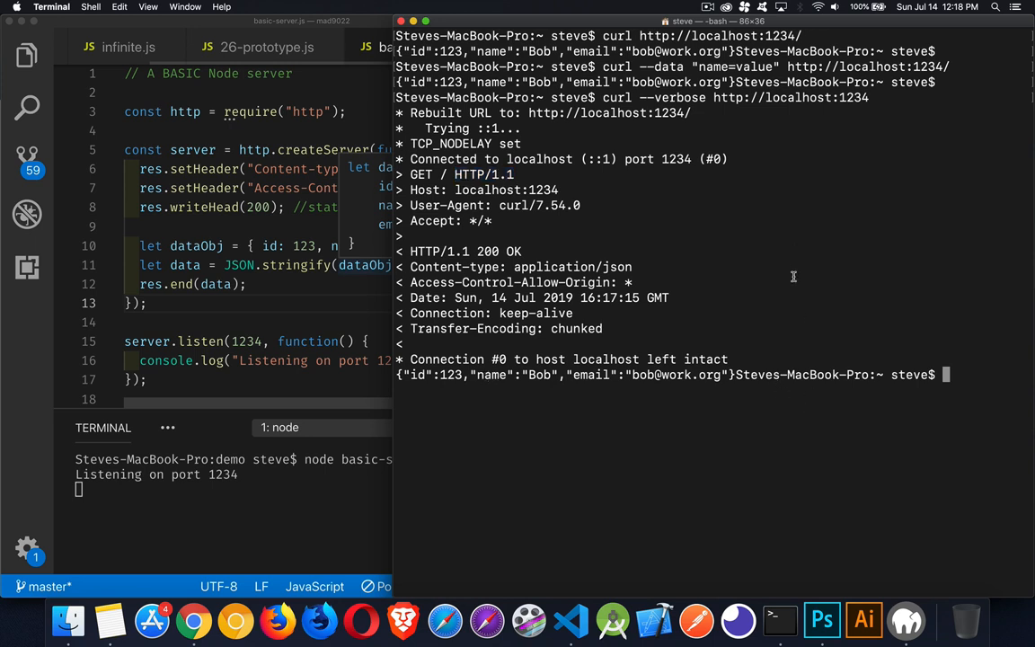
{"action": "type", "text": "curl -v"}
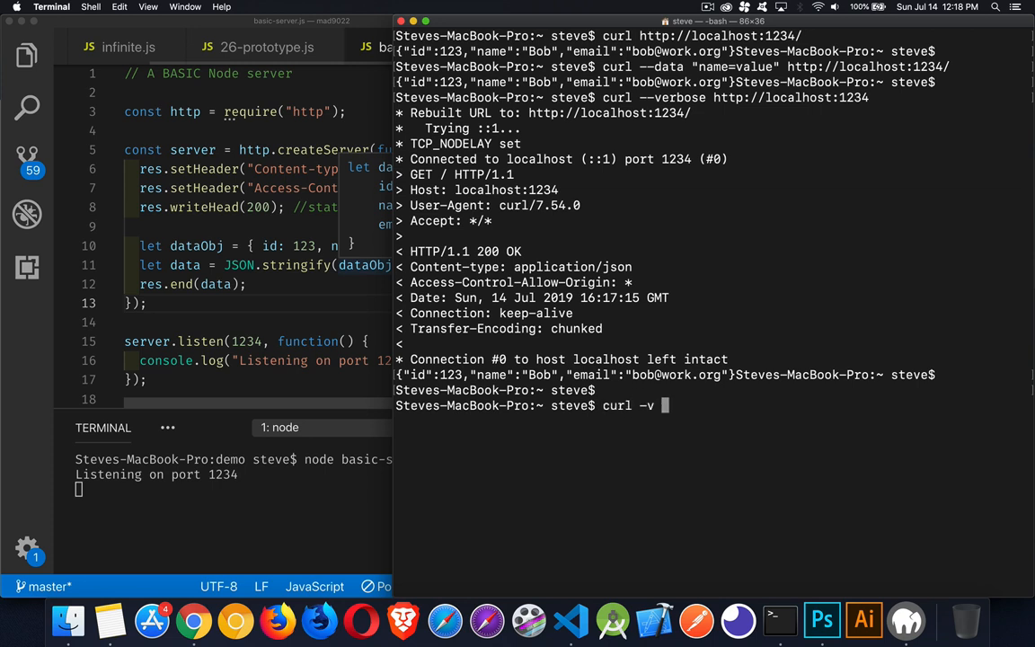
{"action": "type", "text": "-d"}
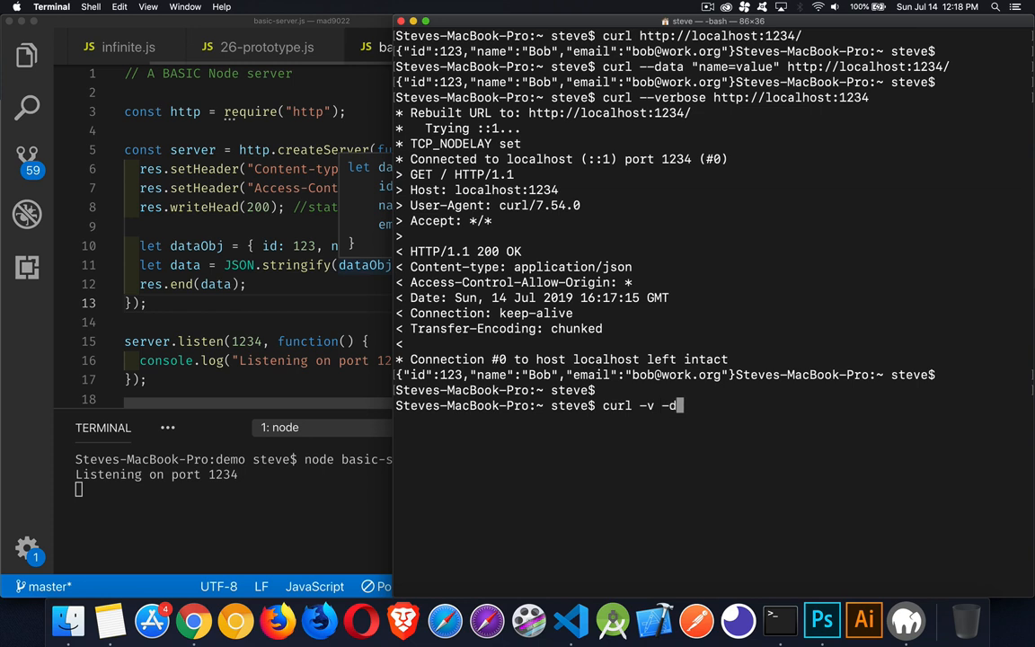
{"action": "type", "text": "\"\""}
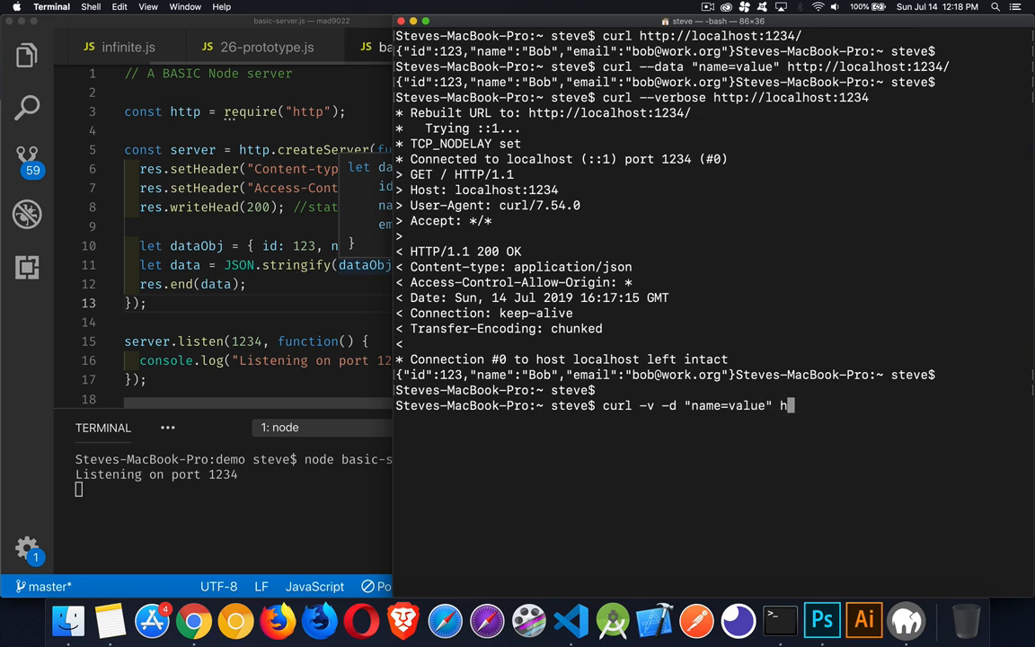
{"action": "type", "text": "ttp://;"}
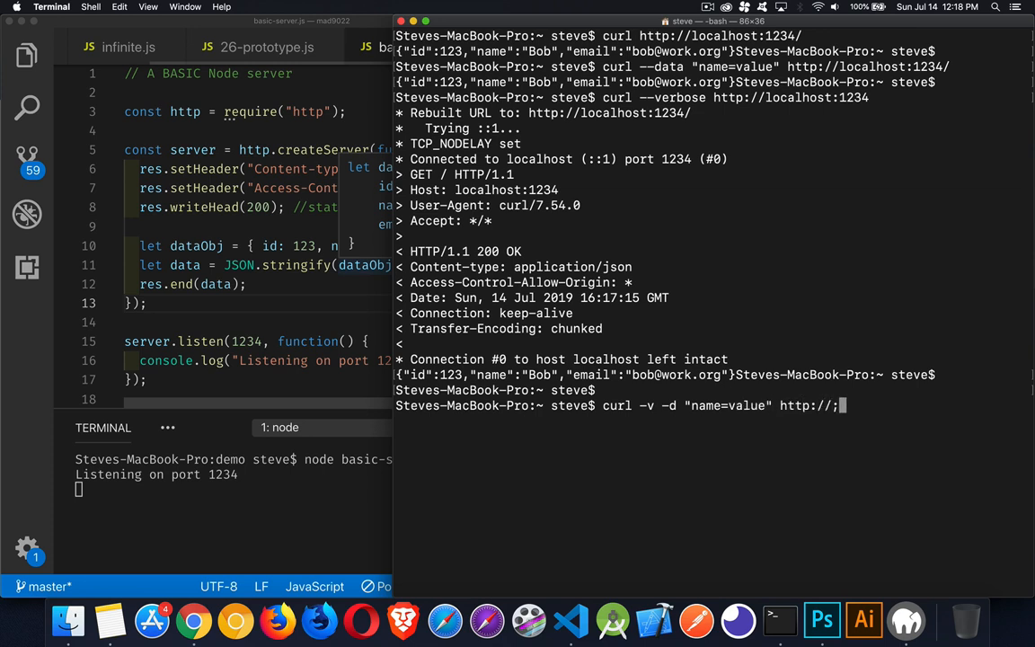
{"action": "type", "text": "localhost:1234/"}
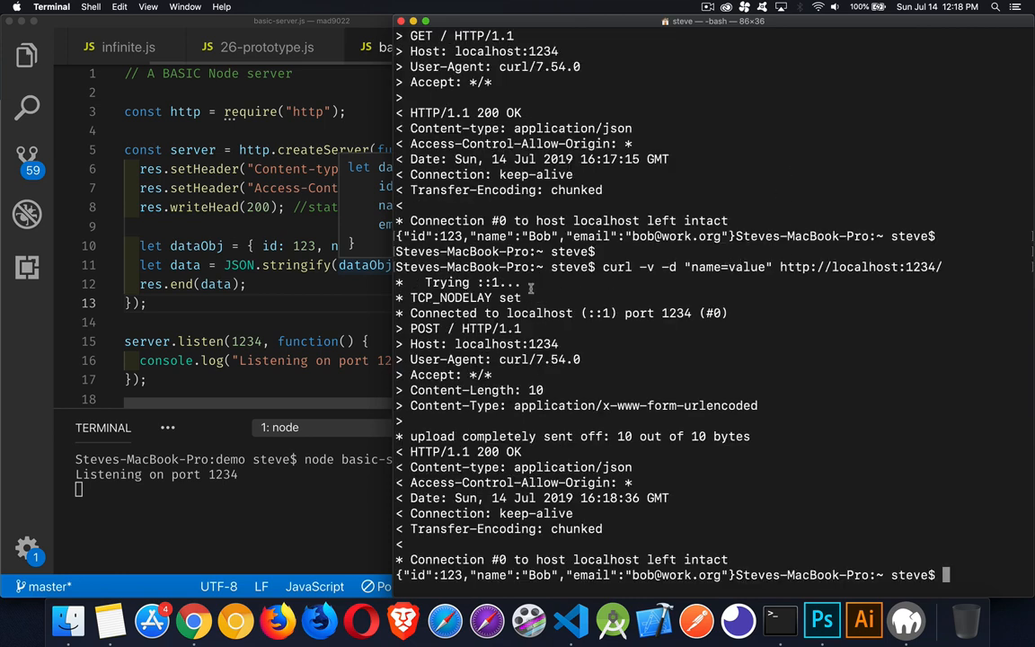
{"action": "double_click", "coordinate": [425, 328]}
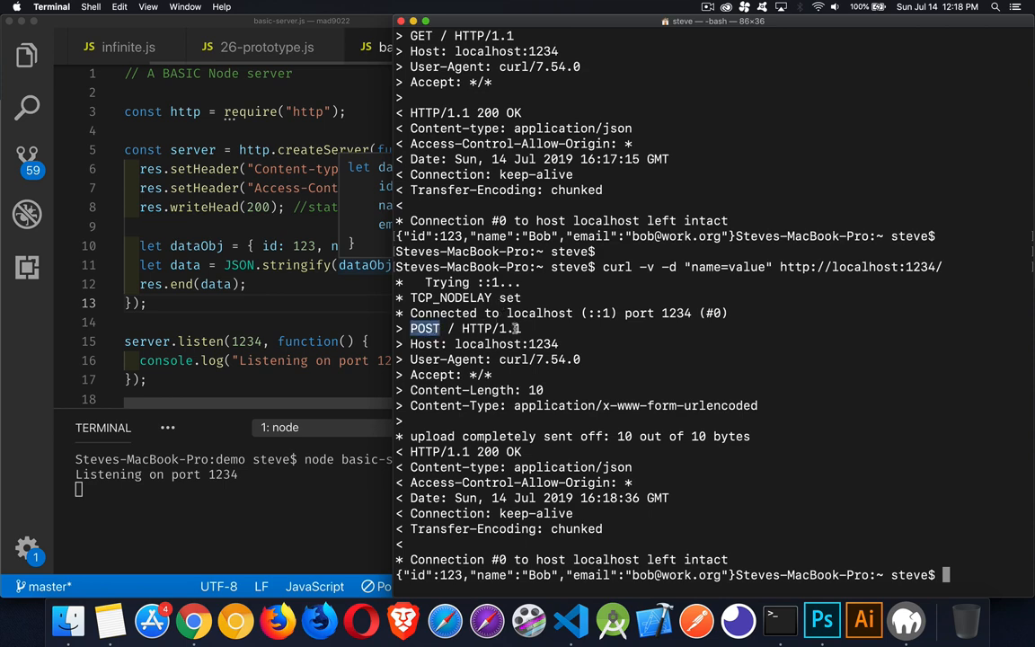
{"action": "mouse_move", "coordinate": [728, 273]}
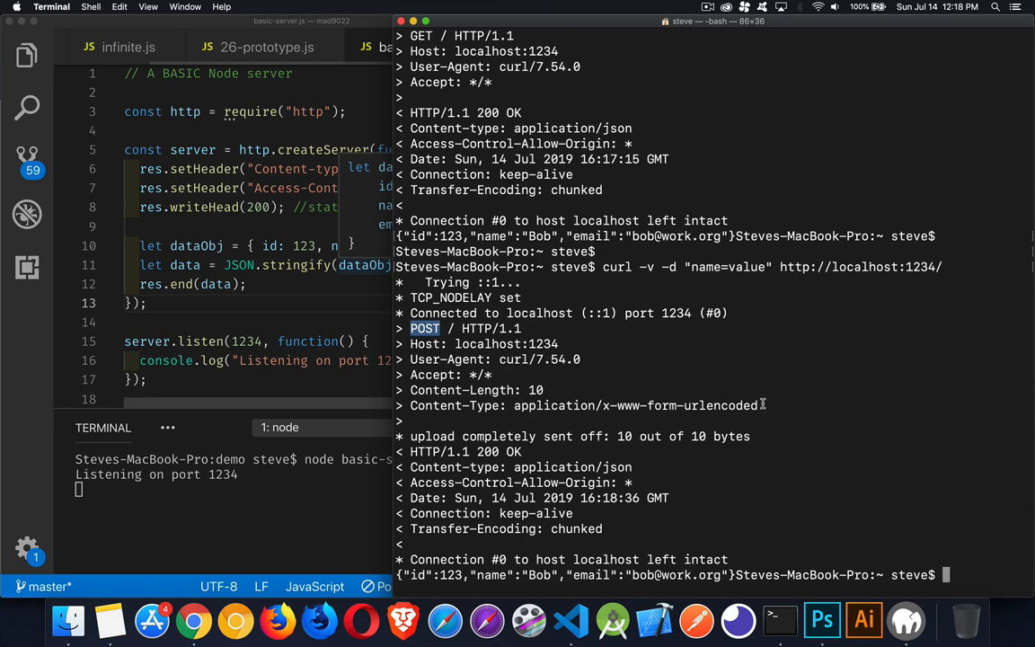
{"action": "mouse_move", "coordinate": [654, 489]}
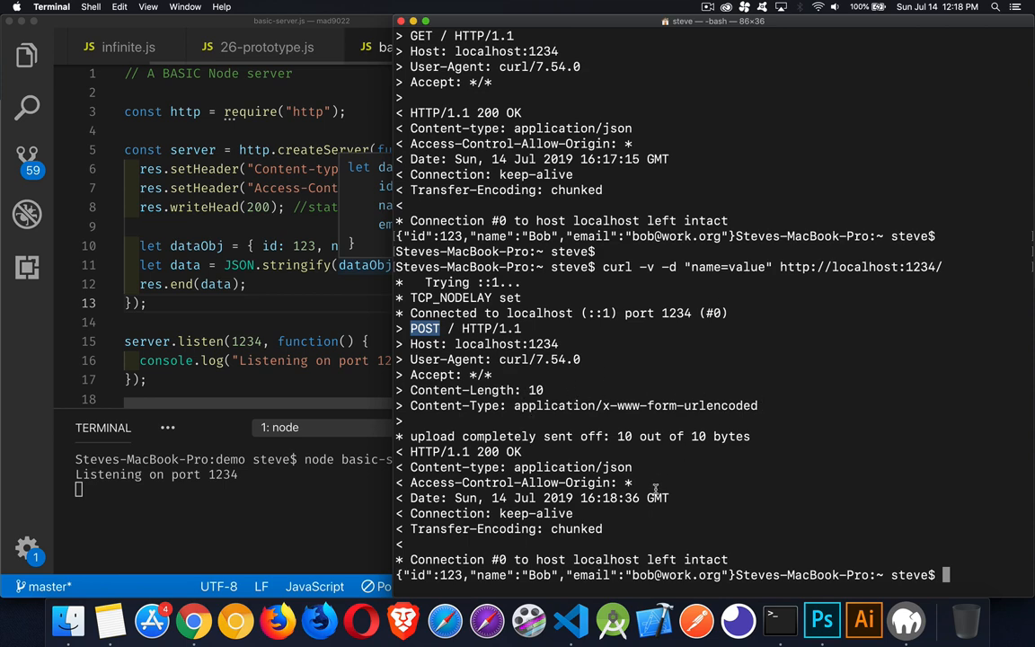
{"action": "mouse_move", "coordinate": [763, 460]}
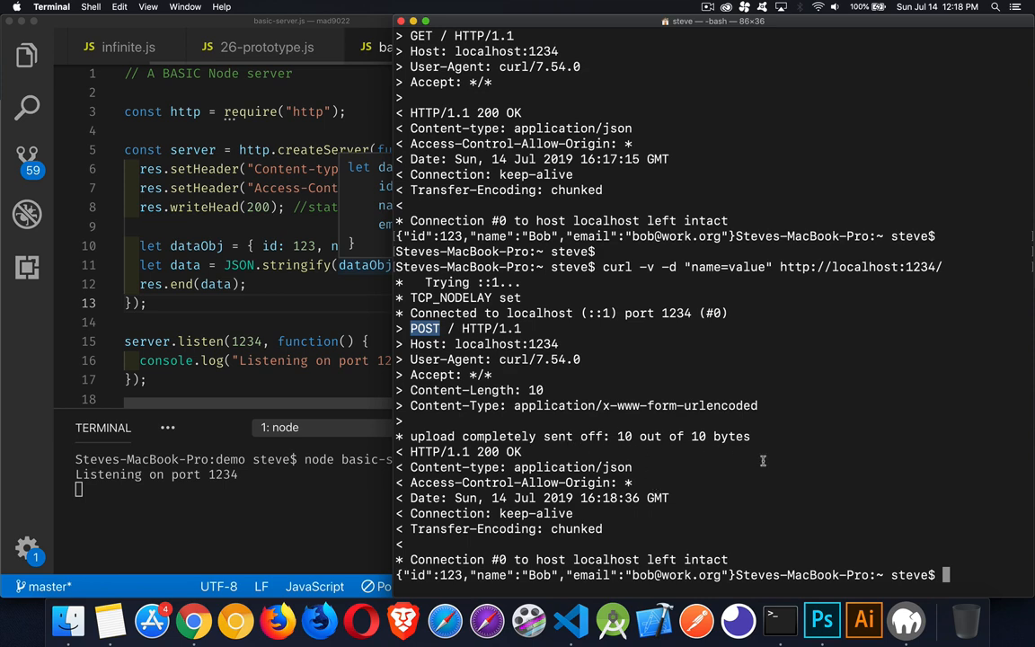
{"action": "mouse_move", "coordinate": [752, 464]}
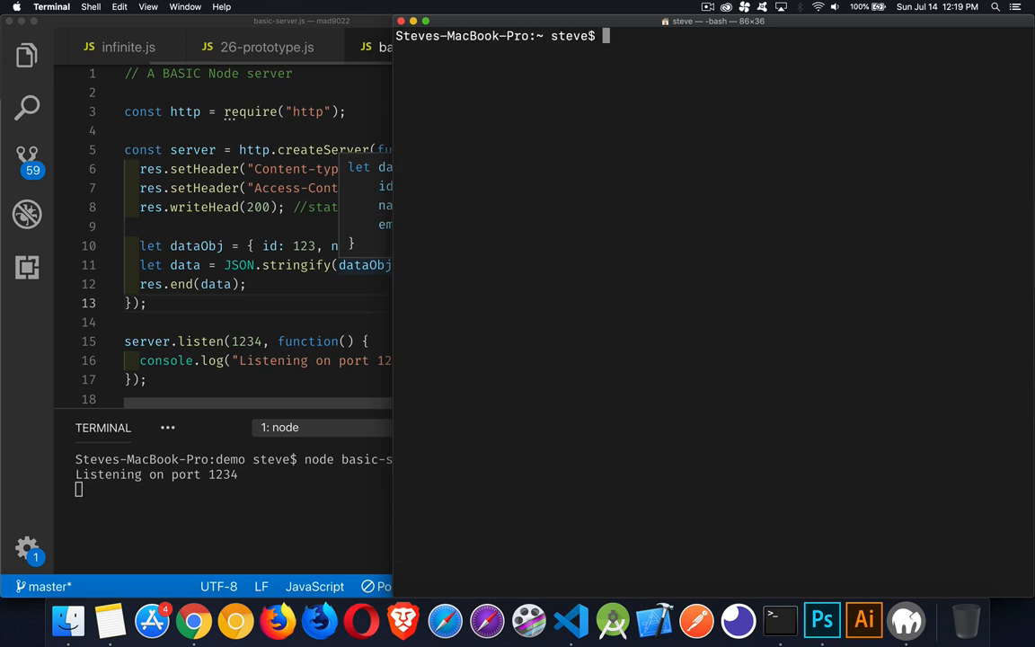
{"action": "type", "text": "curl"}
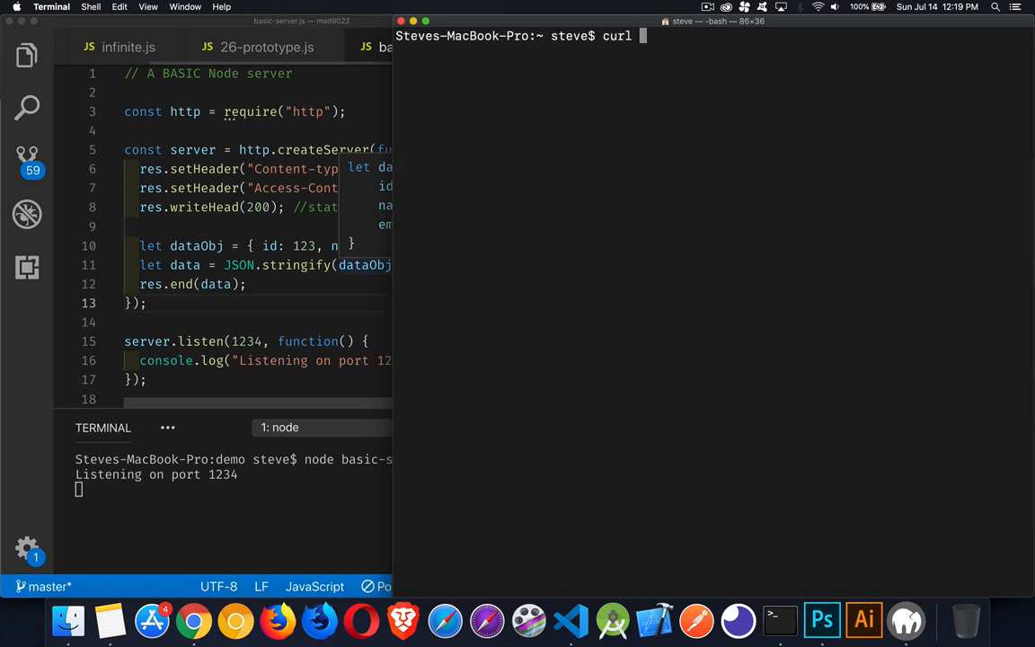
{"action": "type", "text": "--trace"}
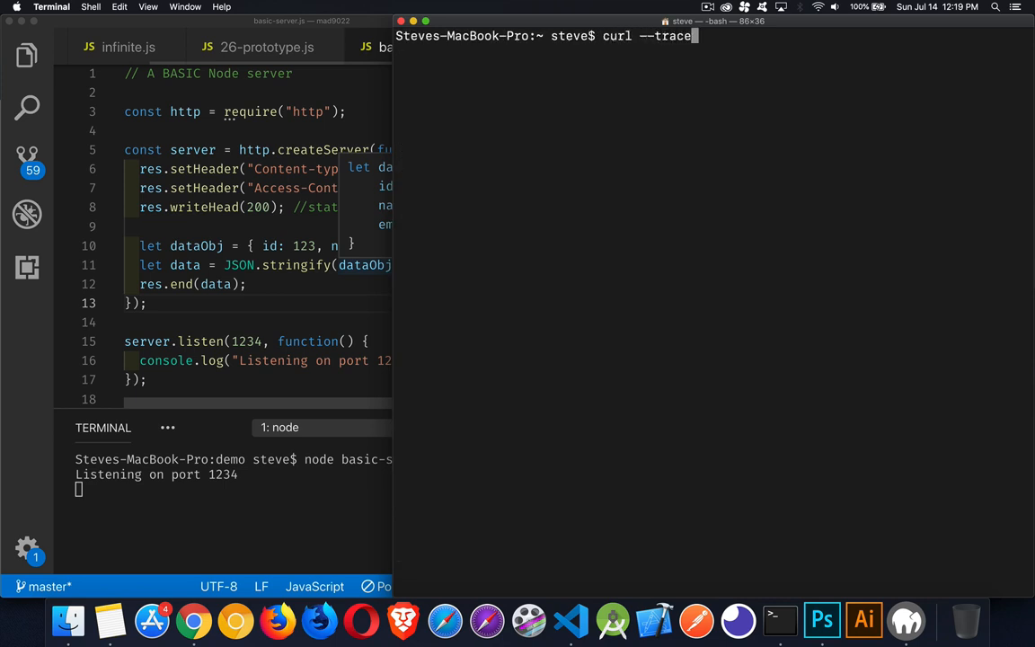
{"action": "type", "text": "-ascii"}
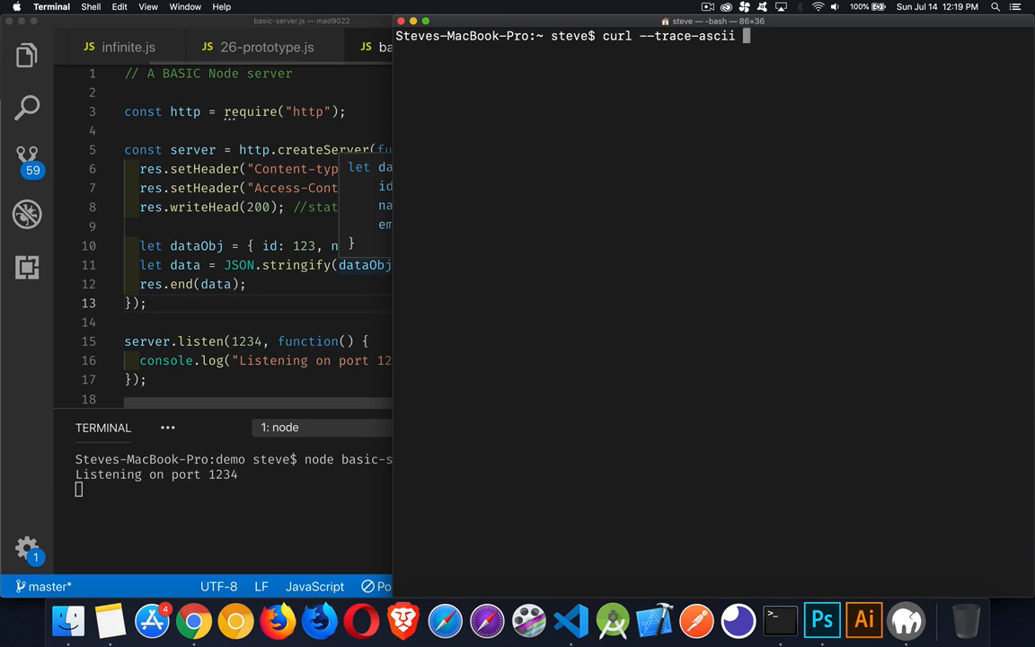
{"action": "type", "text": "dump.t"}
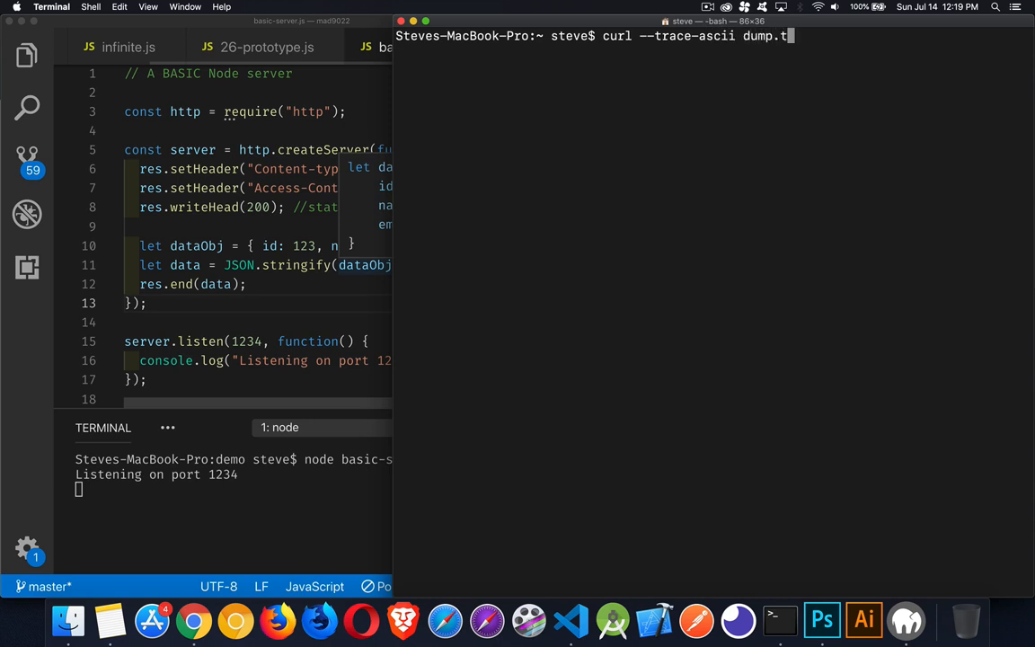
{"action": "type", "text": "xt"}
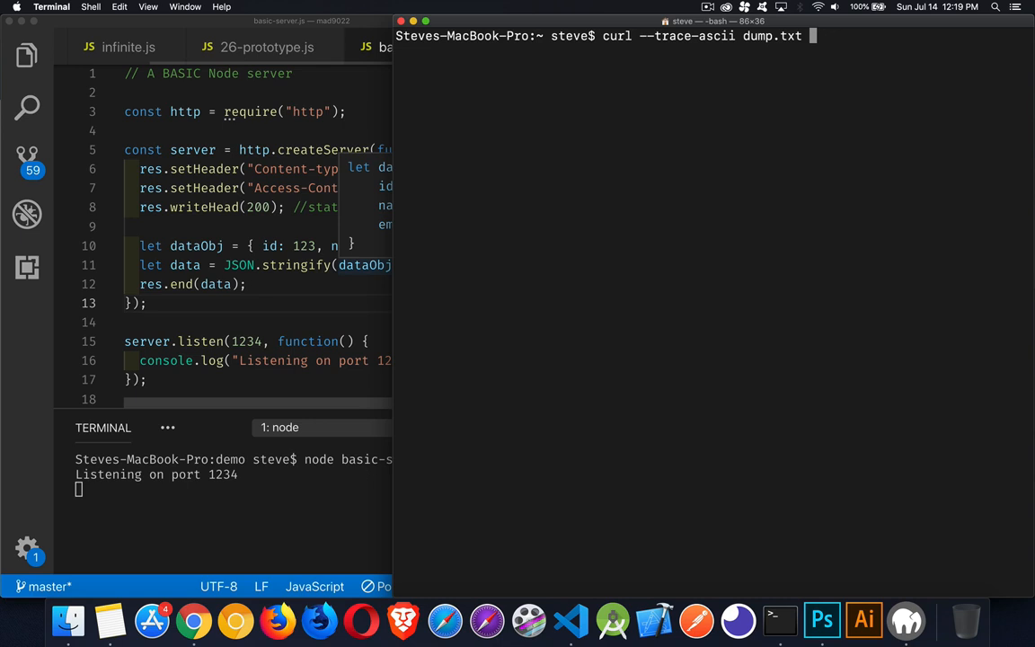
{"action": "type", "text": "http://"}
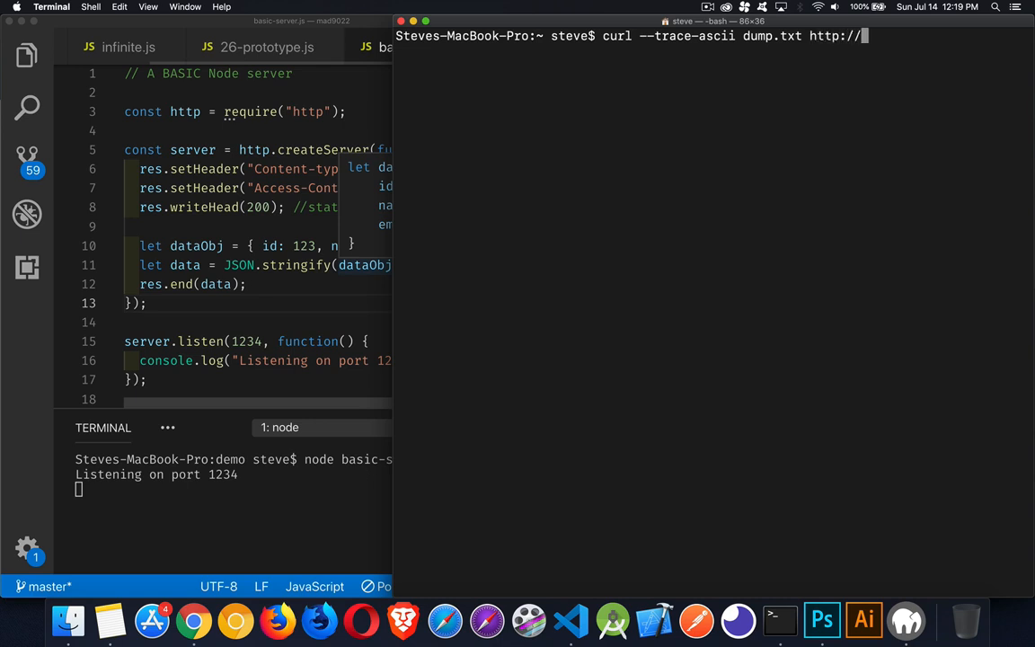
{"action": "type", "text": "localhost:1234"}
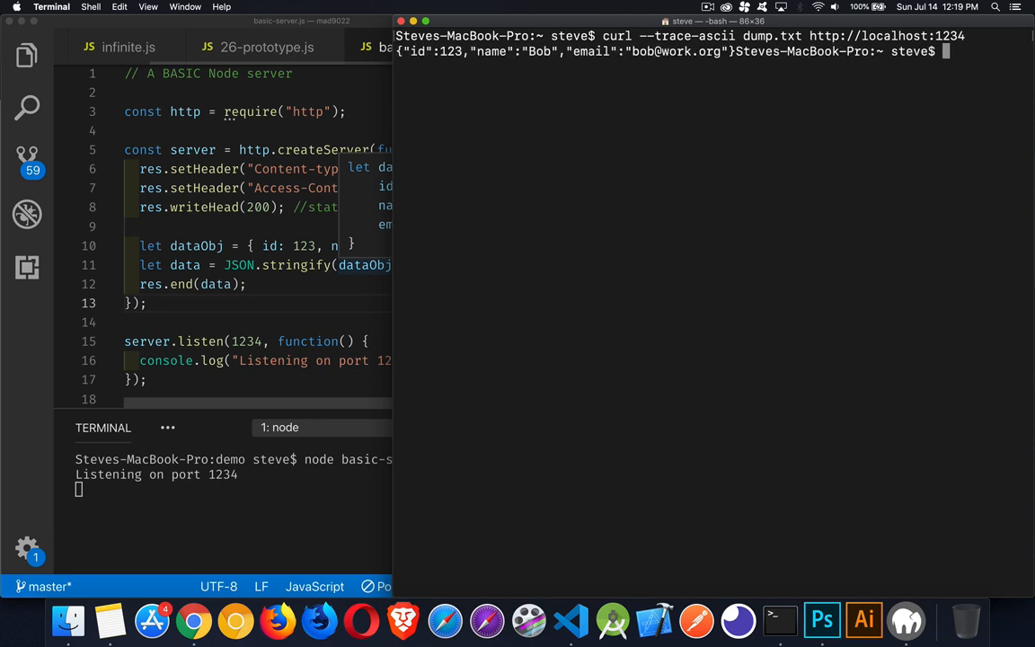
{"action": "type", "text": "cat"}
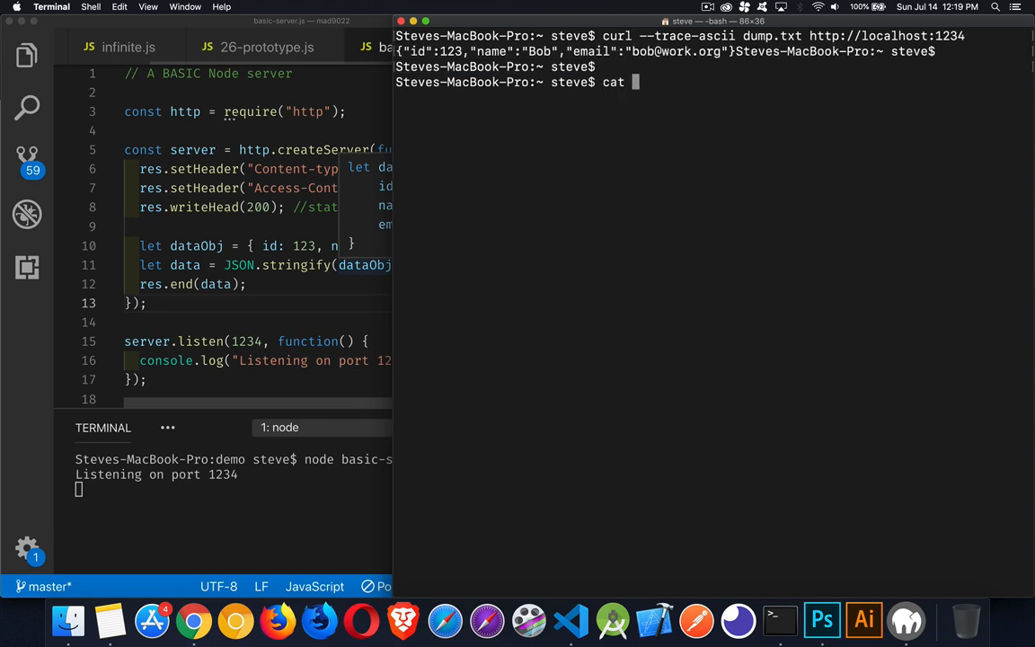
Print dump.txt to show the full ASCII trace, then start clearing the screen
{"action": "type", "text": "dump.txt"}
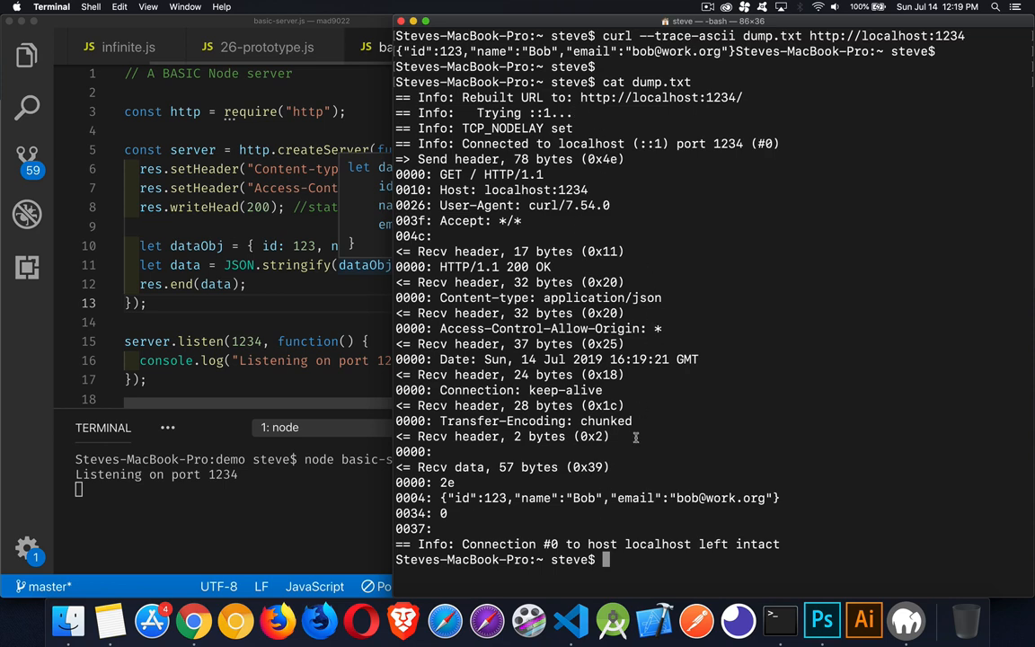
{"action": "mouse_move", "coordinate": [691, 428]}
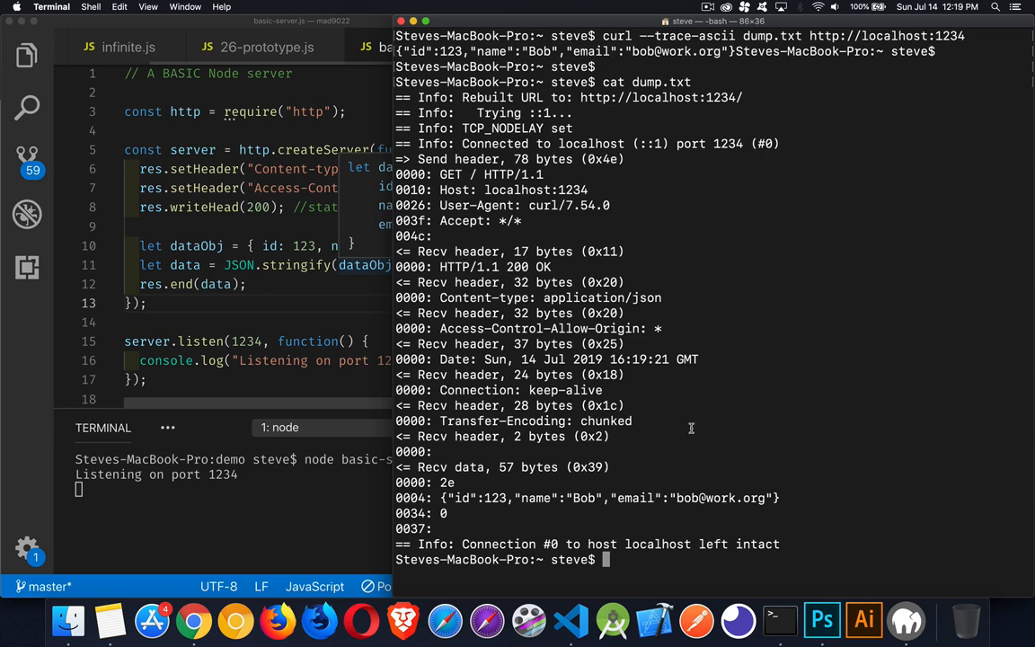
{"action": "mouse_move", "coordinate": [751, 431]}
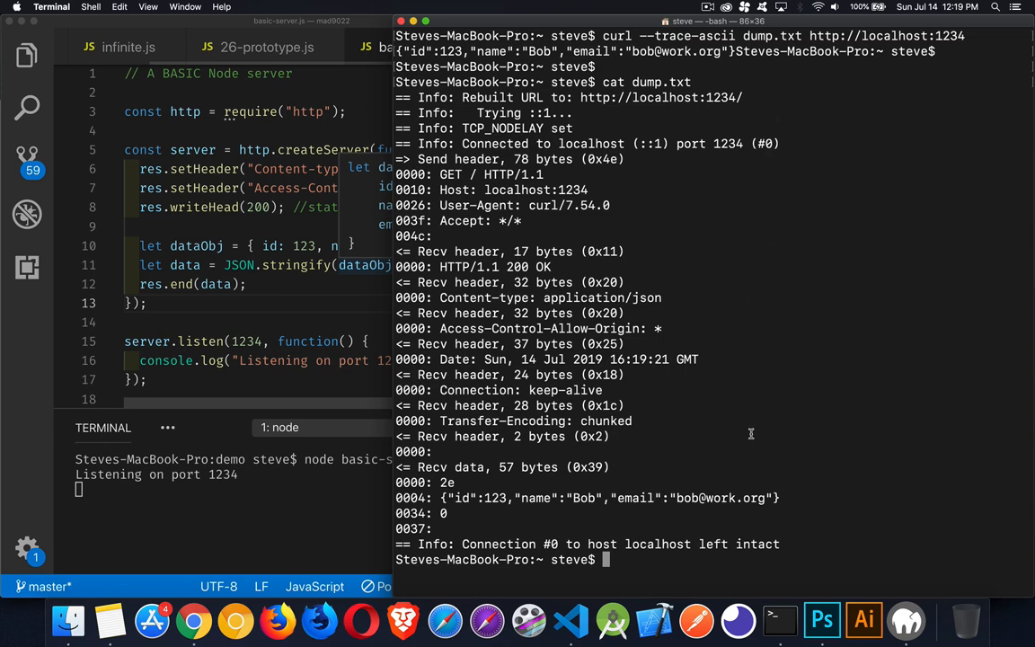
{"action": "mouse_move", "coordinate": [764, 417]}
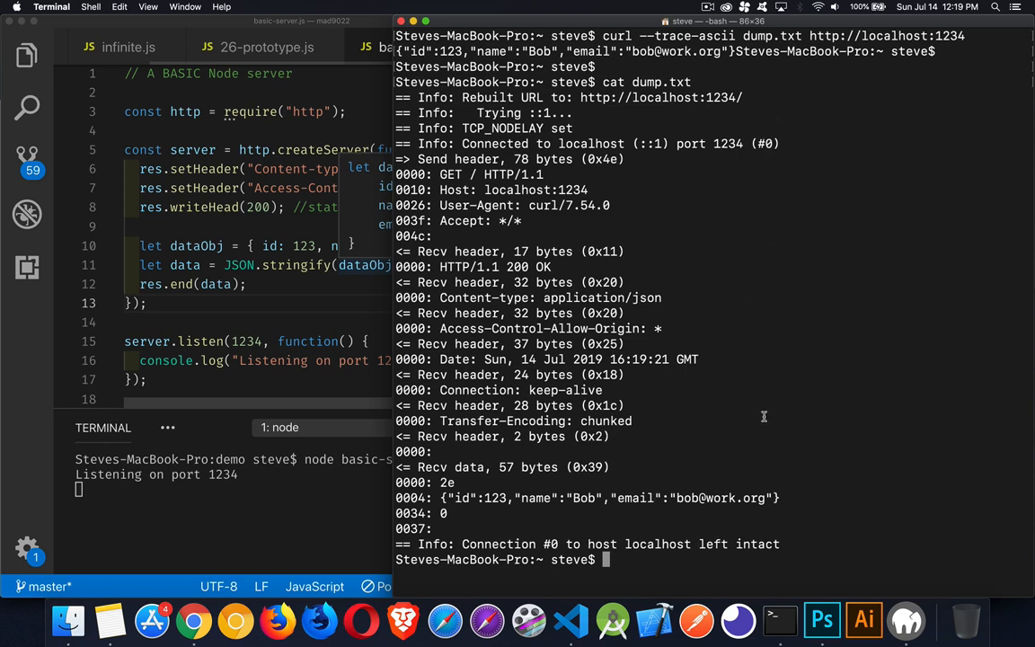
{"action": "type", "text": "cl"}
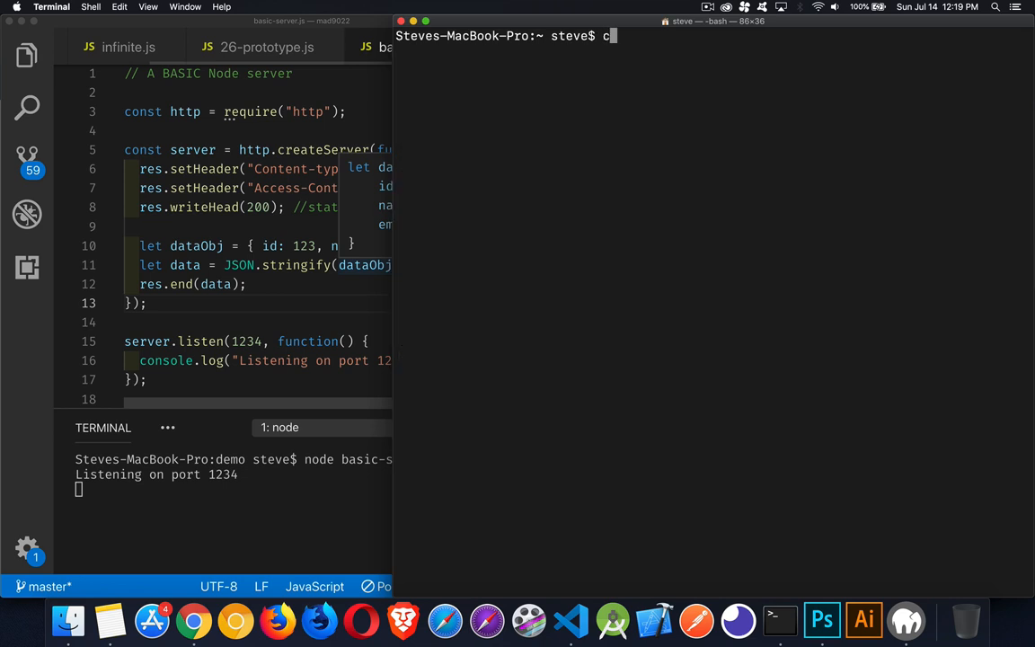
{"action": "type", "text": "url --"}
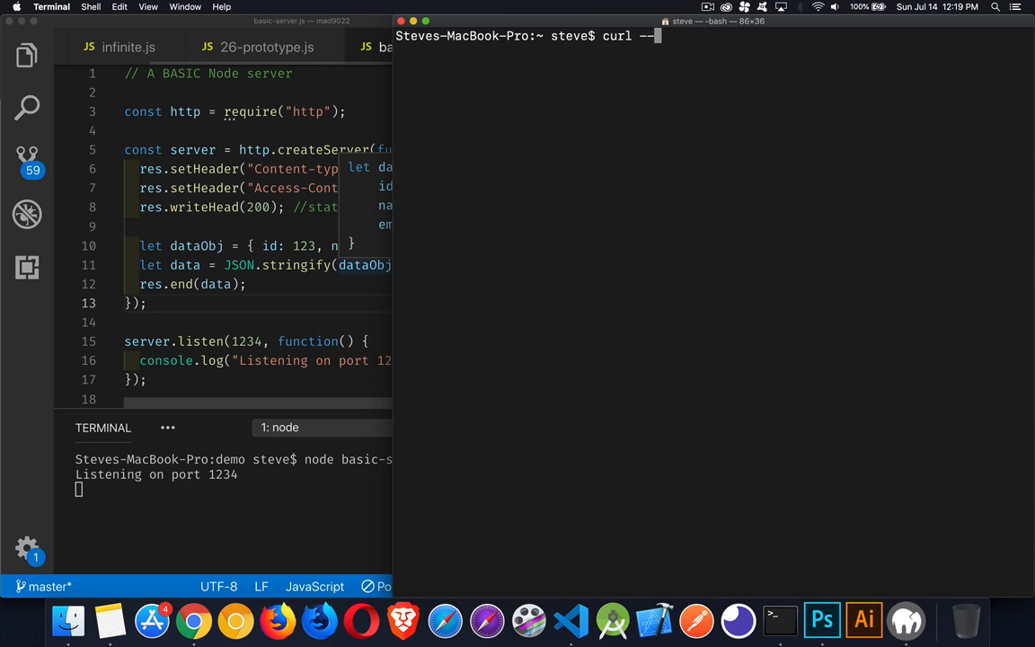
{"action": "type", "text": "trace-t"}
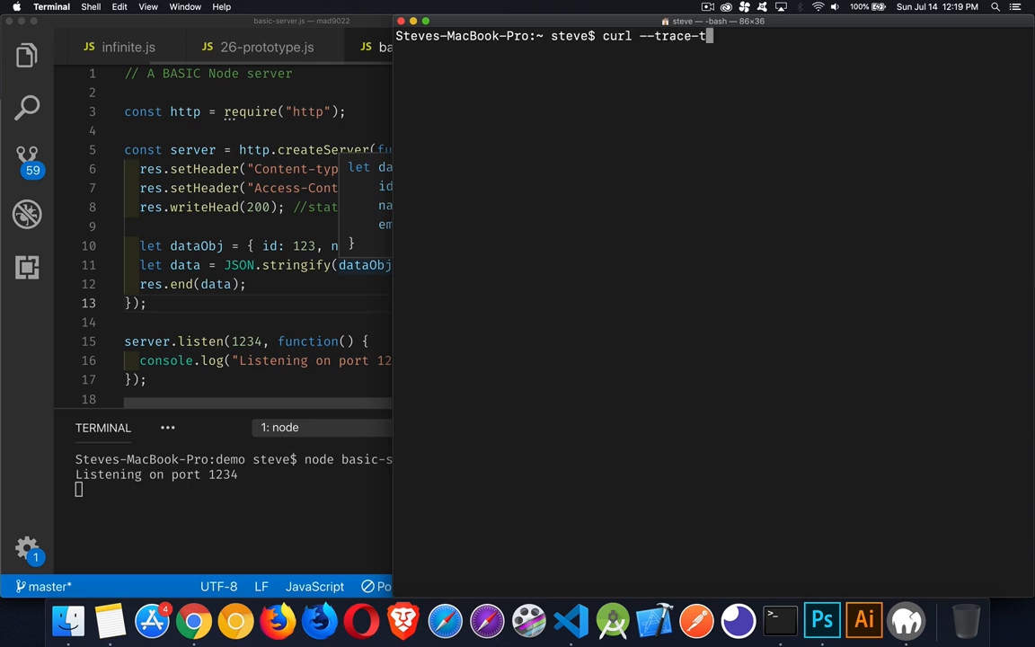
{"action": "type", "text": "ime"}
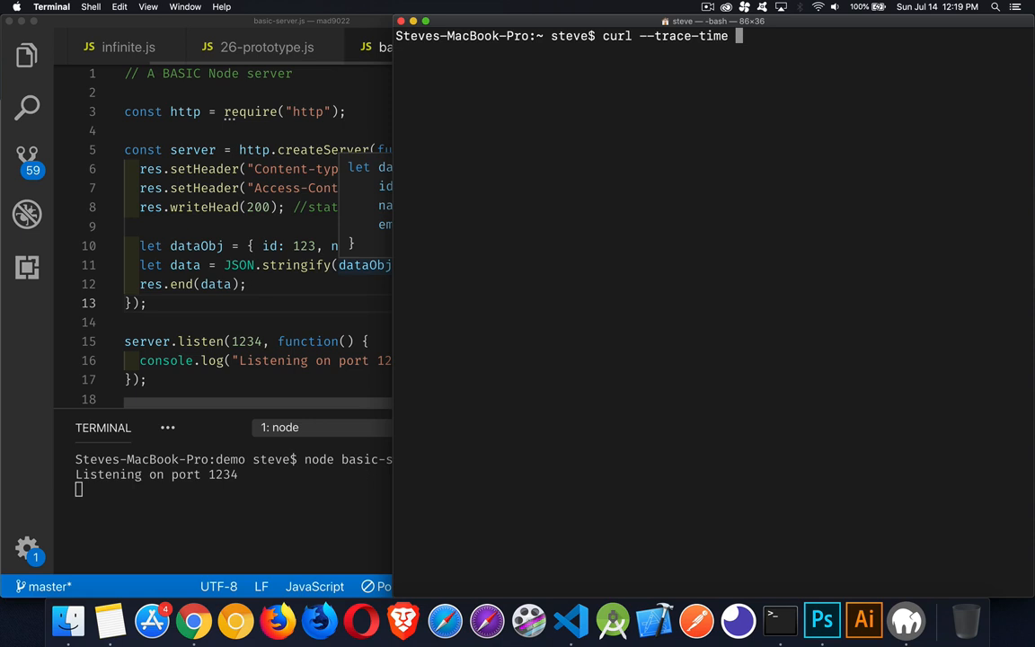
{"action": "type", "text": "http:/"}
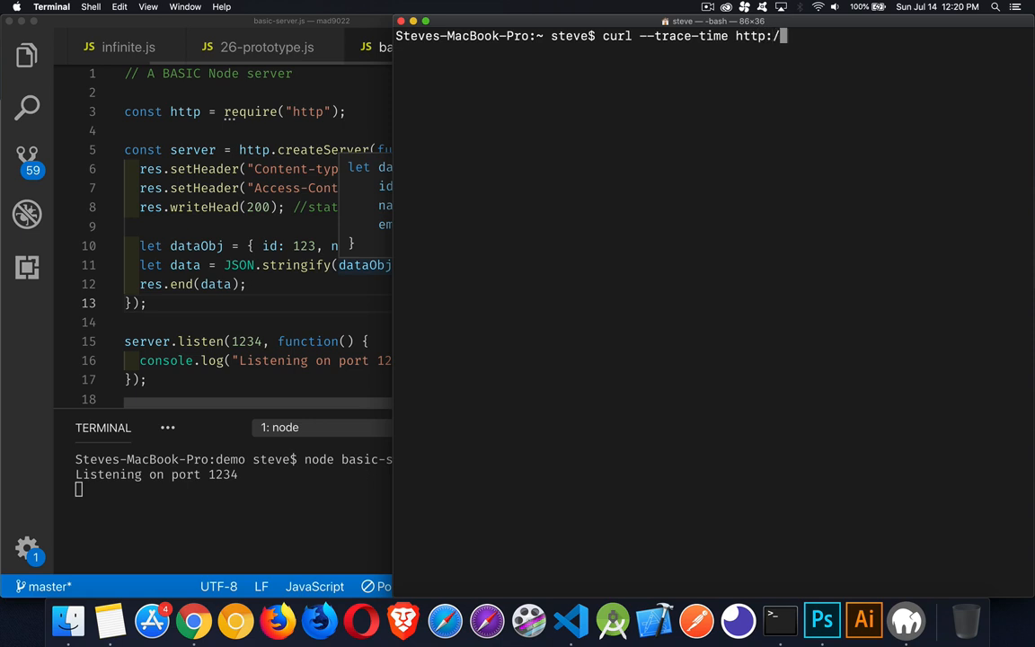
{"action": "type", "text": "localhost:1234/"}
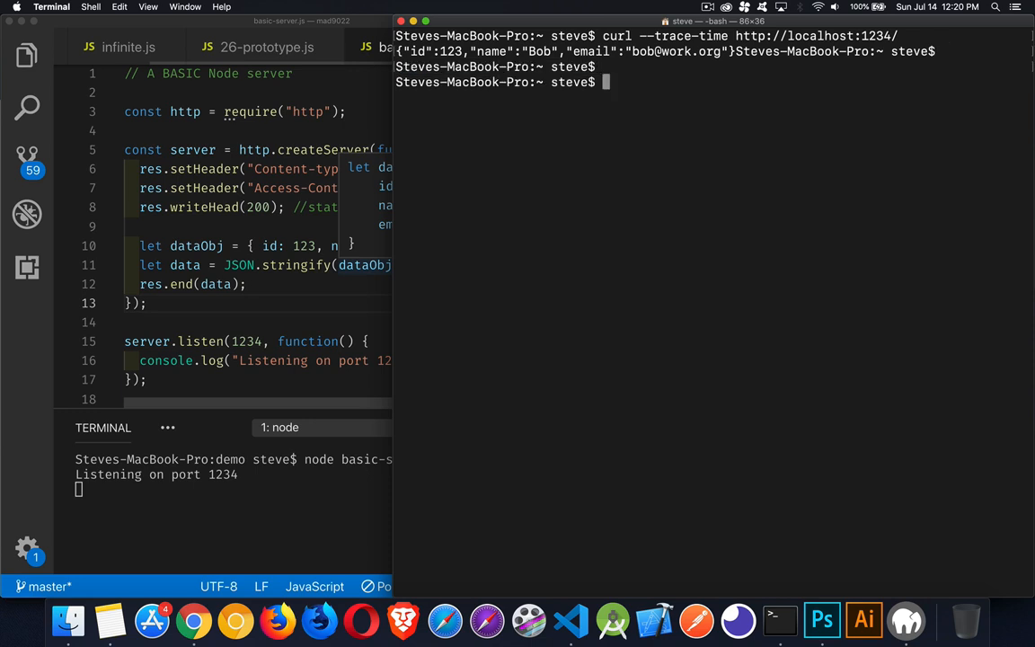
{"action": "type", "text": "curl"}
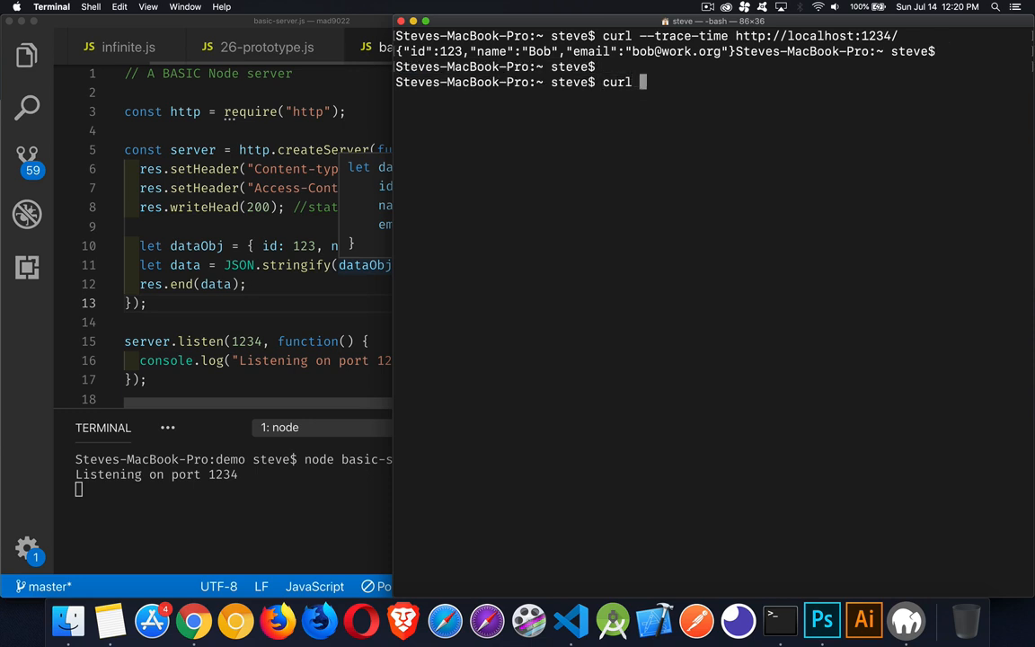
{"action": "type", "text": "-v"}
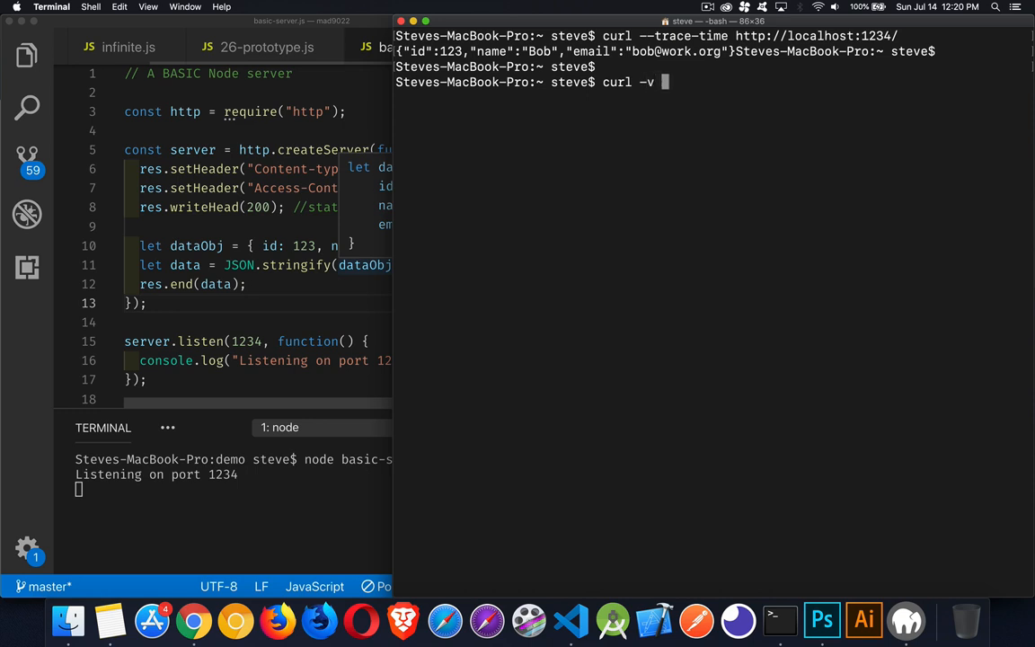
{"action": "type", "text": "--trace-"}
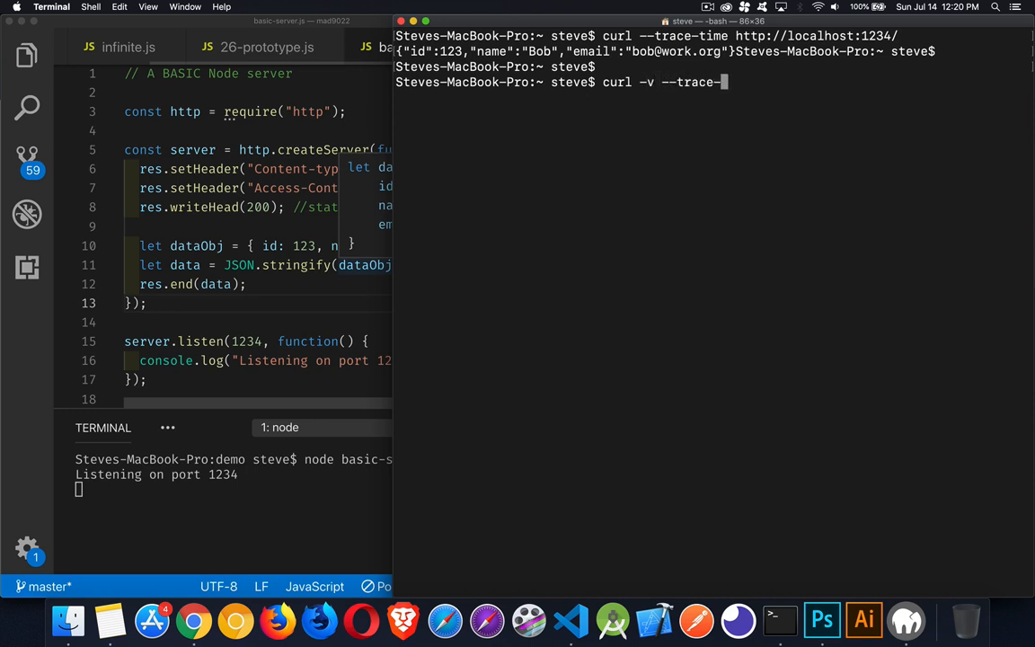
{"action": "type", "text": "time http://loc"}
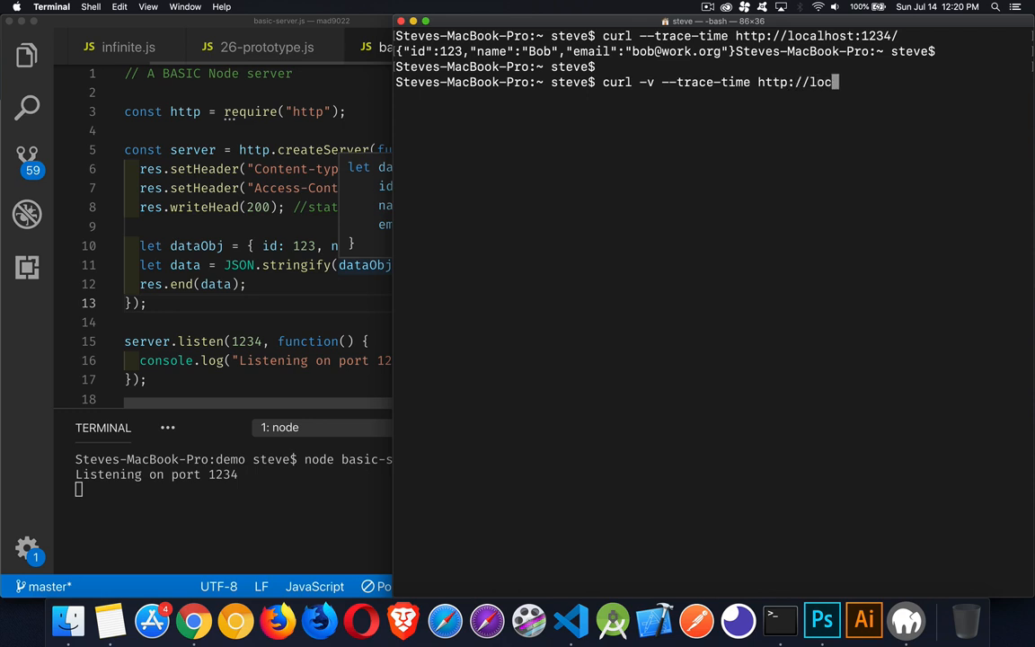
{"action": "type", "text": "alhost:1234/"}
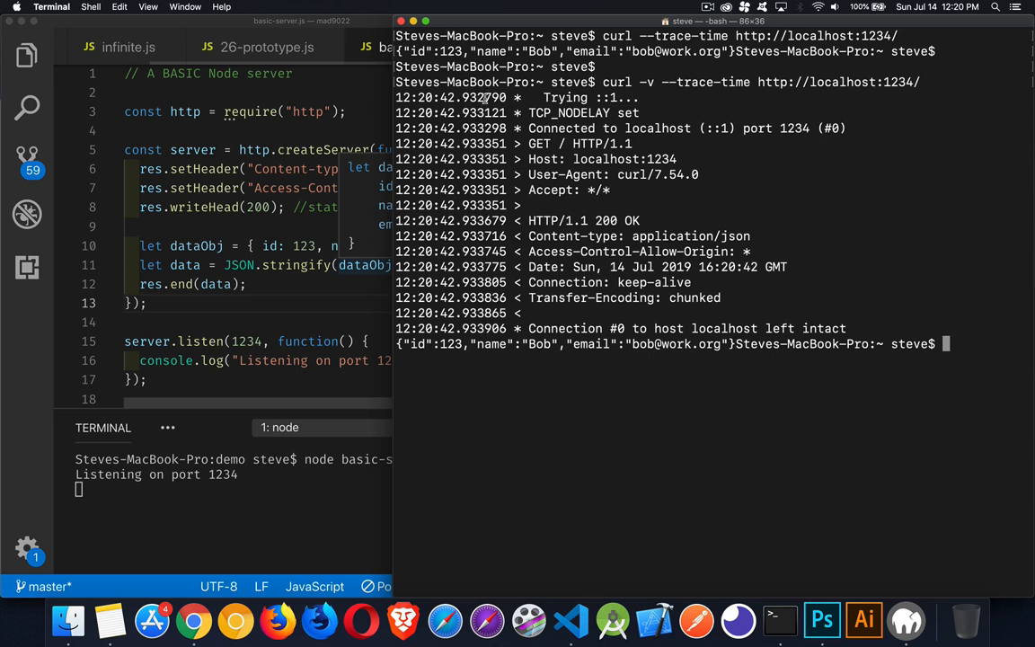
{"action": "double_click", "coordinate": [493, 97]}
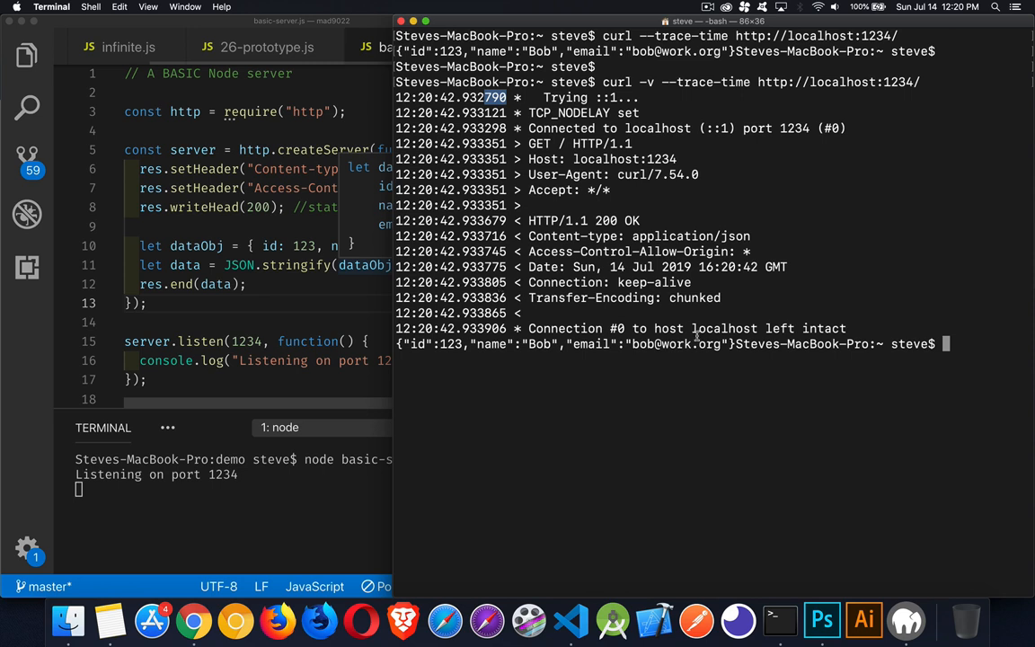
{"action": "key", "text": "Return"}
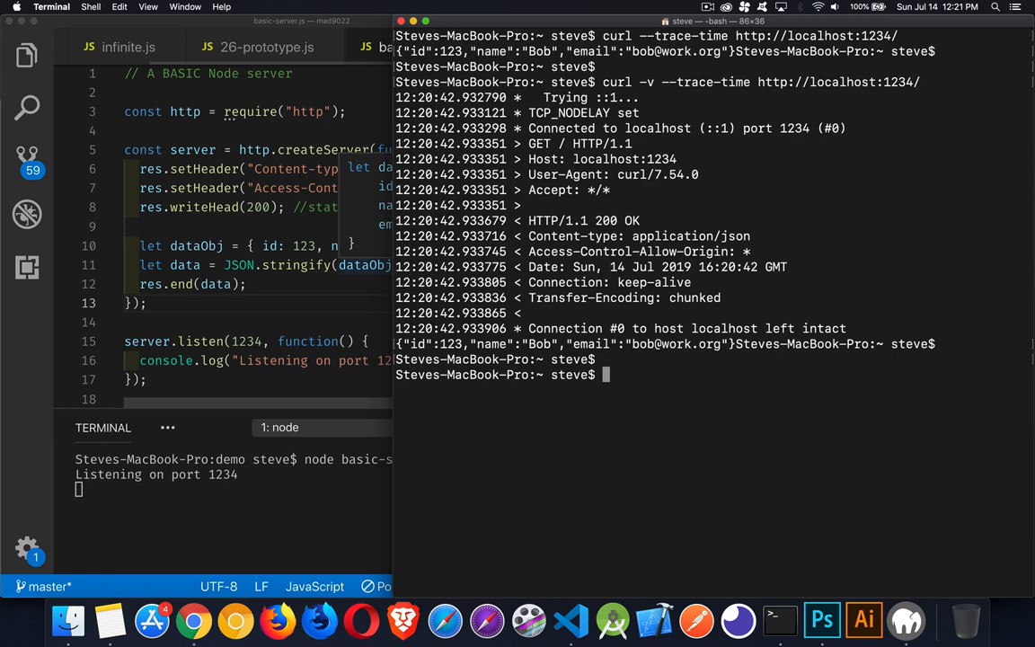
Enter curl --resolve steve.org:1234:127.0.0.1 to map steve.org to the local server
{"action": "type", "text": "curl"}
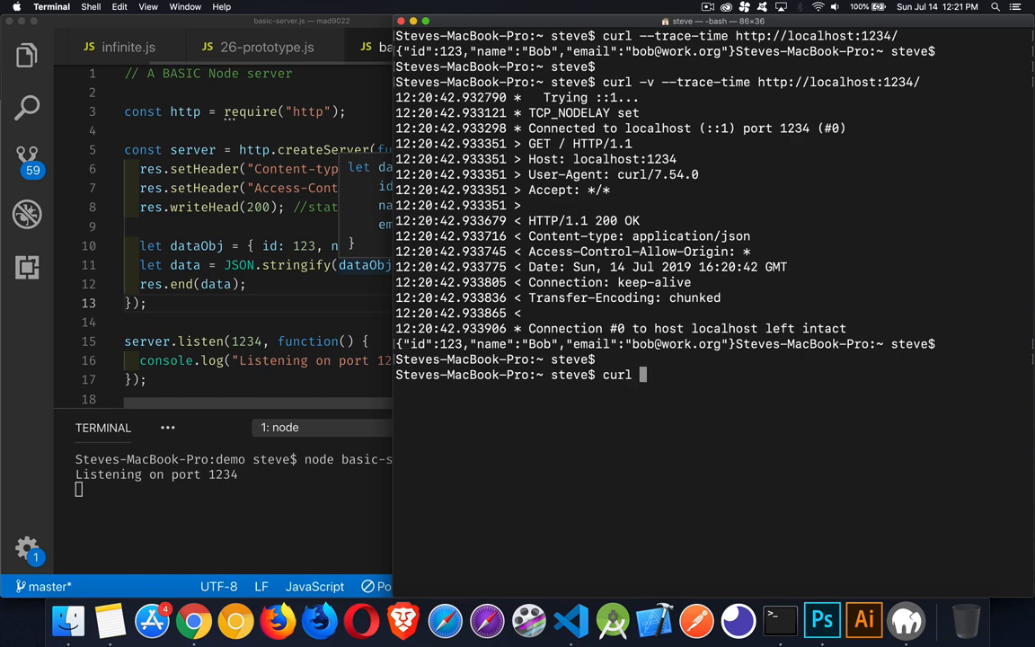
{"action": "type", "text": "-"}
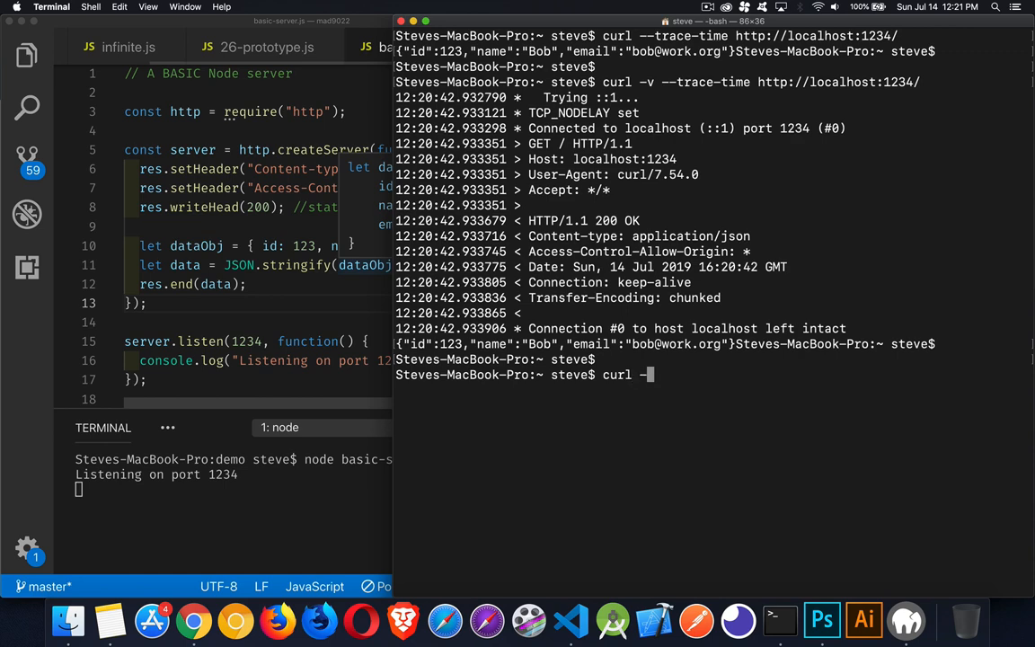
{"action": "type", "text": "-resolve"}
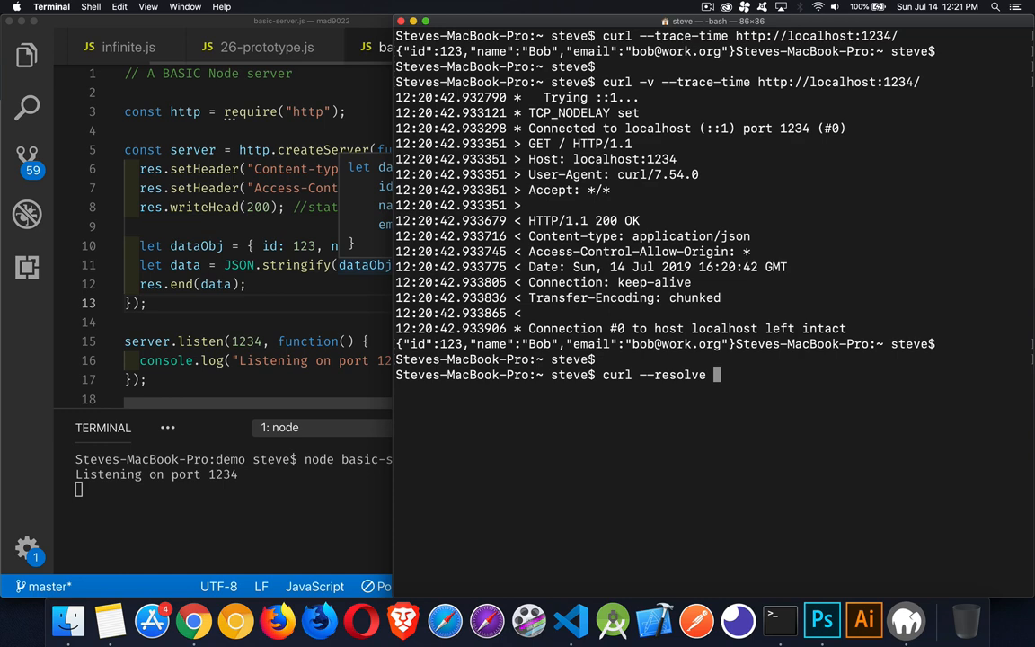
{"action": "type", "text": "stev"}
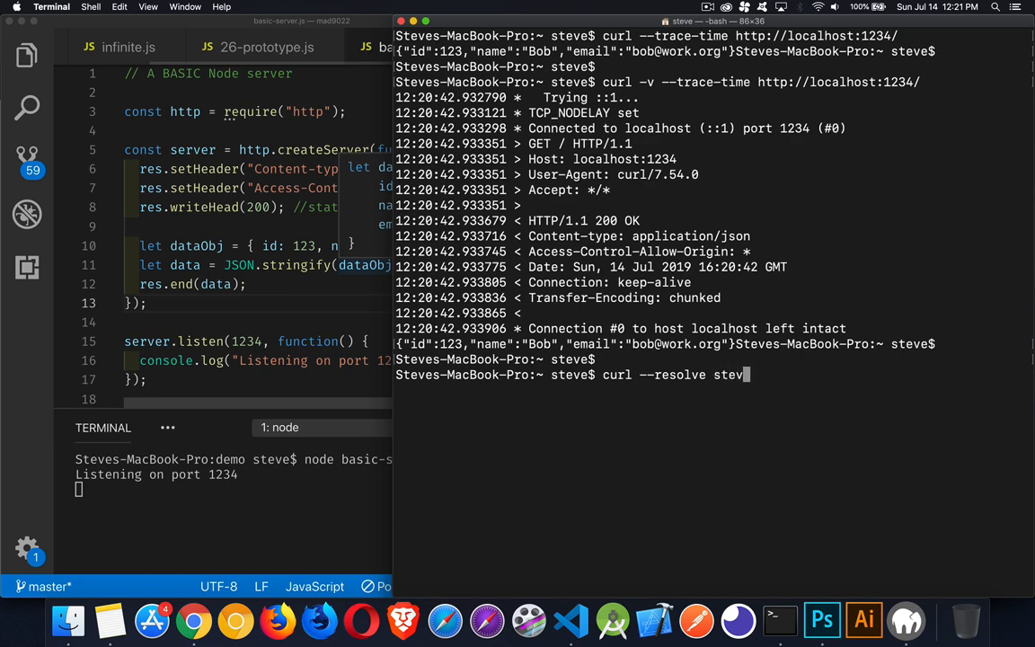
{"action": "type", "text": "e.org"}
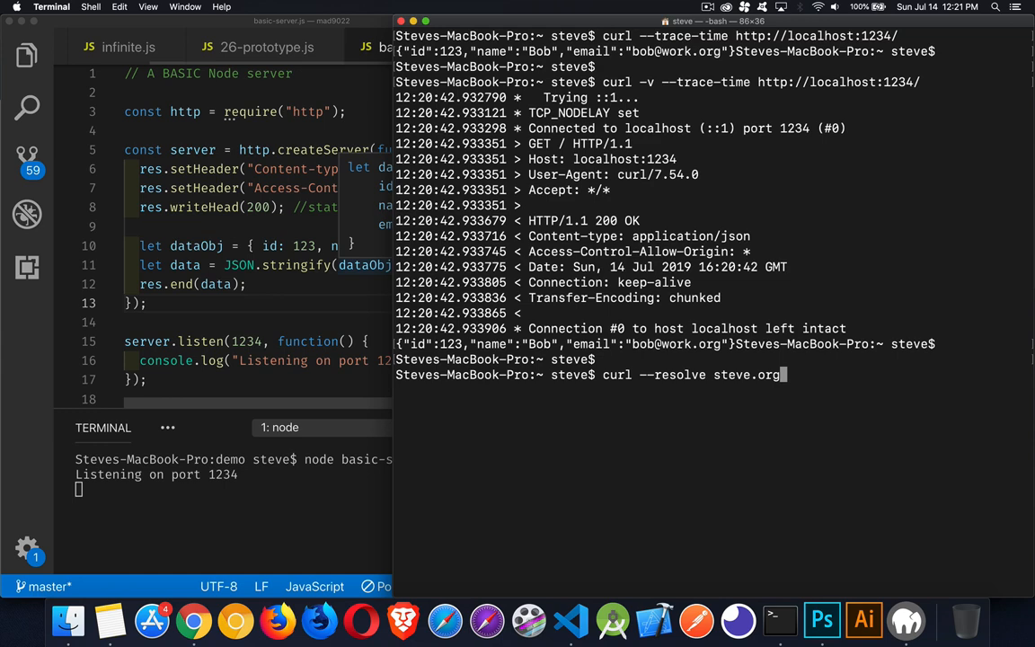
{"action": "type", "text": ":12"}
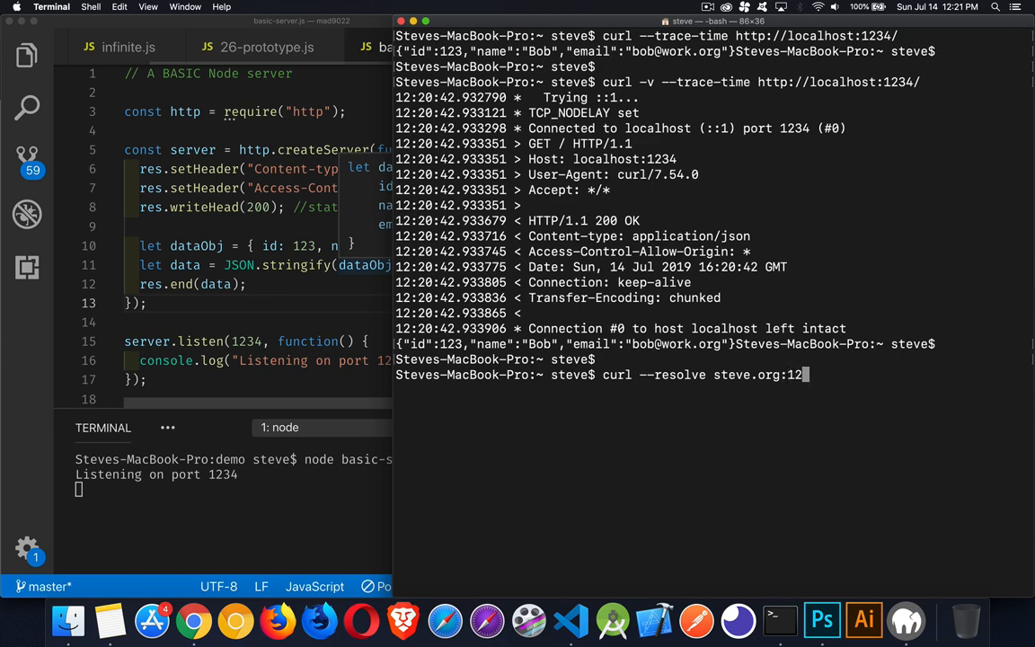
{"action": "type", "text": "34"}
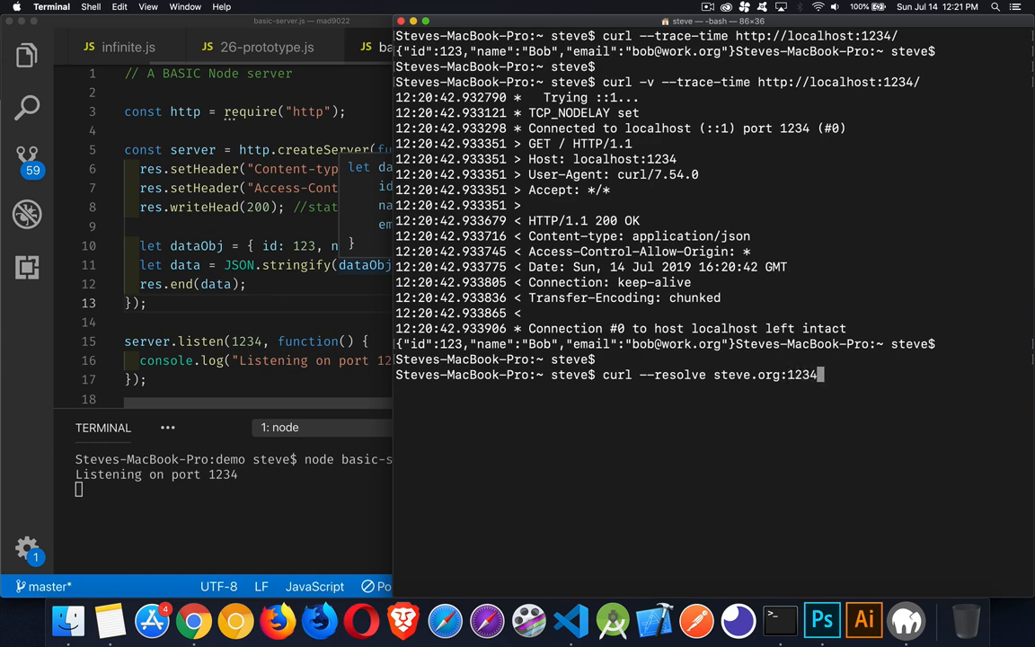
{"action": "type", "text": ":1"}
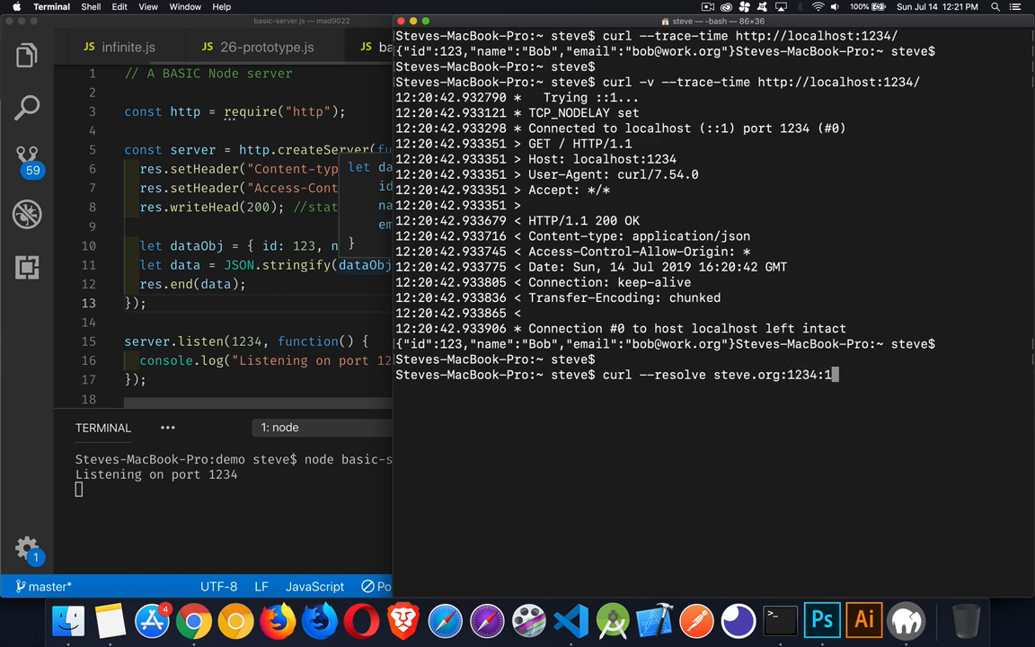
{"action": "type", "text": "27.0.0"}
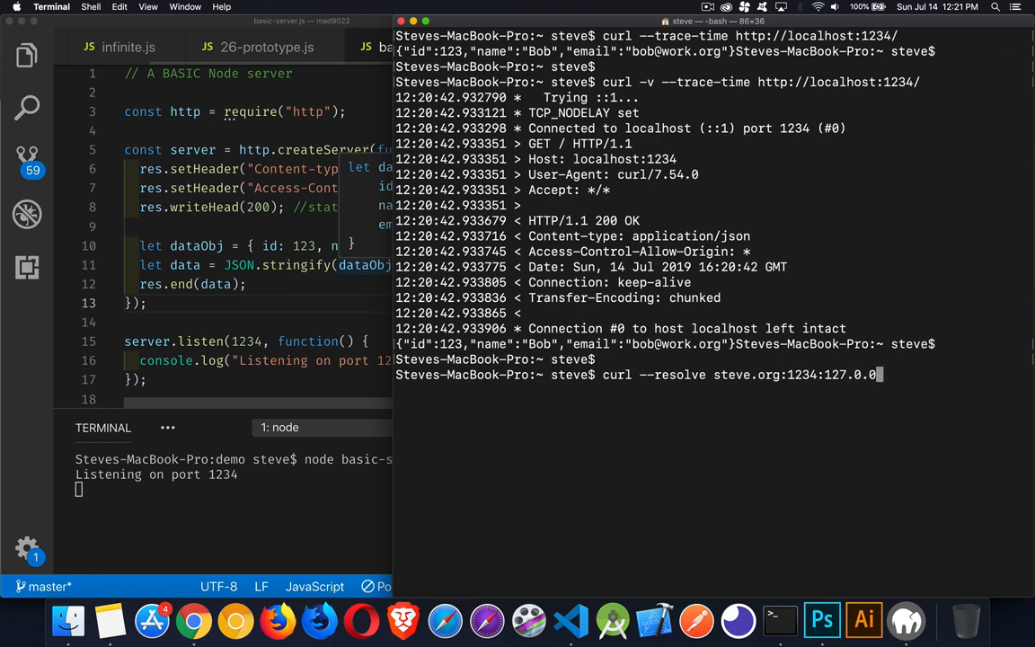
{"action": "type", "text": "1"}
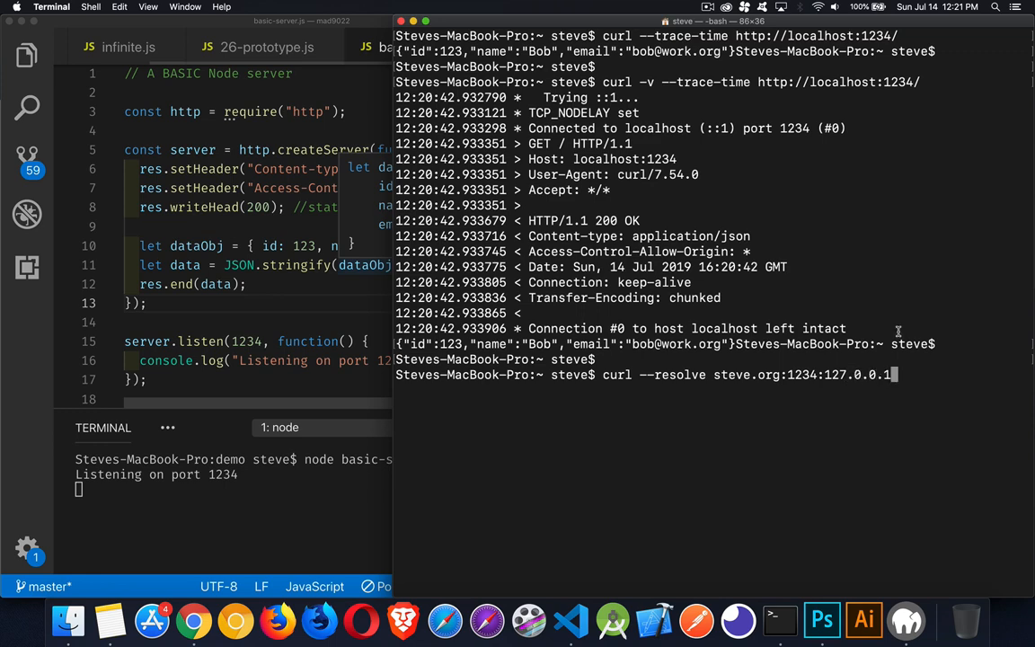
{"action": "double_click", "coordinate": [730, 376]}
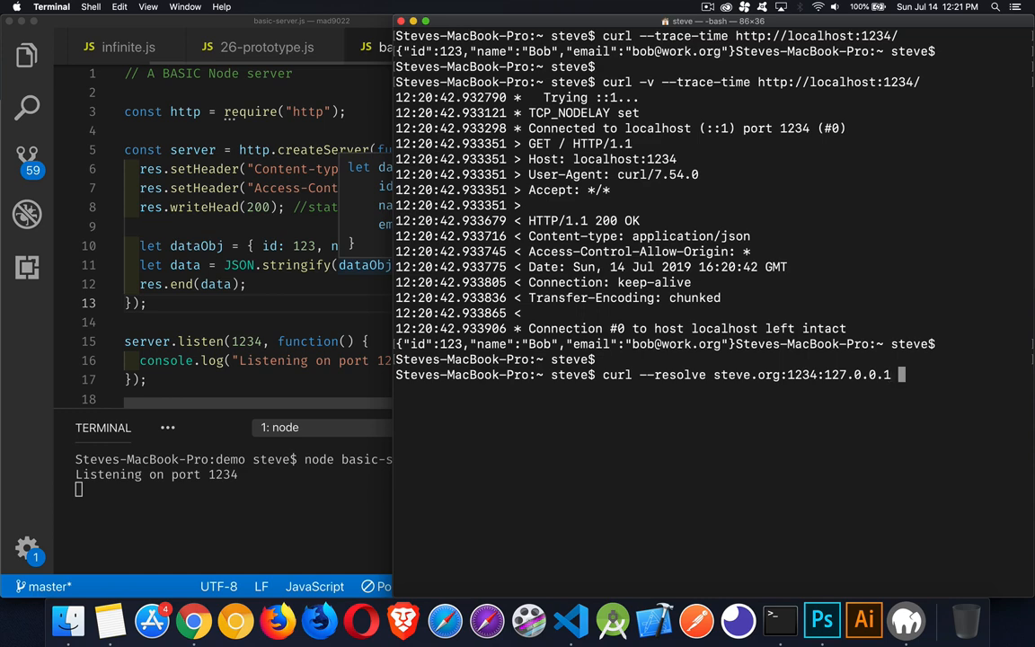
{"action": "type", "text": "-d"}
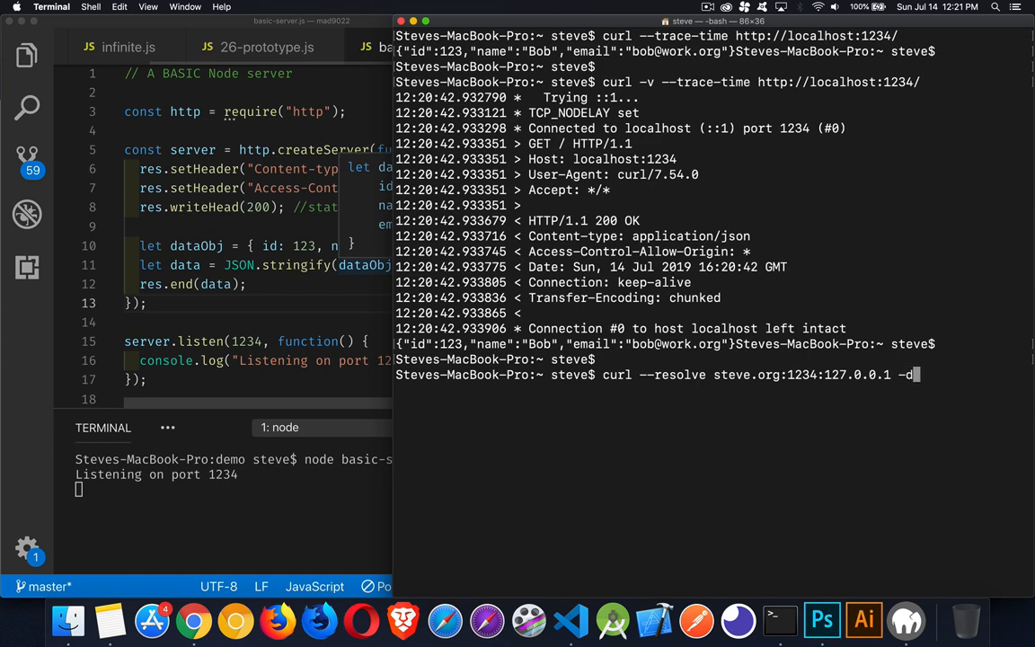
{"action": "type", "text": "\"\""}
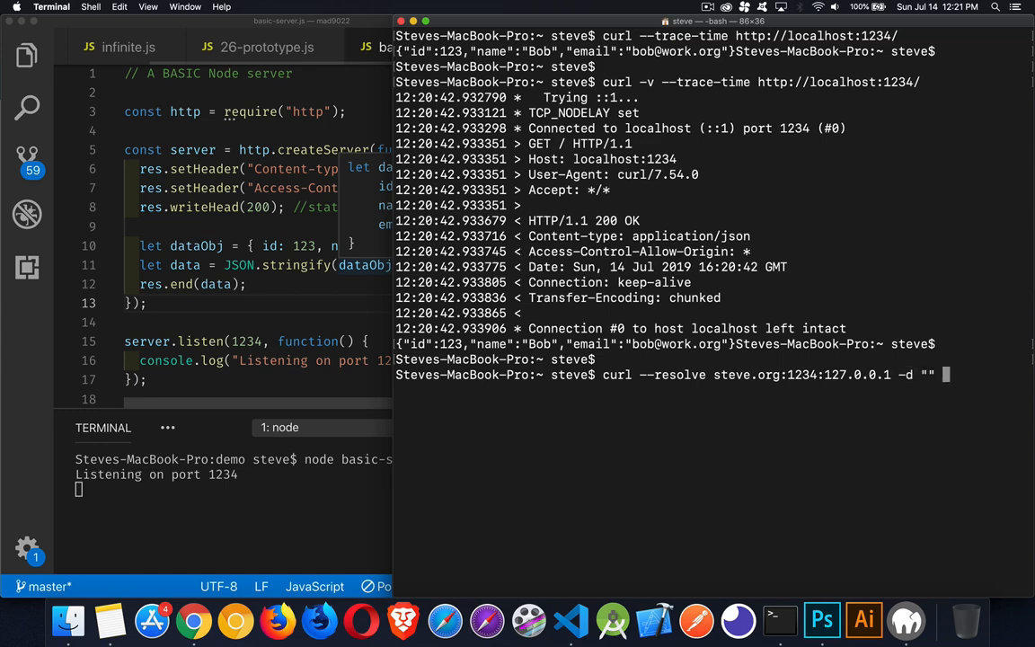
{"action": "type", "text": "http"}
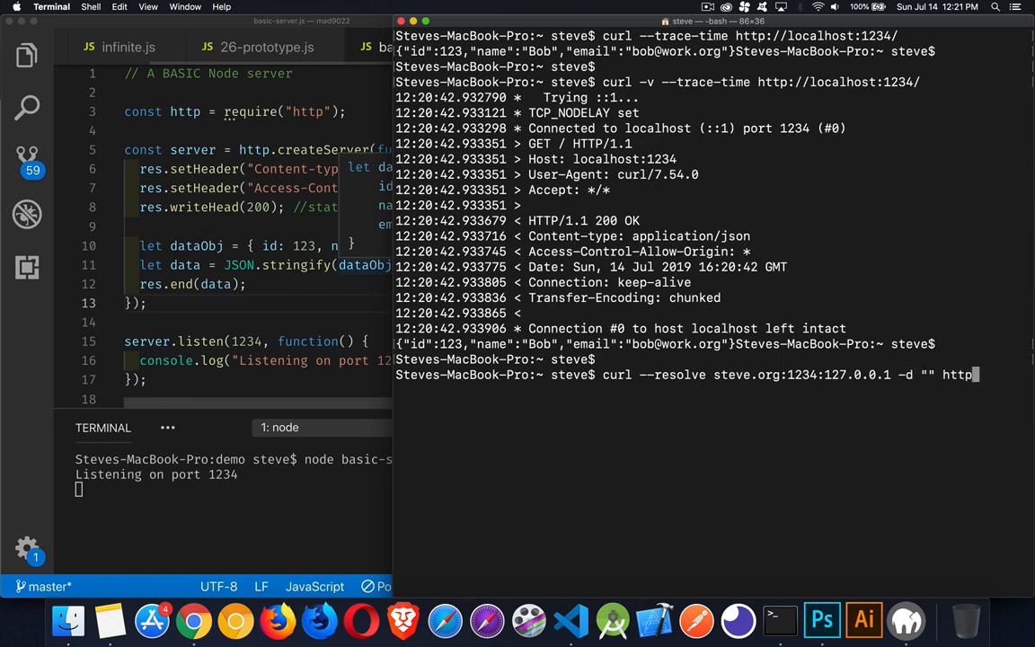
{"action": "type", "text": "://"}
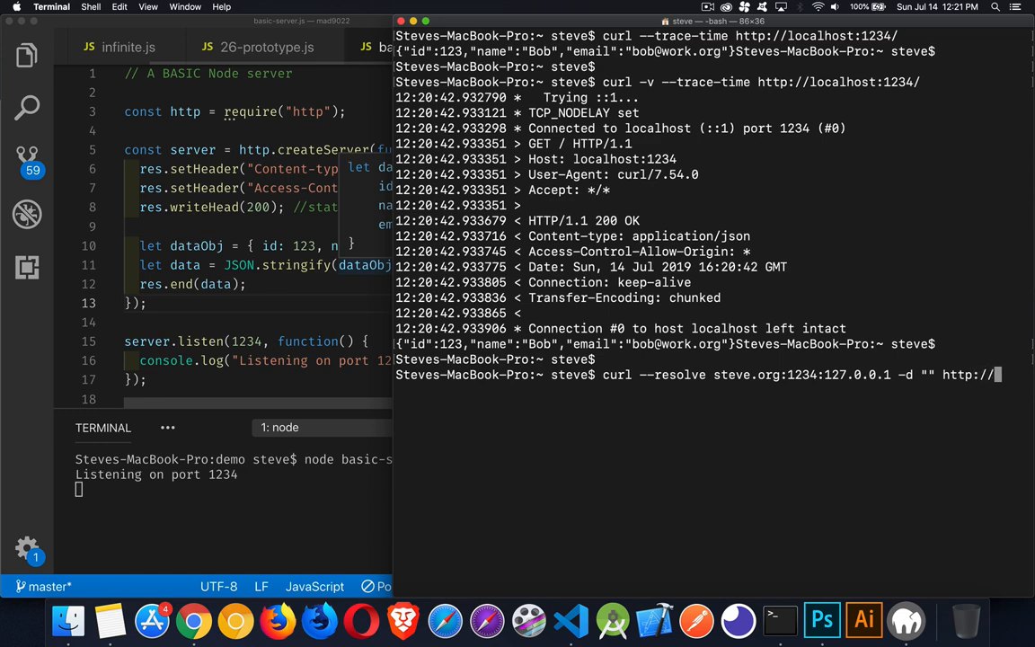
{"action": "type", "text": "steve.org:1234"}
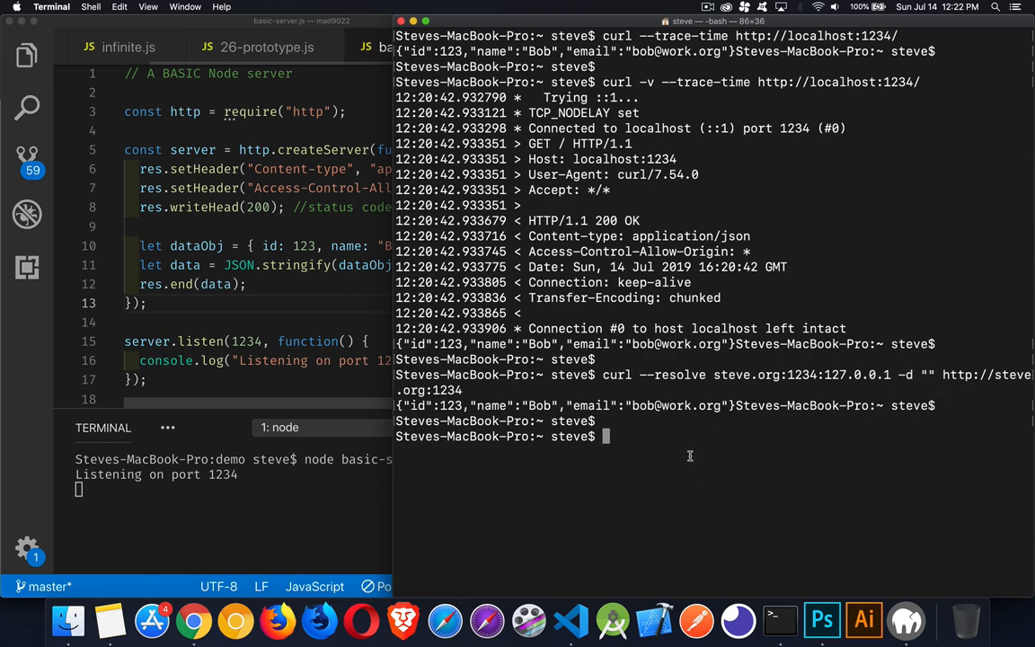
{"action": "type", "text": "curl"}
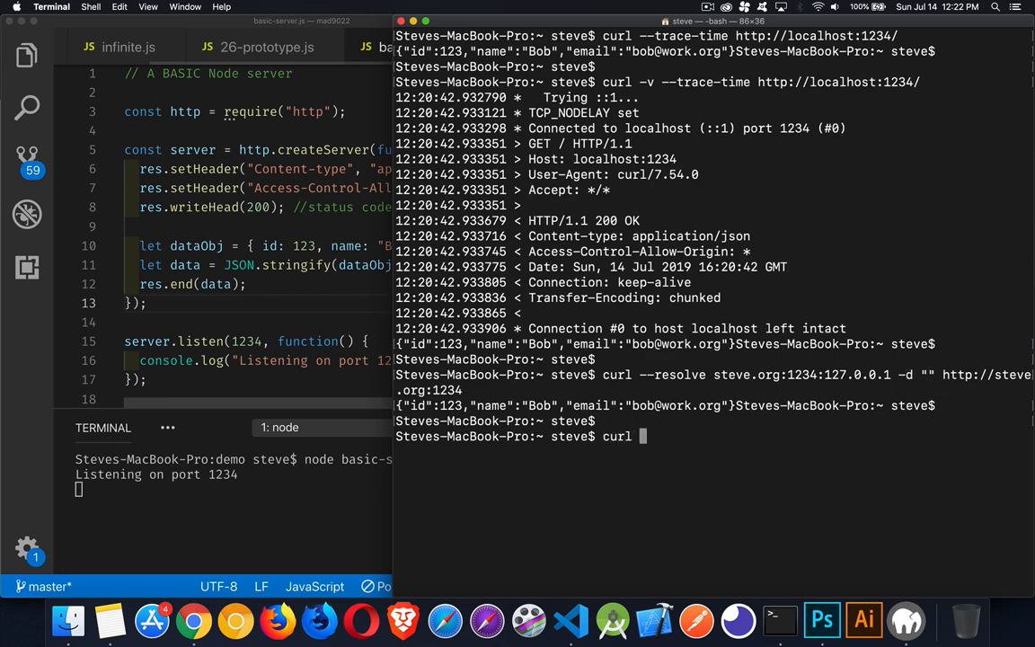
{"action": "type", "text": "--data"}
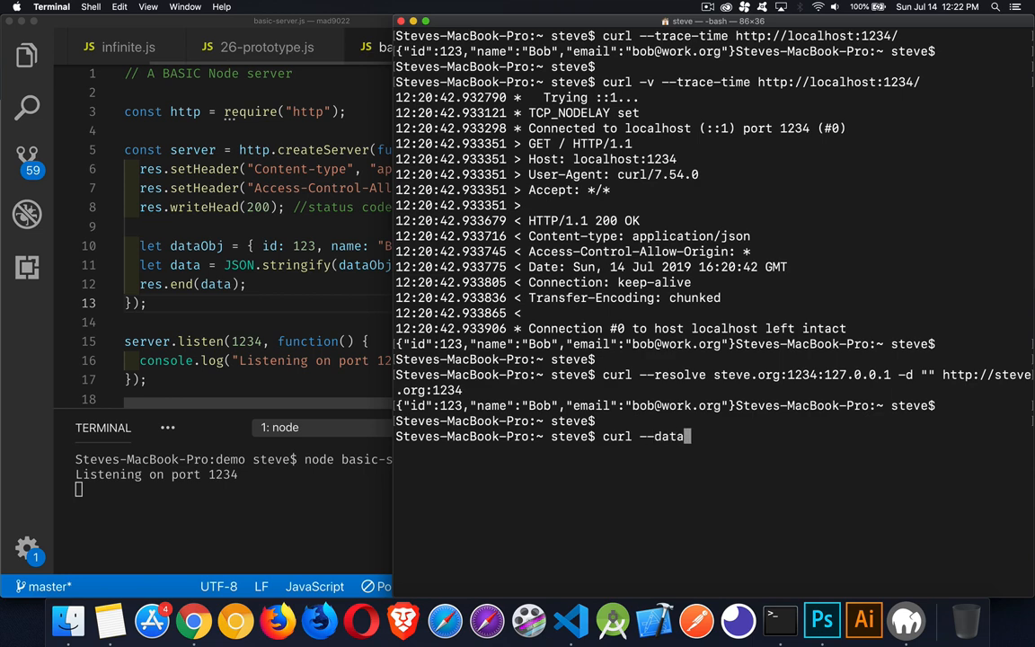
{"action": "type", "text": "-u"}
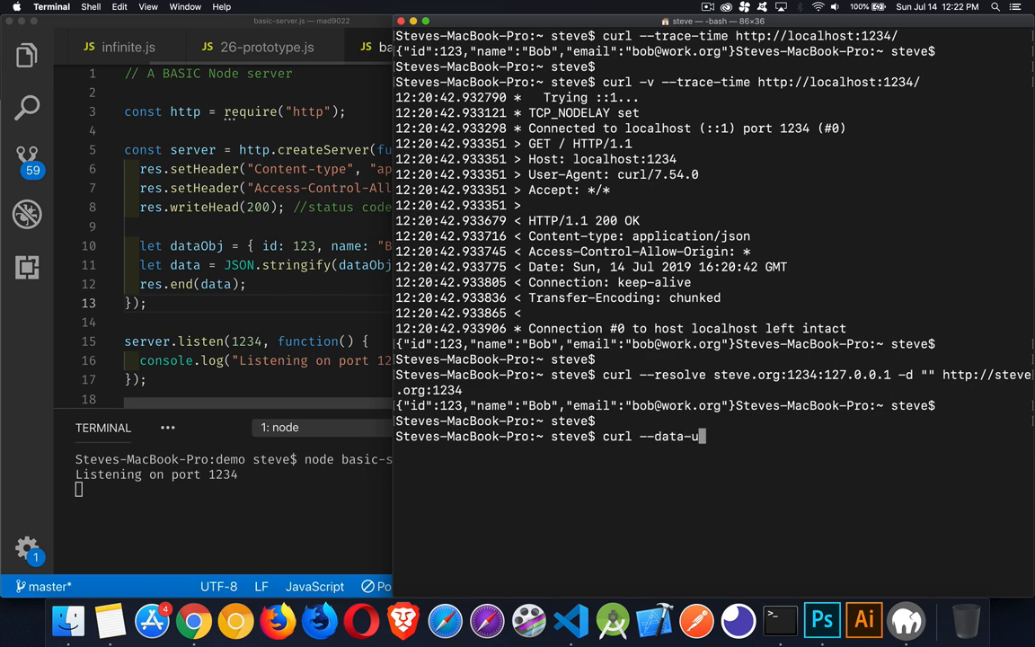
{"action": "type", "text": "rlencode"}
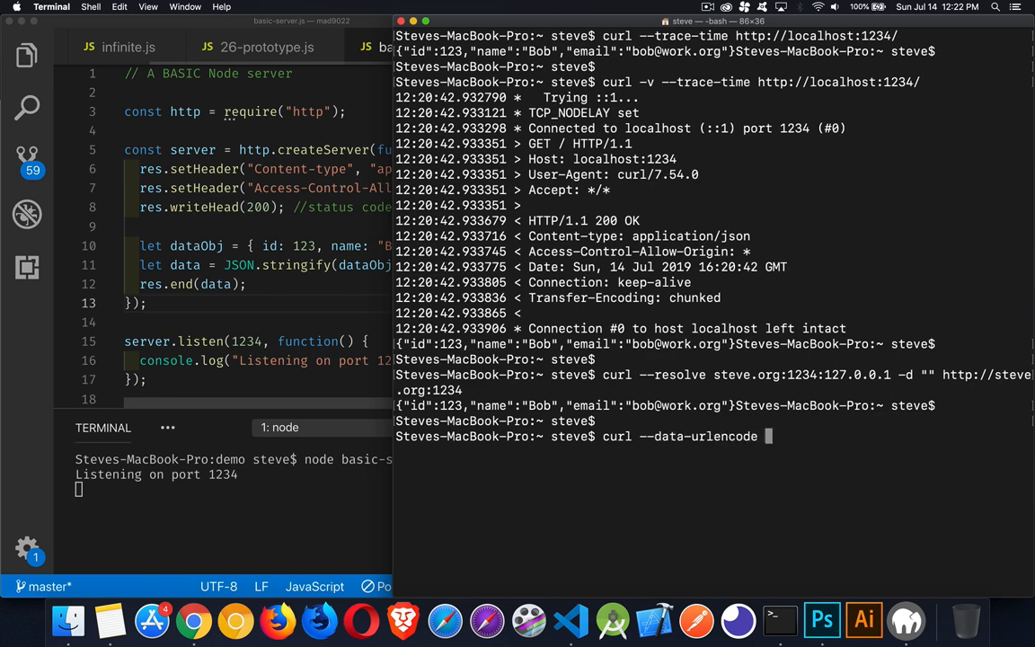
{"action": "type", "text": "\"n m"}
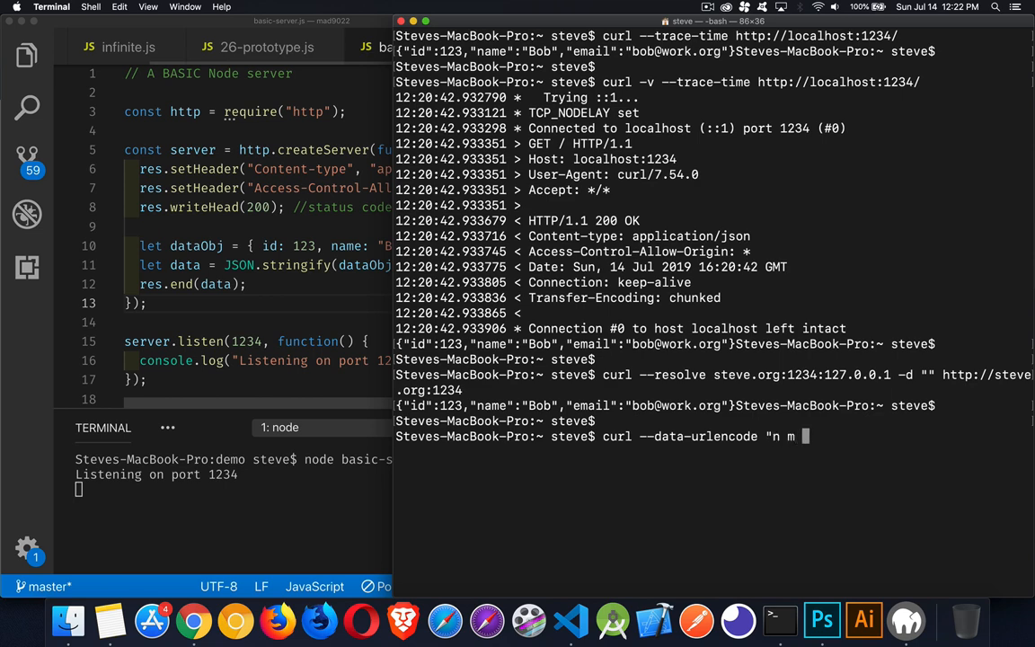
{"action": "type", "text": "a="}
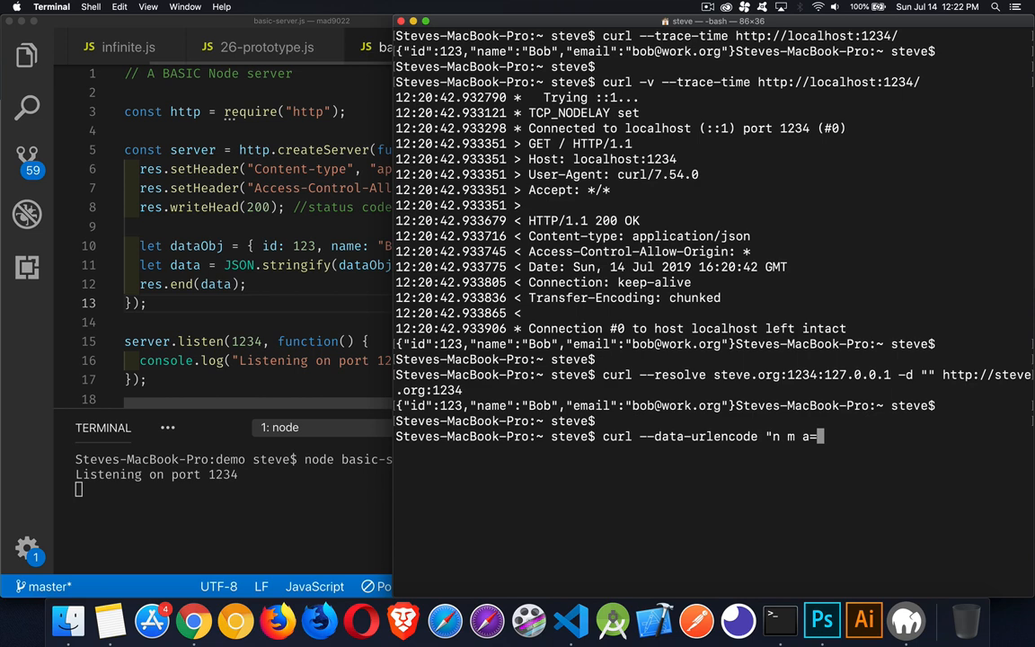
{"action": "type", "text": "asdf\""}
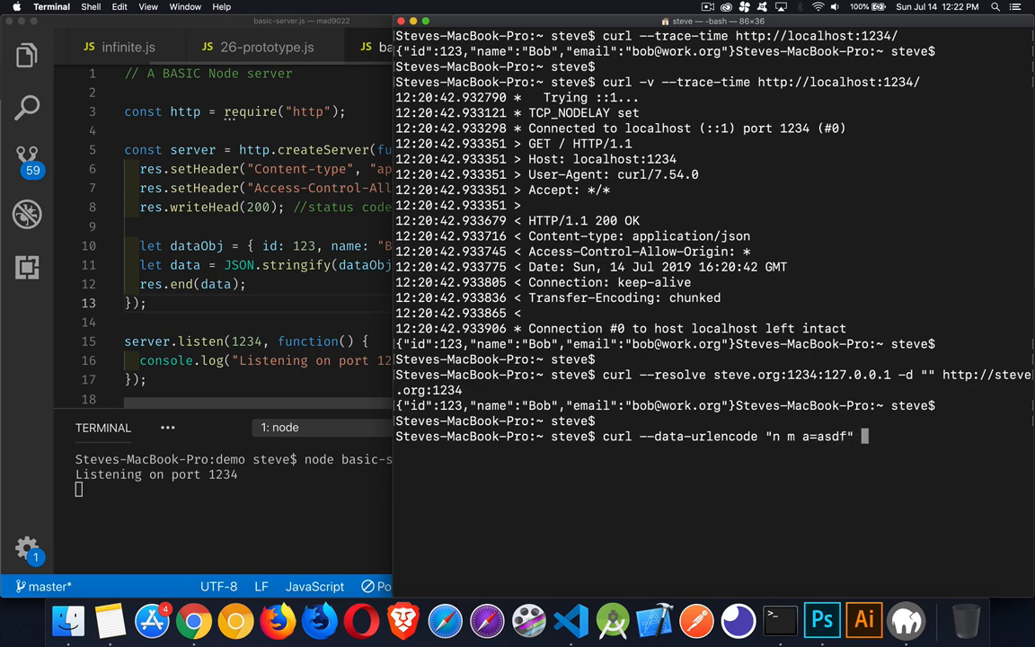
{"action": "type", "text": "-v"}
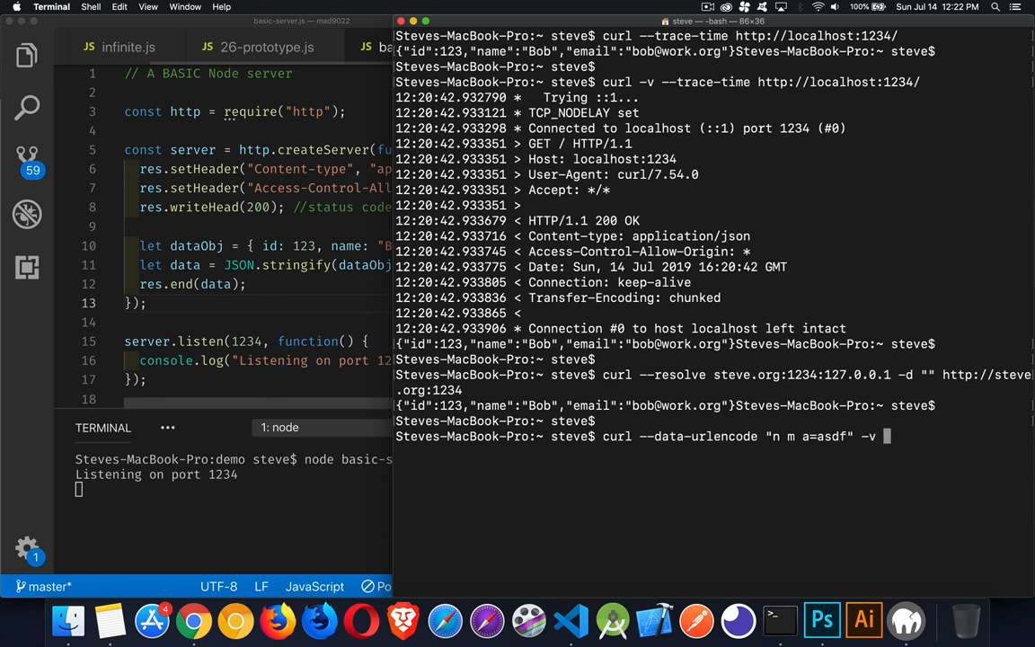
{"action": "type", "text": "http"}
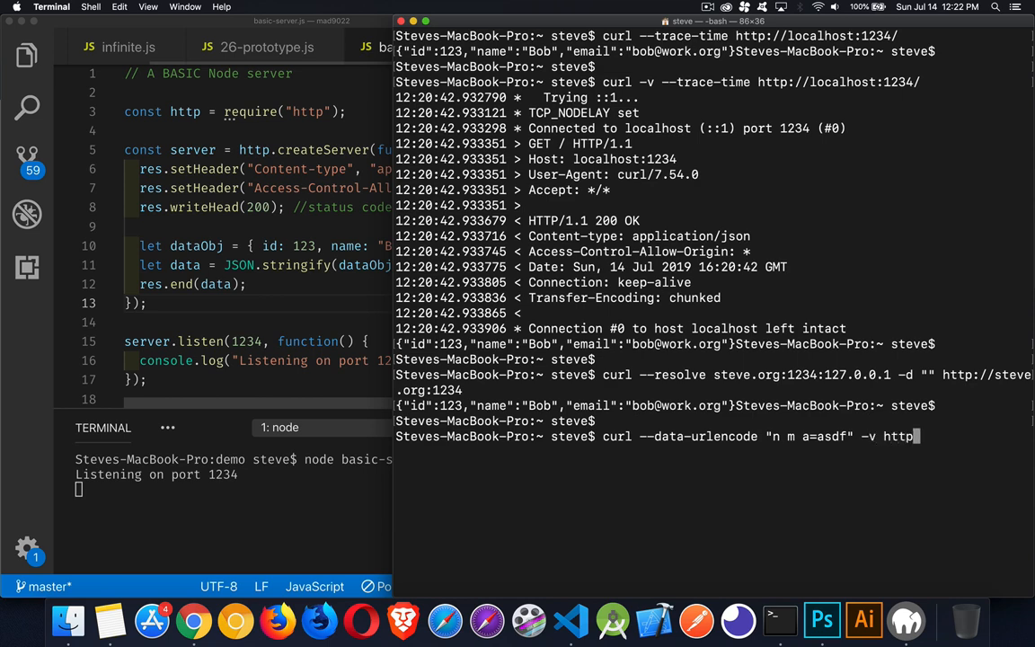
{"action": "type", "text": "://;"}
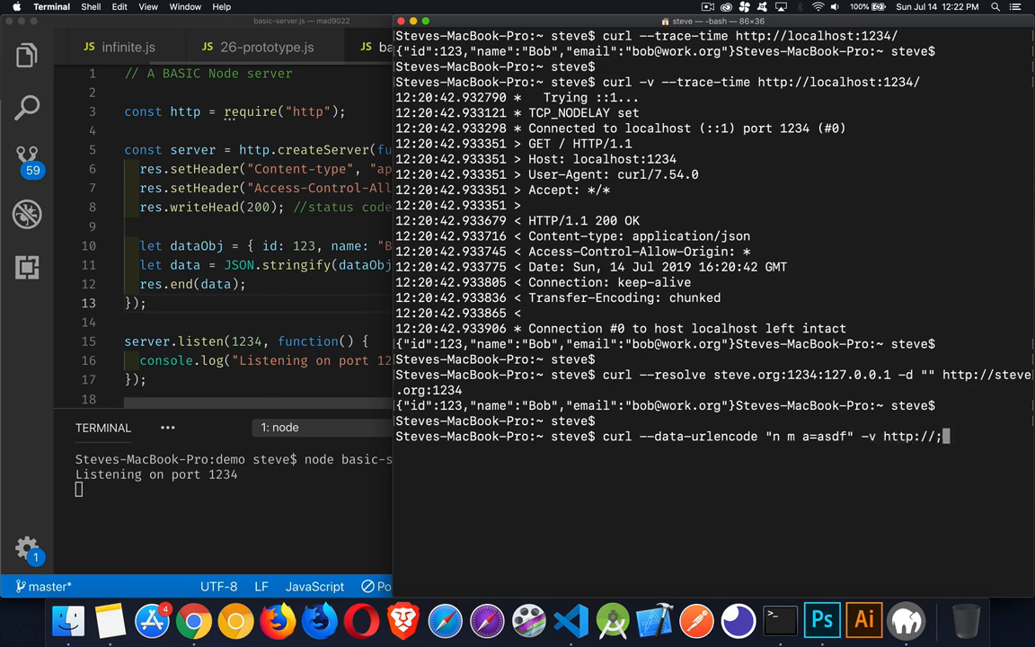
{"action": "type", "text": "localhost"}
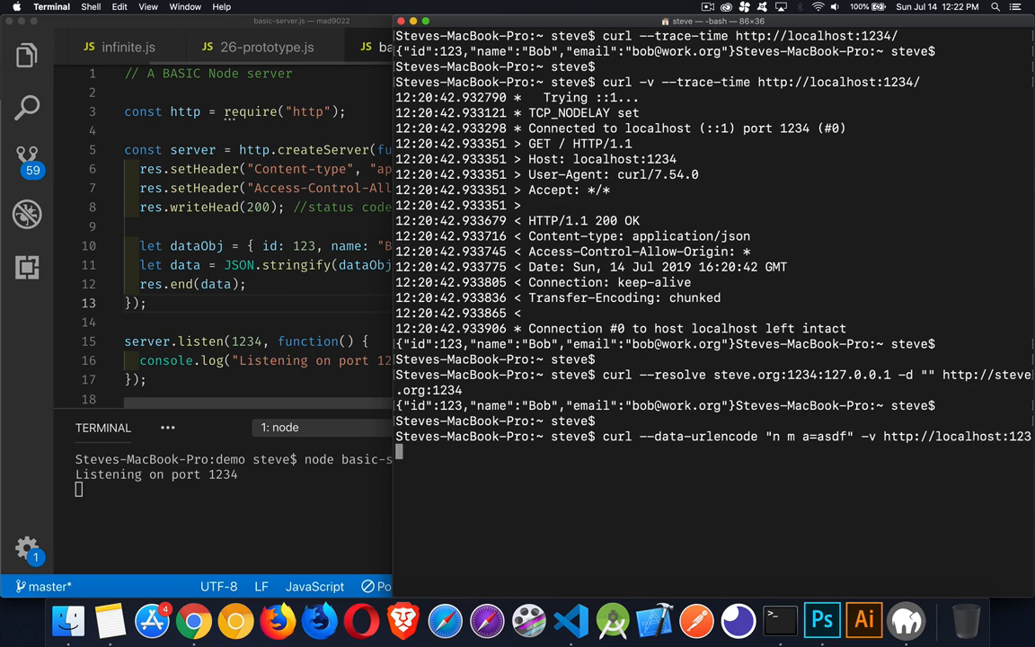
{"action": "type", "text": "/"}
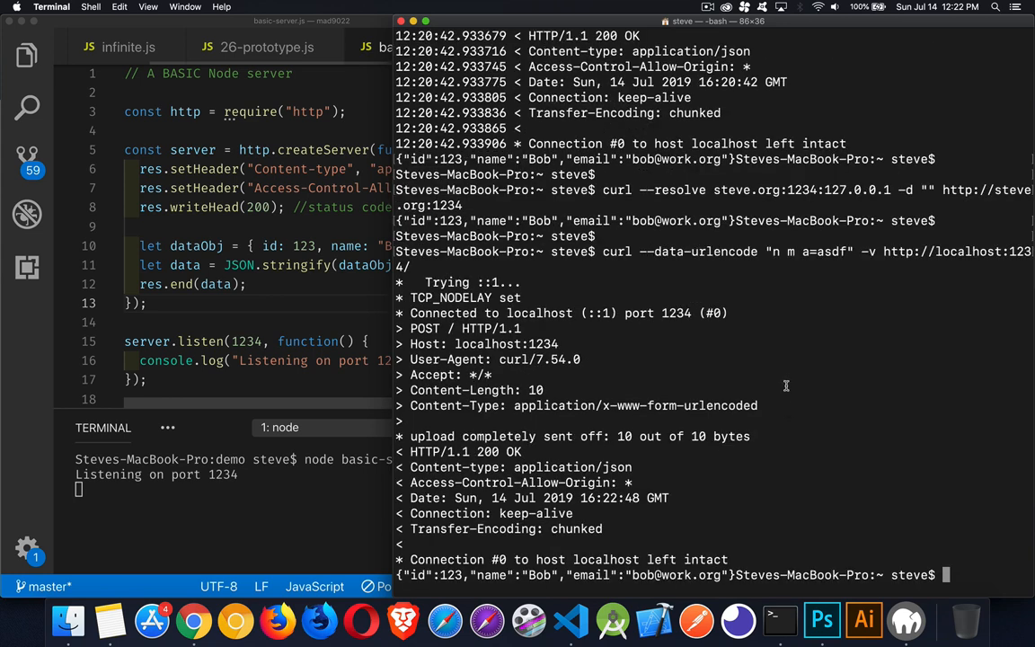
{"action": "mouse_move", "coordinate": [780, 372]}
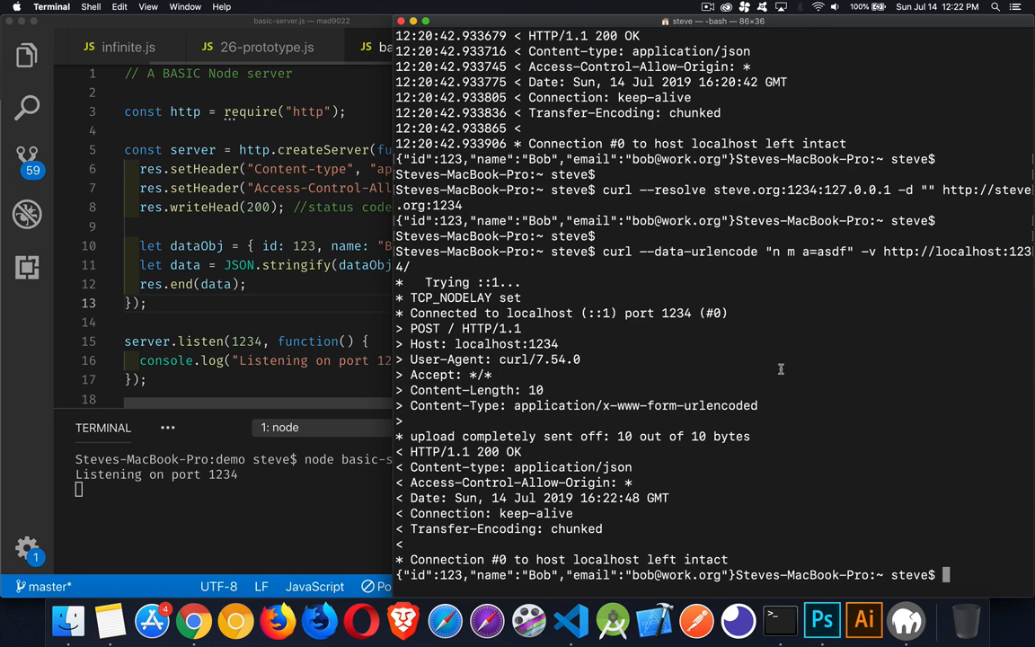
{"action": "mouse_move", "coordinate": [787, 439]}
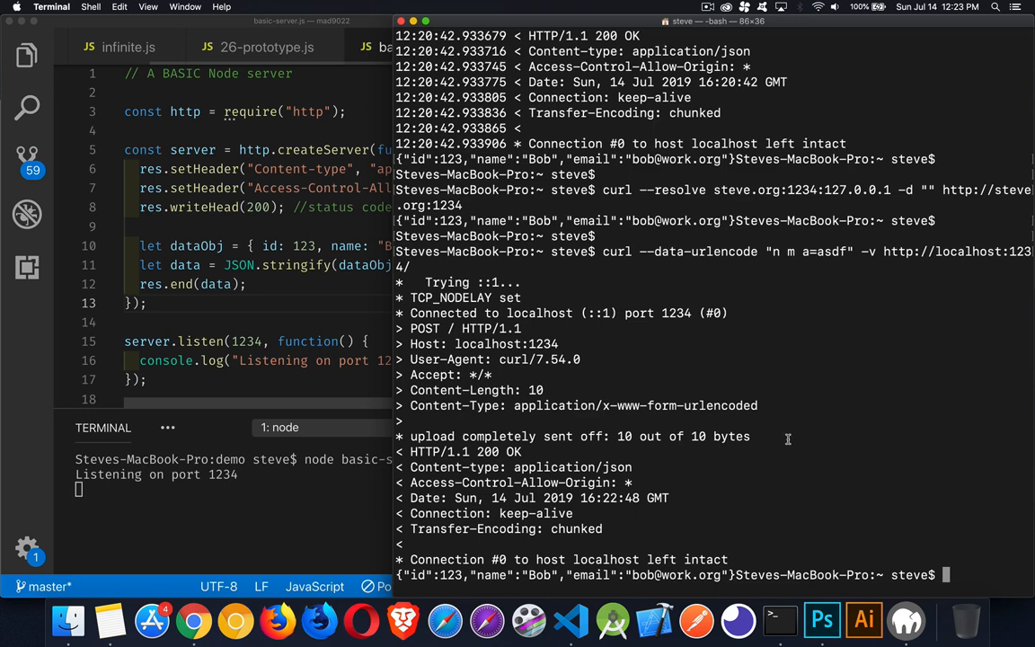
Clear the Terminal window after the URL-encoded POST output
{"action": "type", "text": "cle"}
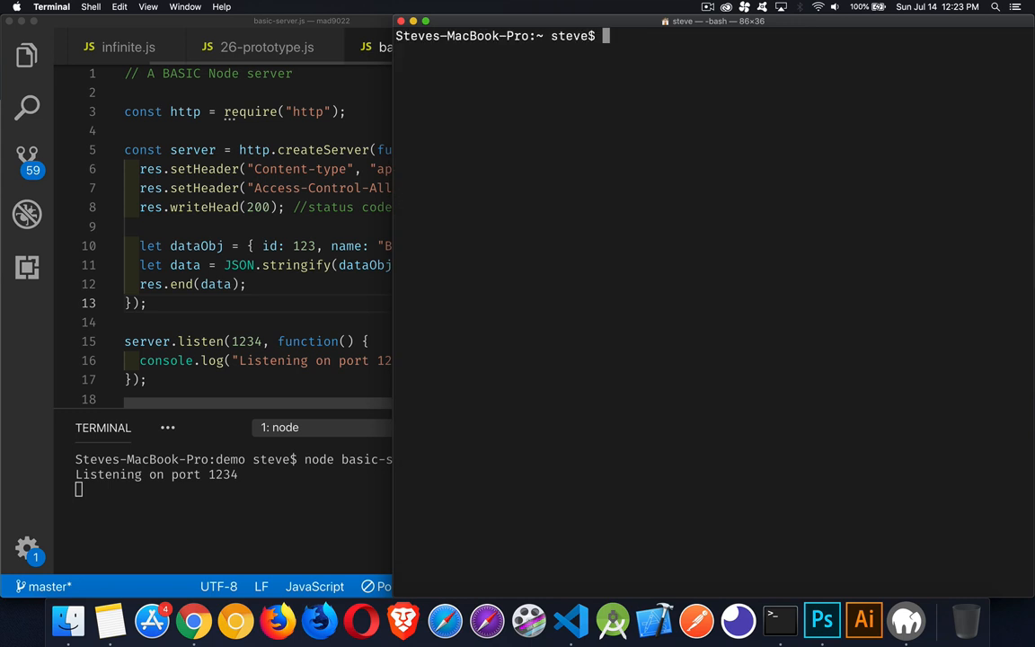
{"action": "type", "text": "curl --coo"}
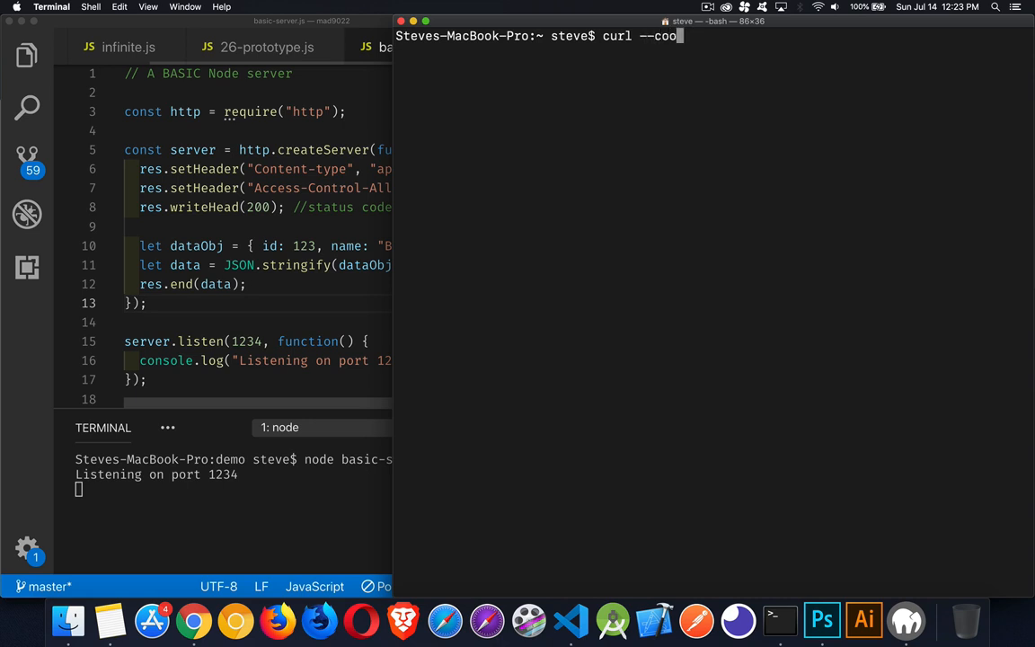
{"action": "type", "text": "kie \""}
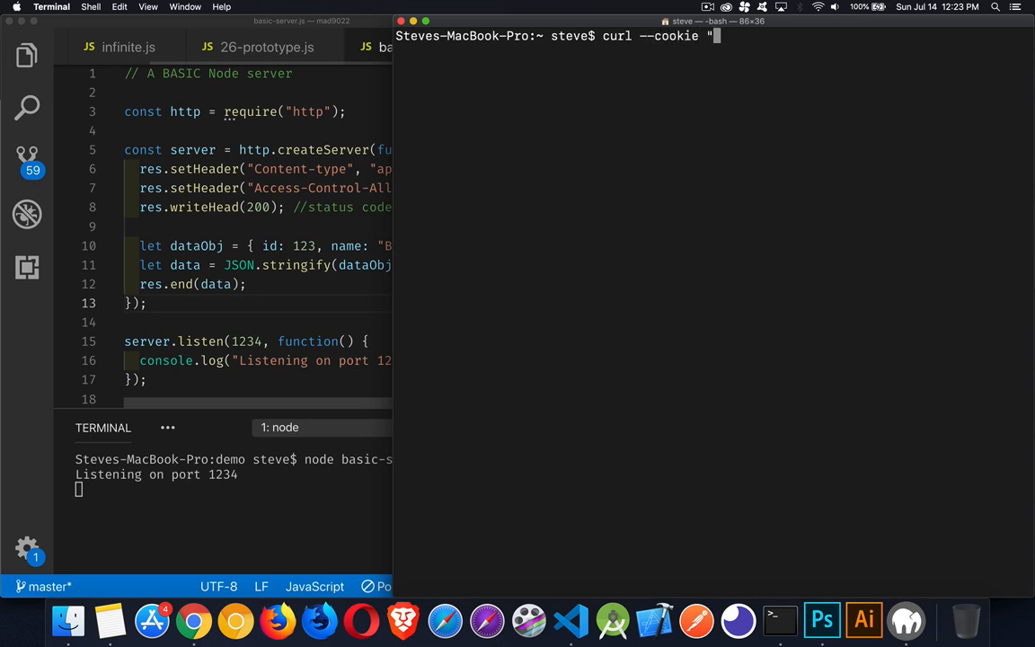
{"action": "type", "text": "name=va"}
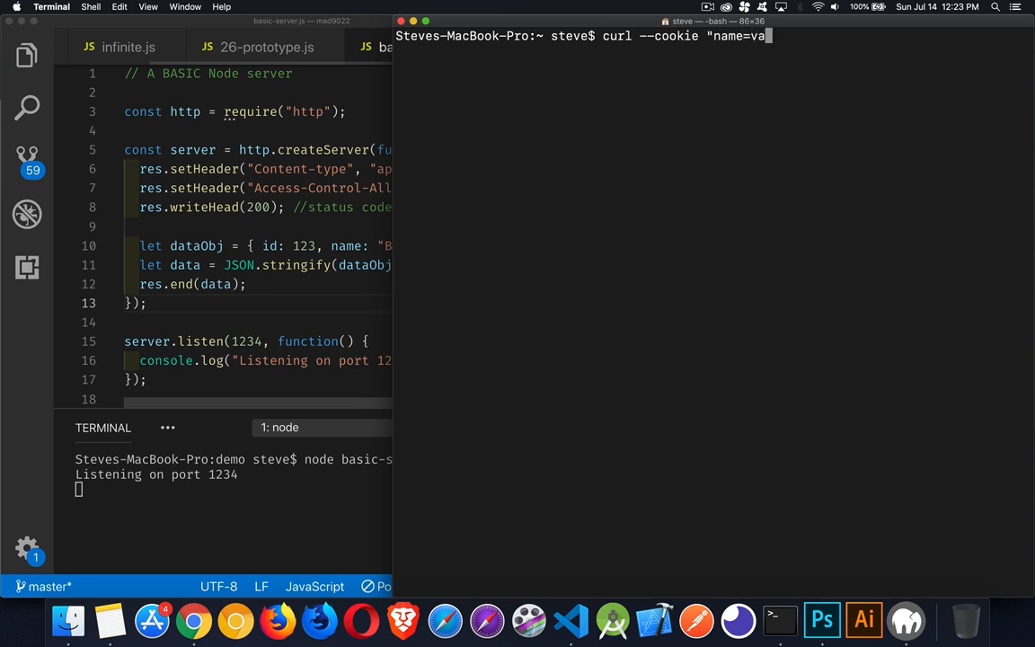
{"action": "type", "text": "lue\" -v"}
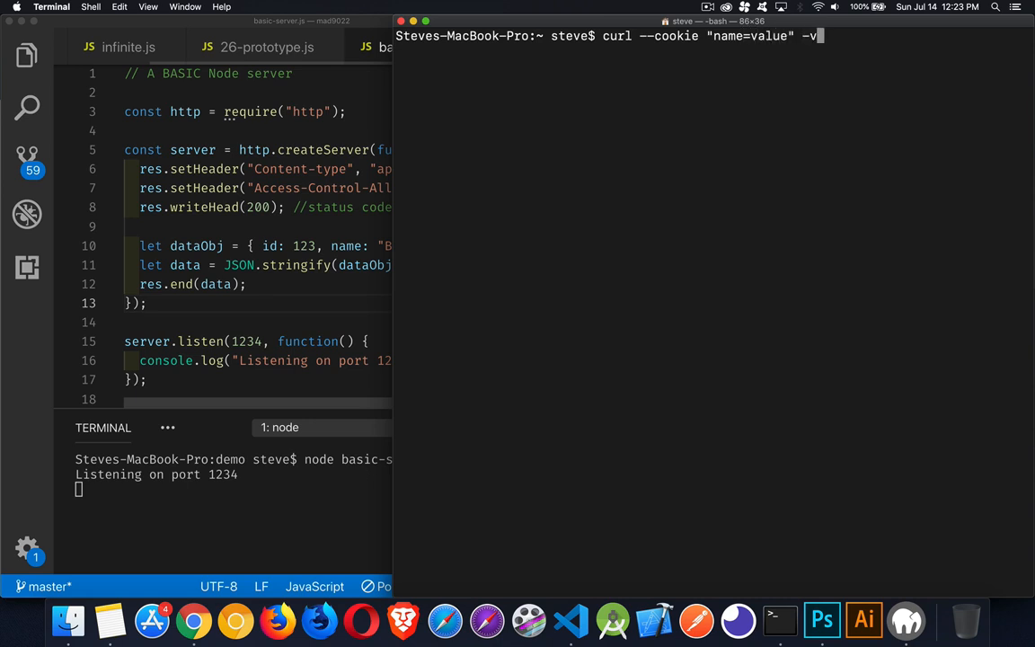
{"action": "type", "text": "http://"}
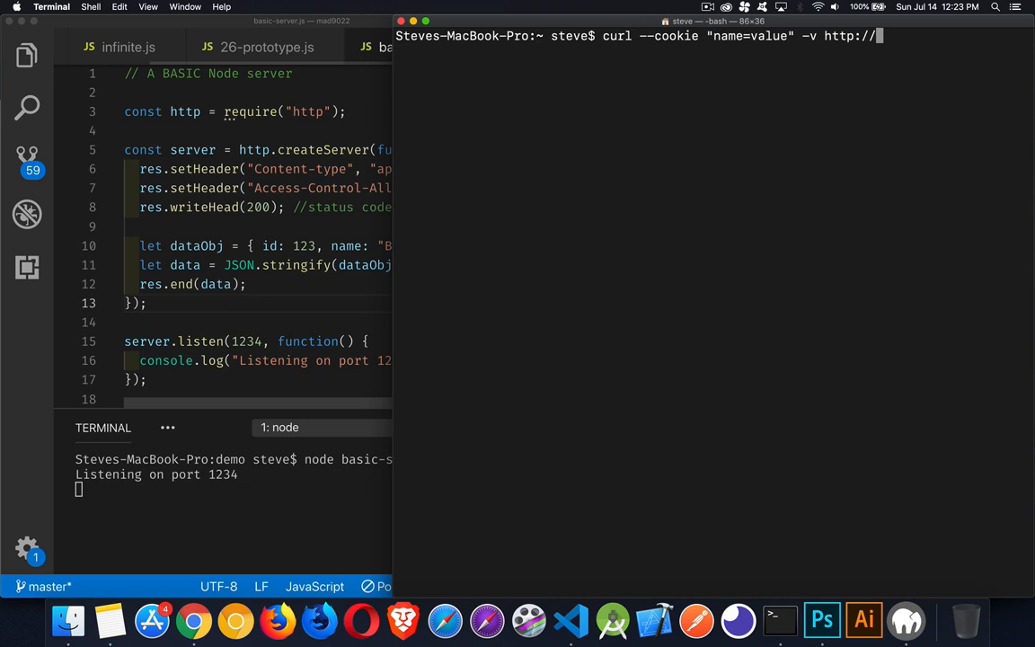
{"action": "type", "text": "localhost"}
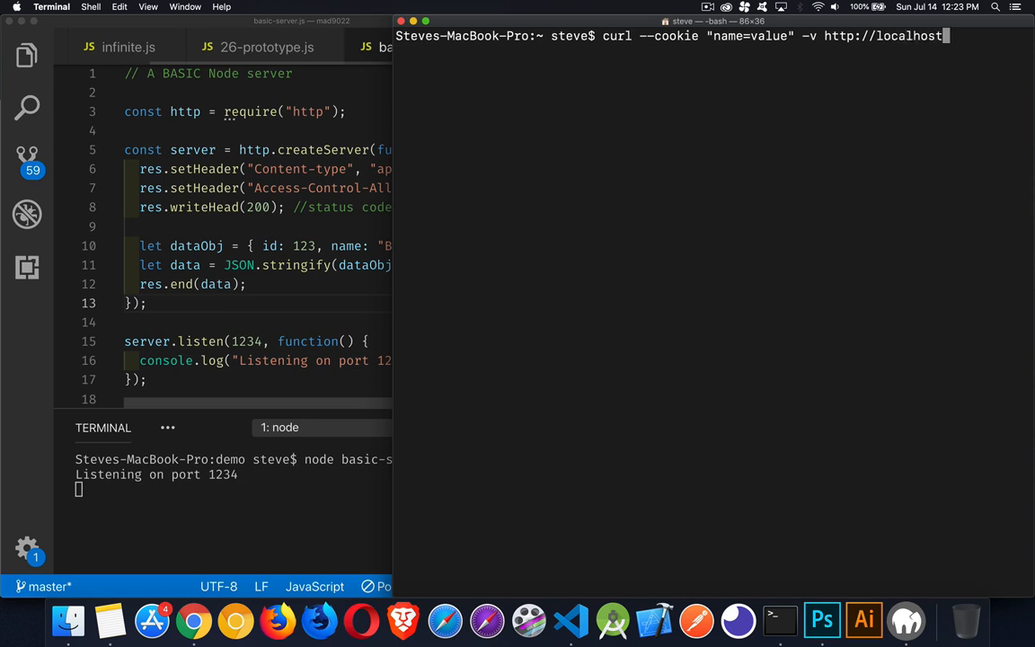
{"action": "key", "text": "Return"}
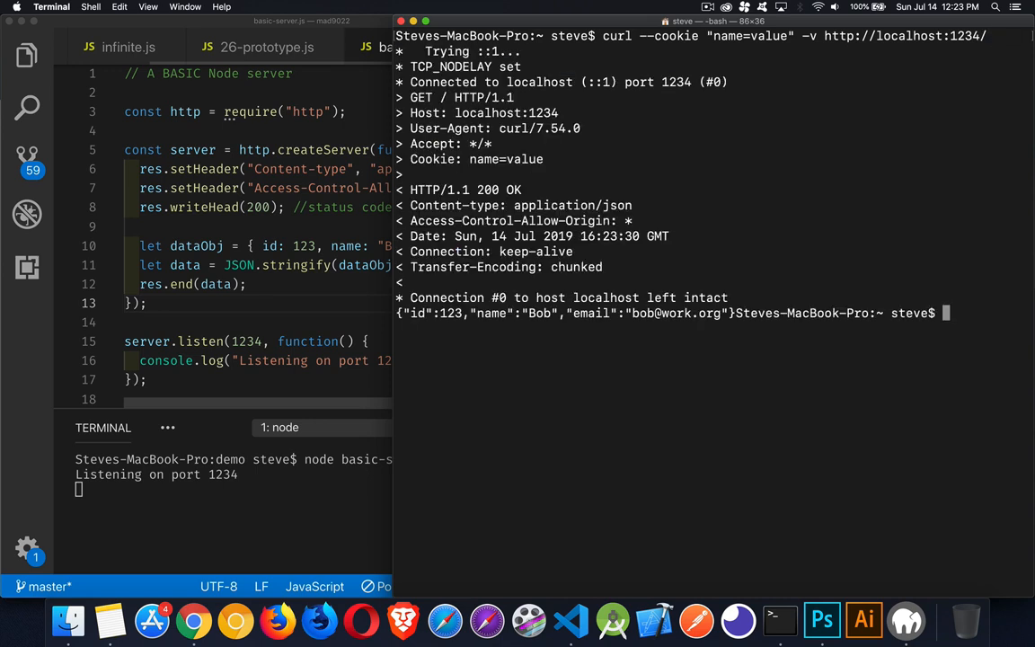
{"action": "mouse_move", "coordinate": [410, 166]}
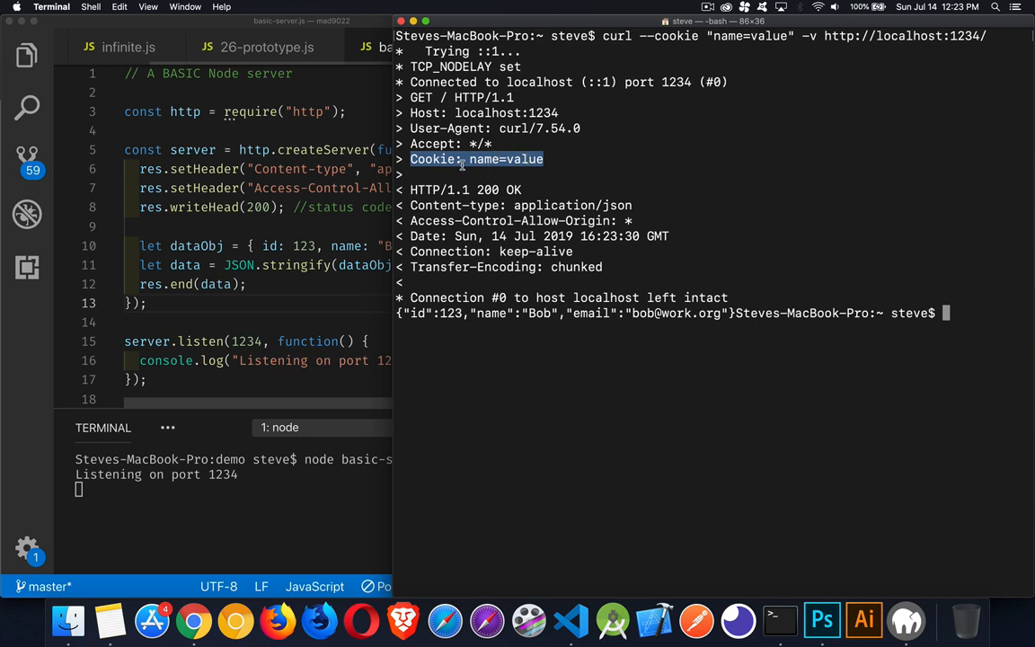
Deselect the Cookie header line and begin the next curl command at a fresh prompt
{"action": "left_click", "coordinate": [676, 371]}
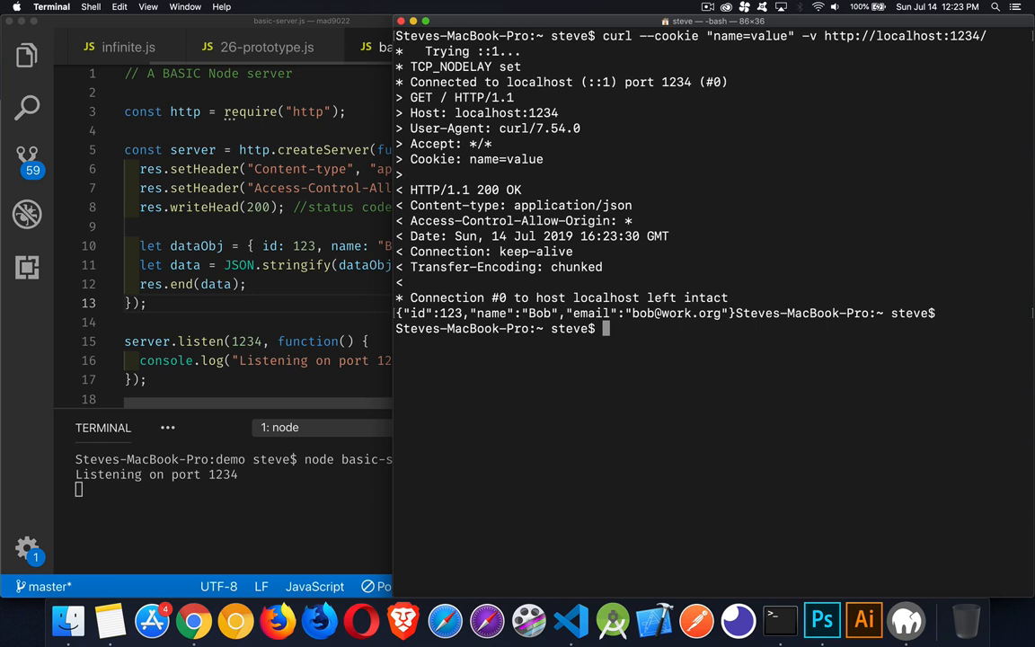
{"action": "type", "text": "curl"}
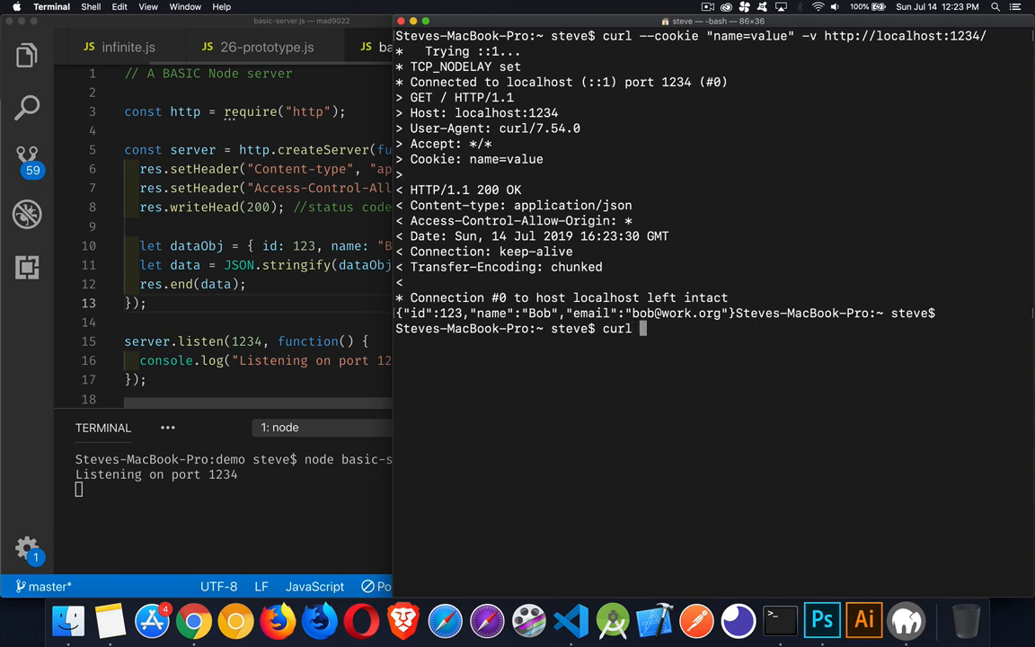
{"action": "type", "text": "user:pa"}
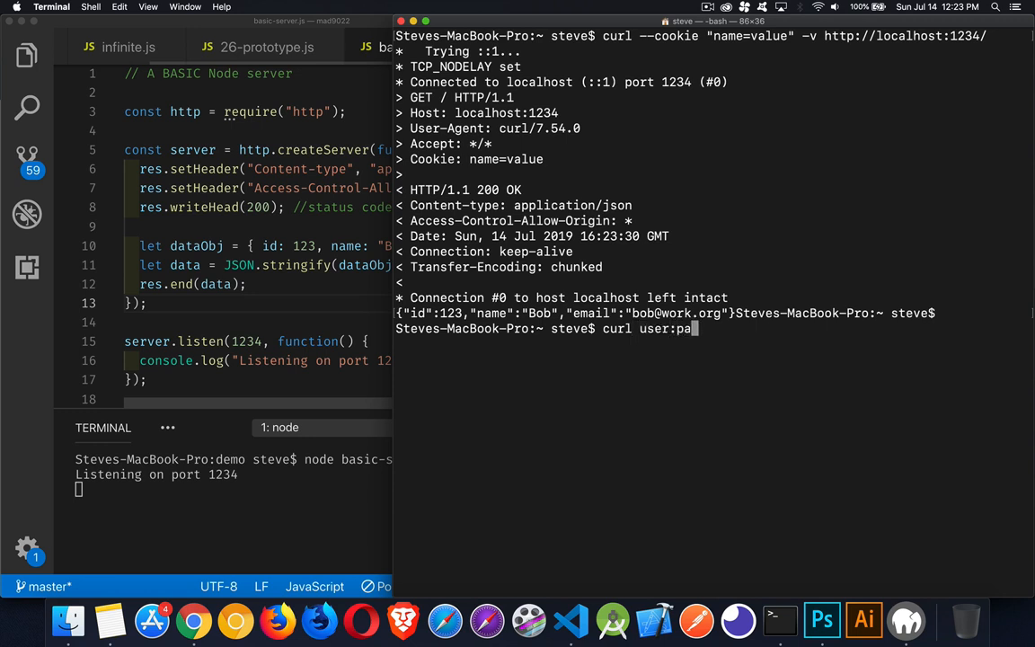
{"action": "type", "text": "ss"}
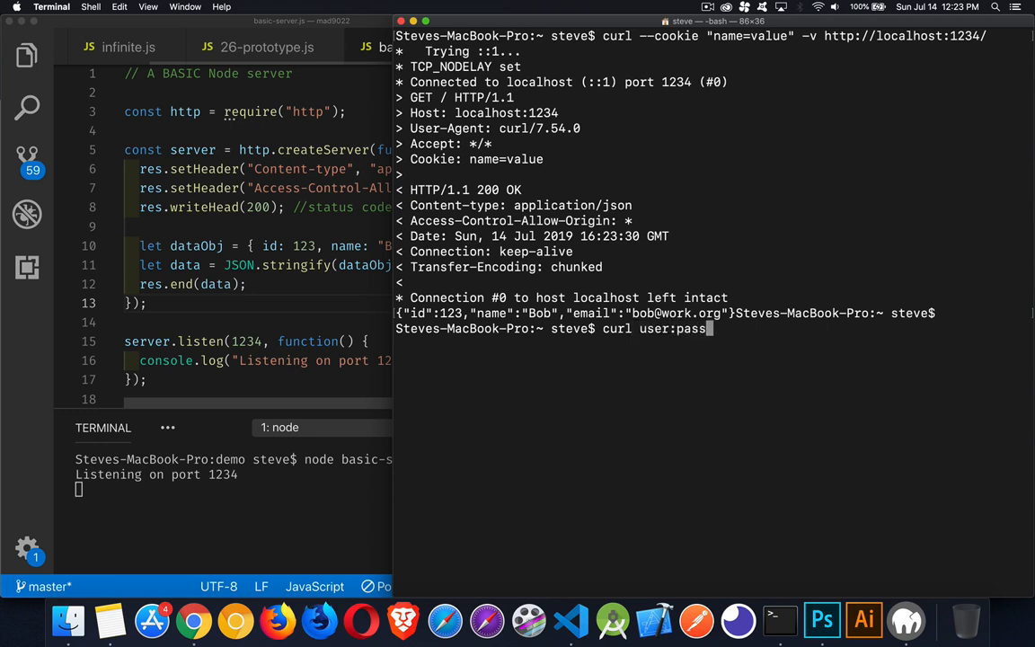
{"action": "type", "text": "@local"}
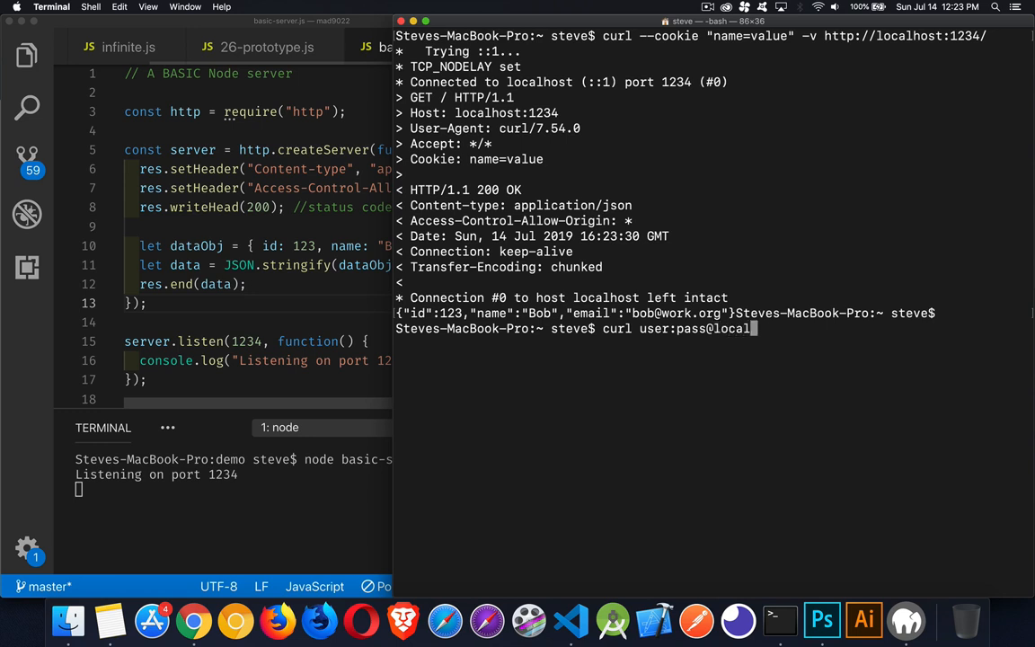
{"action": "type", "text": "host"}
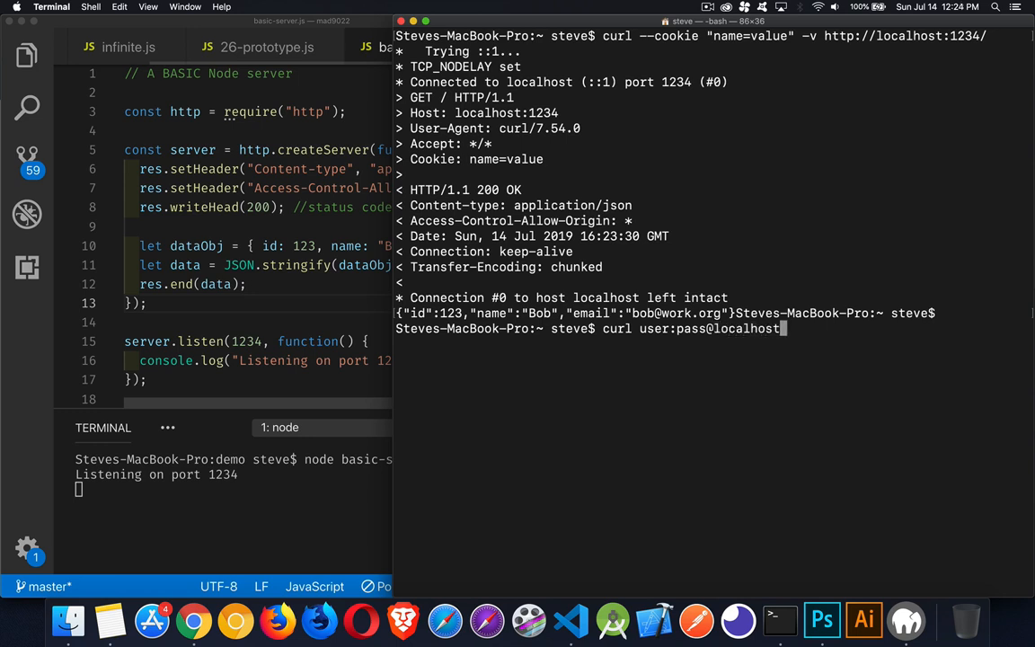
{"action": "type", "text": ":1234"}
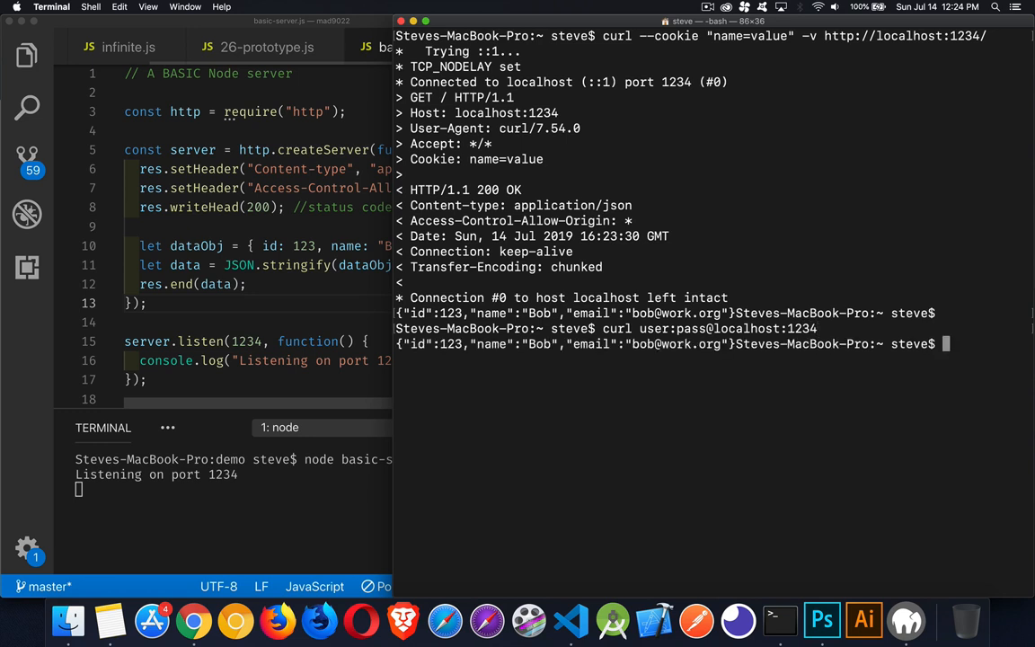
{"action": "type", "text": "curl -u \""}
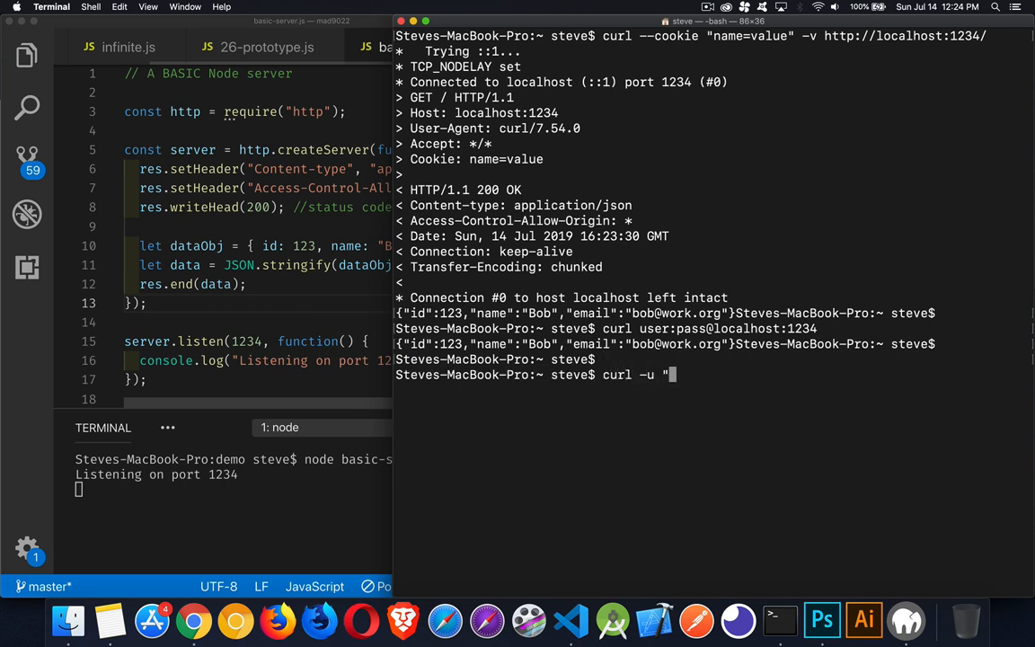
{"action": "type", "text": "user:pa"}
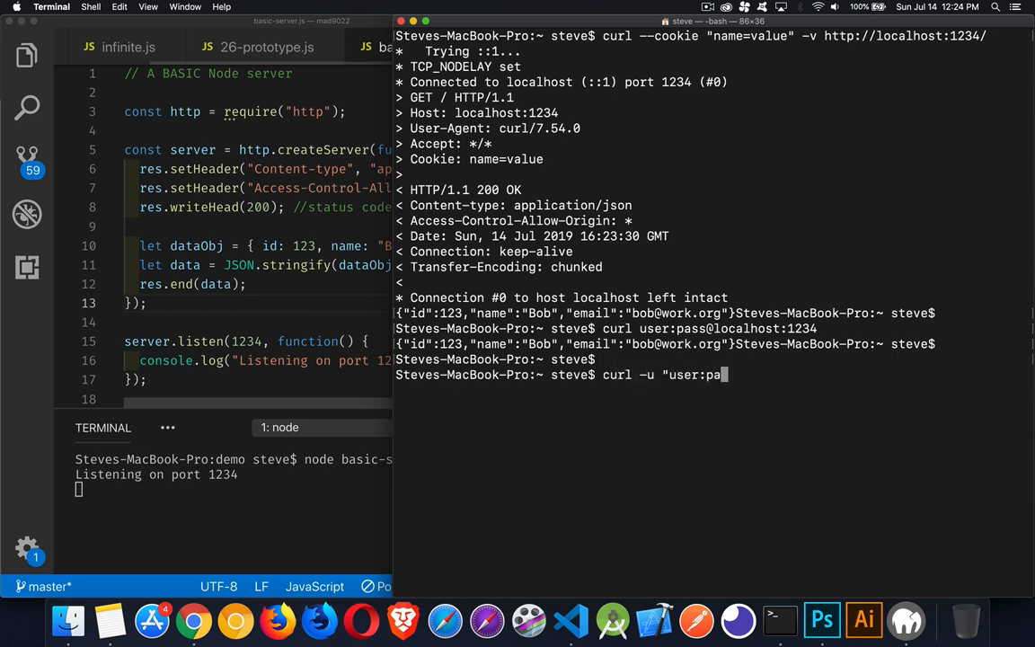
{"action": "type", "text": "ss\""}
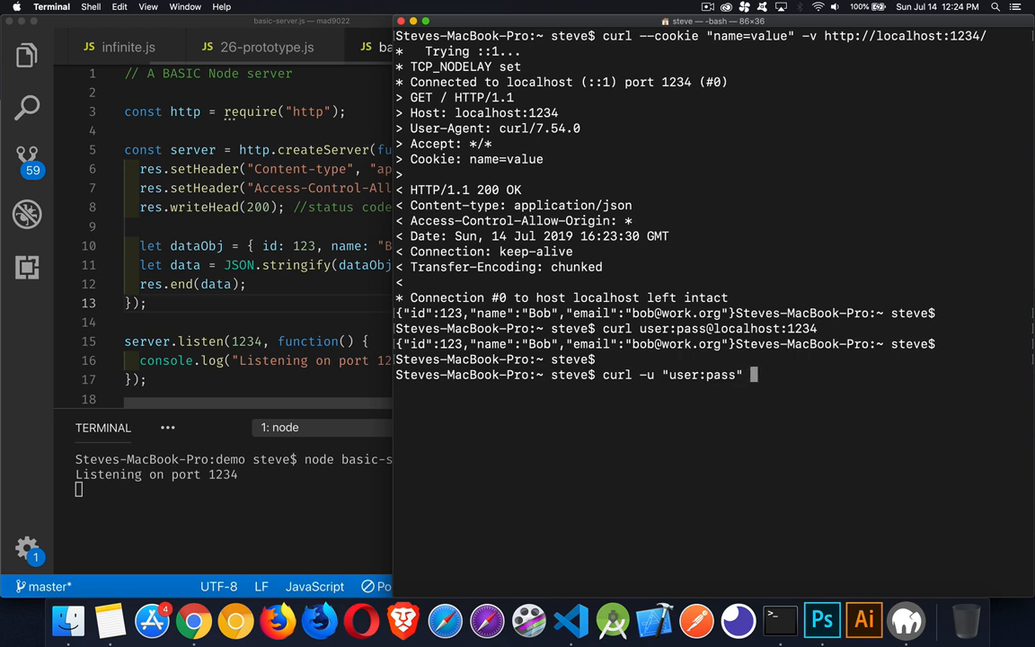
{"action": "type", "text": "http:"}
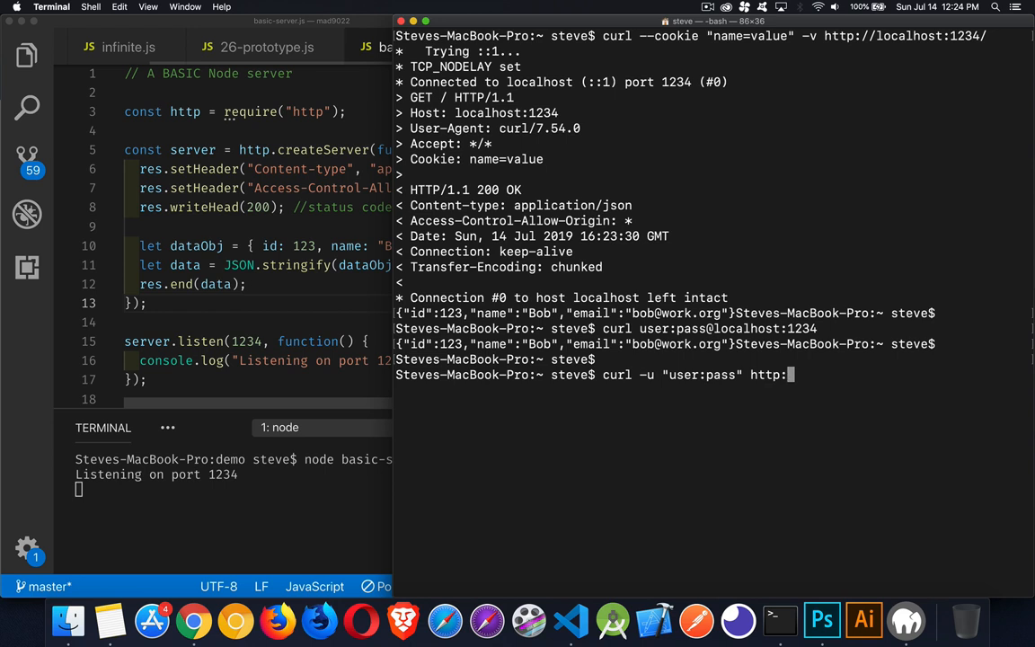
{"action": "type", "text": "/localhost:1234"}
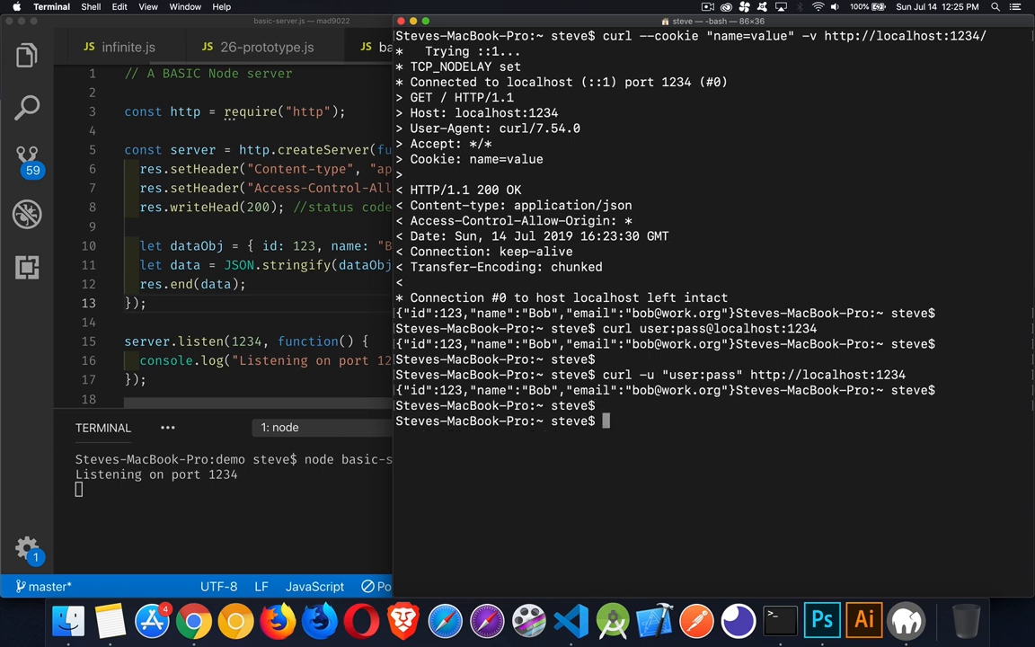
{"action": "type", "text": "curl"}
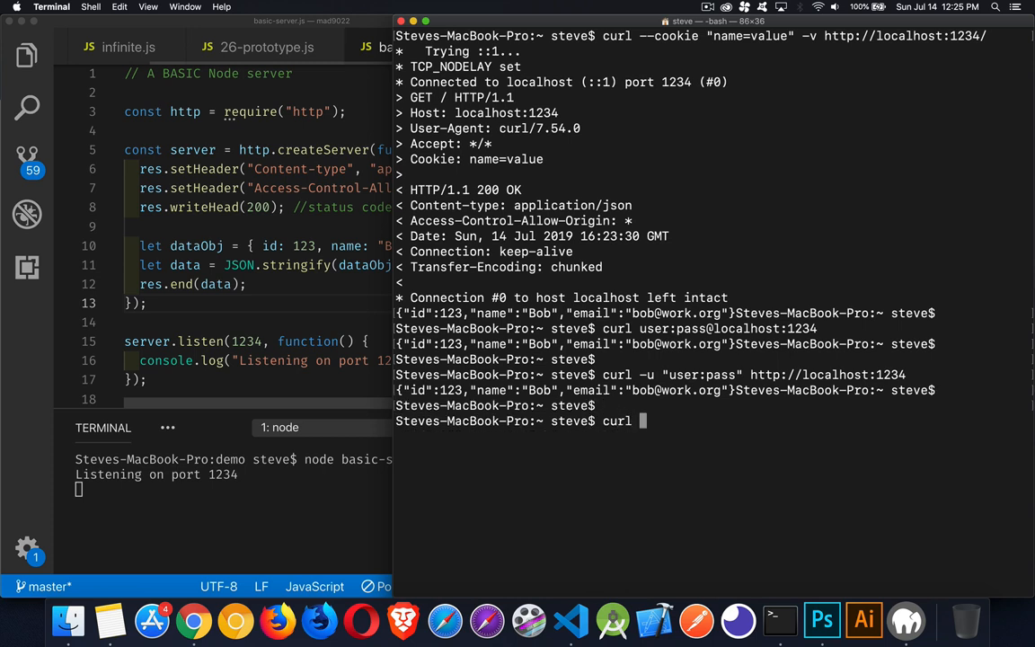
{"action": "type", "text": "http://loca"}
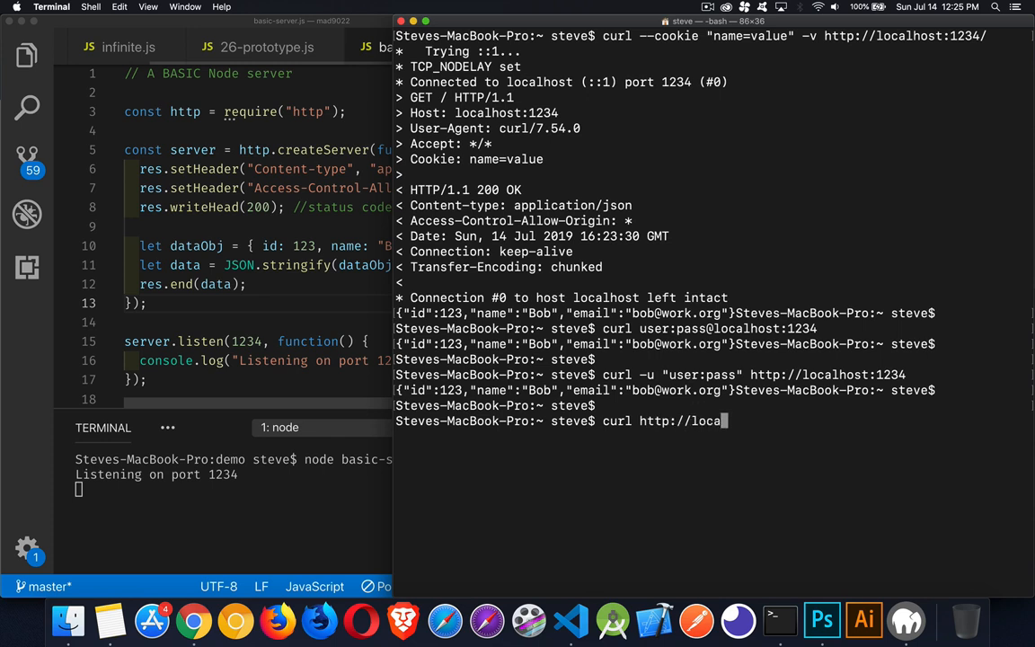
{"action": "type", "text": "host"}
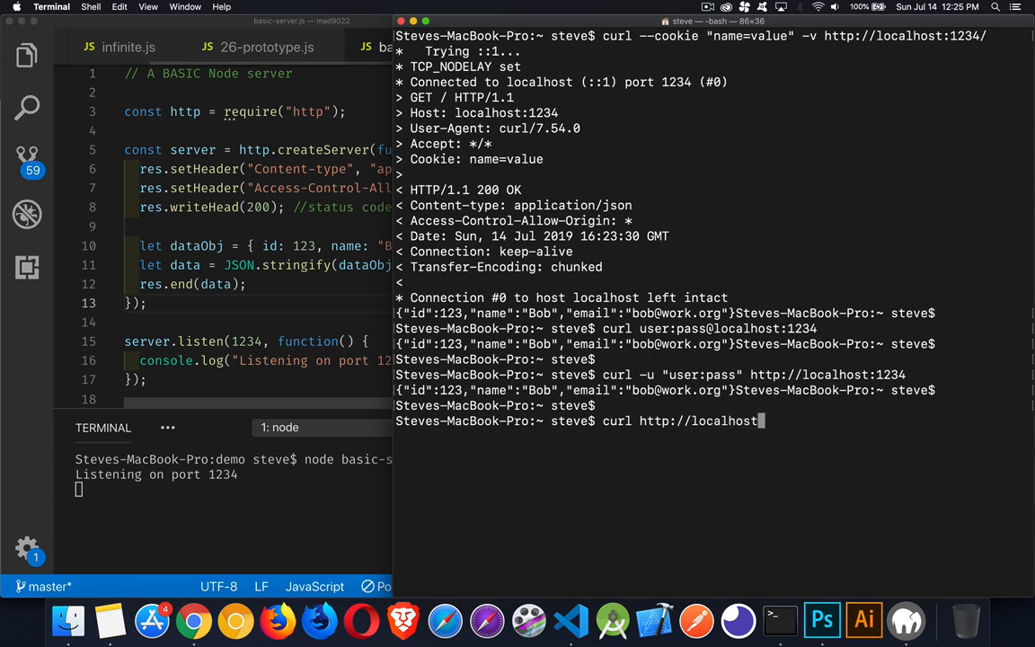
{"action": "type", "text": ":1234"}
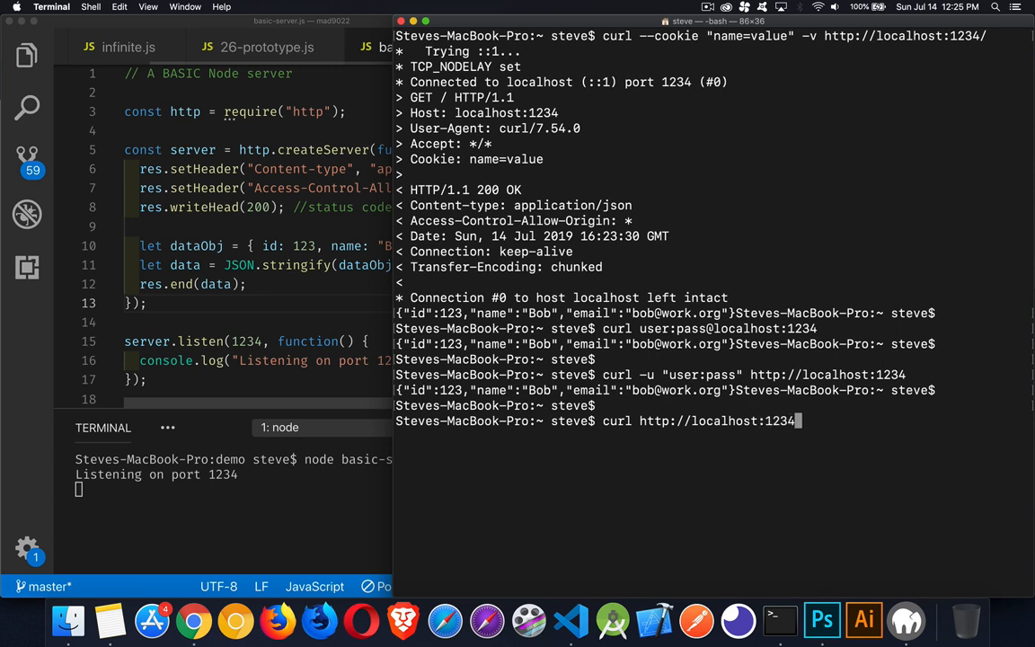
{"action": "type", "text": "?"}
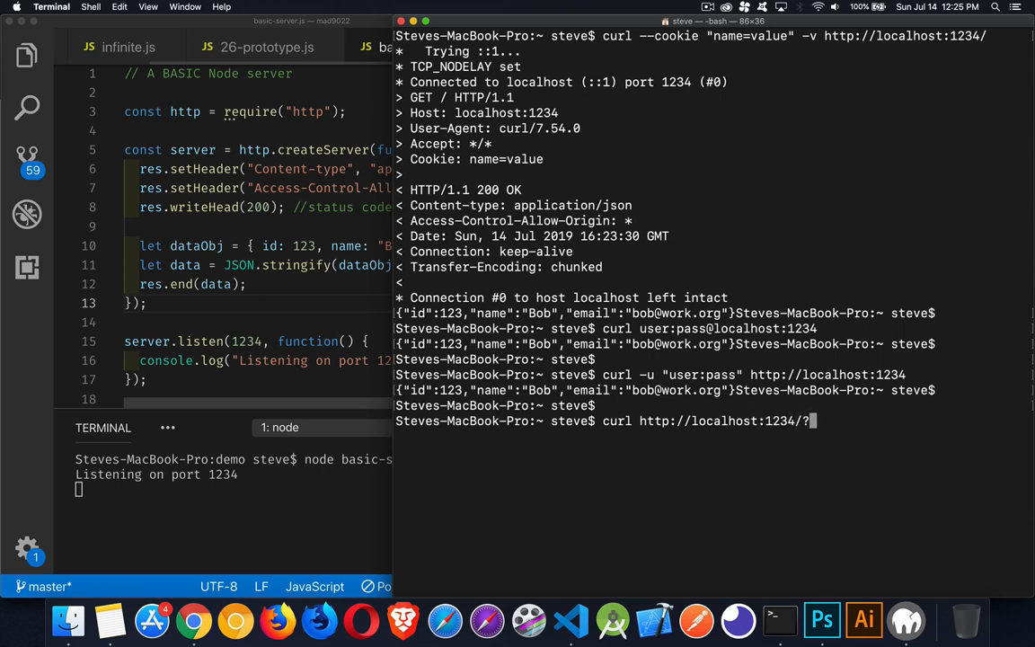
{"action": "type", "text": "name=value"}
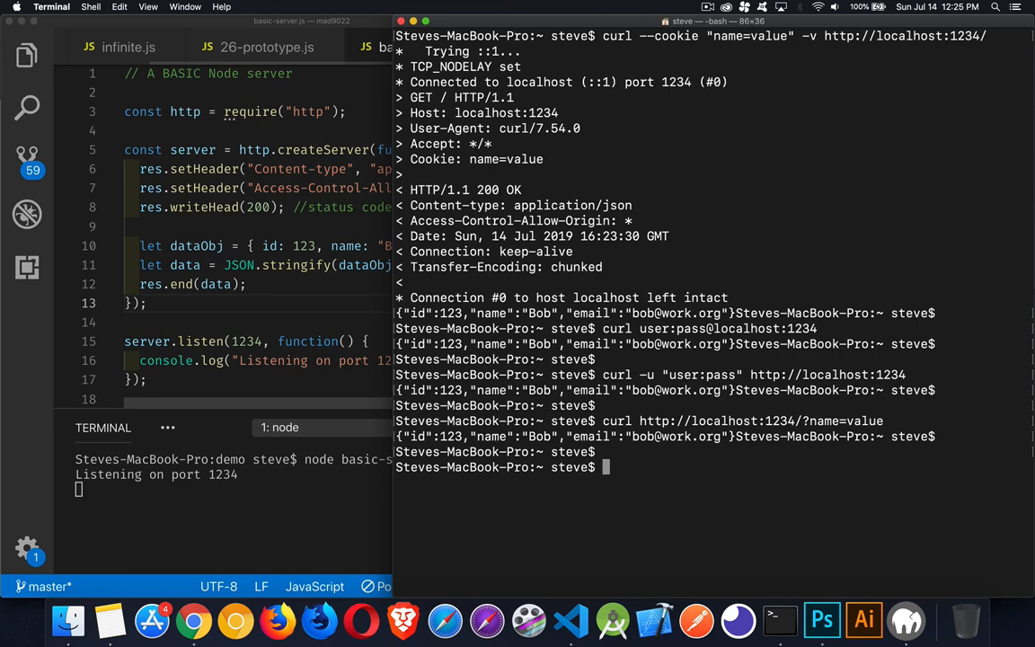
{"action": "type", "text": "curl"}
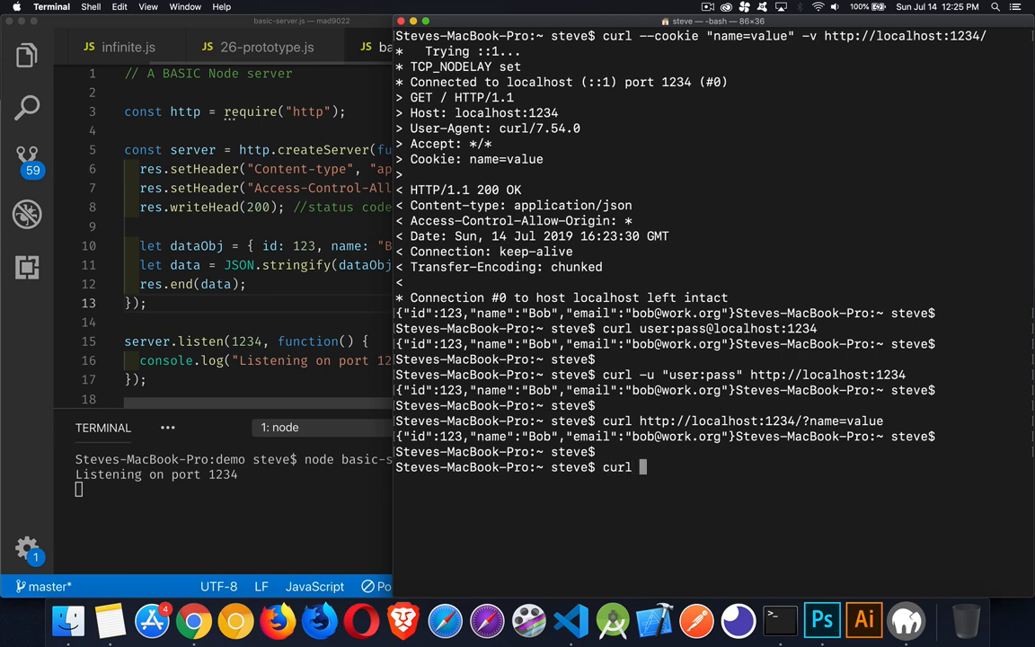
{"action": "type", "text": "--hea"}
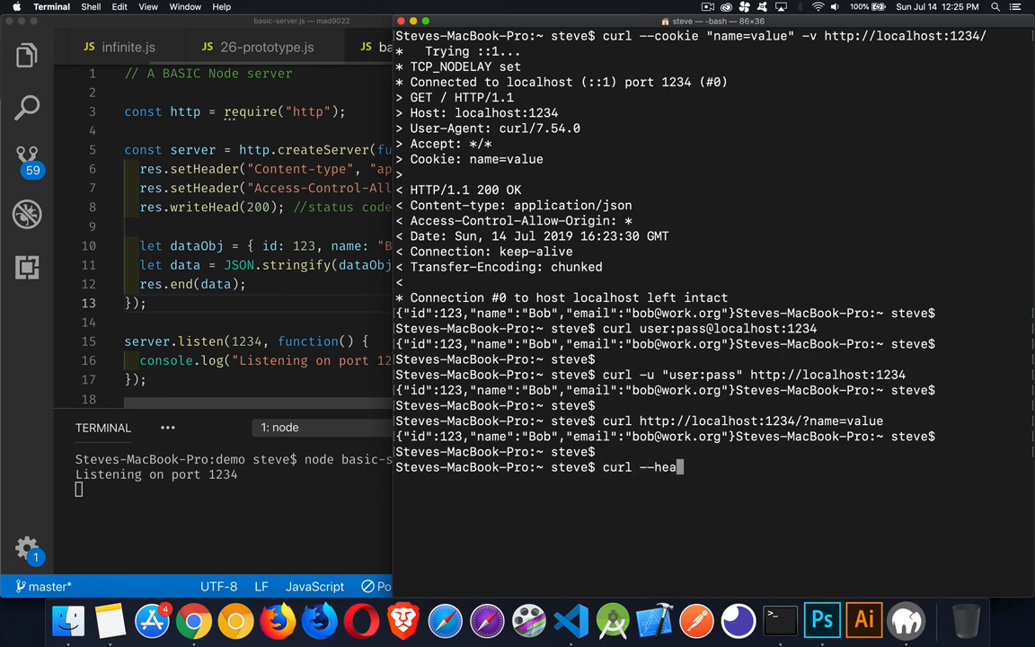
{"action": "type", "text": "d http"}
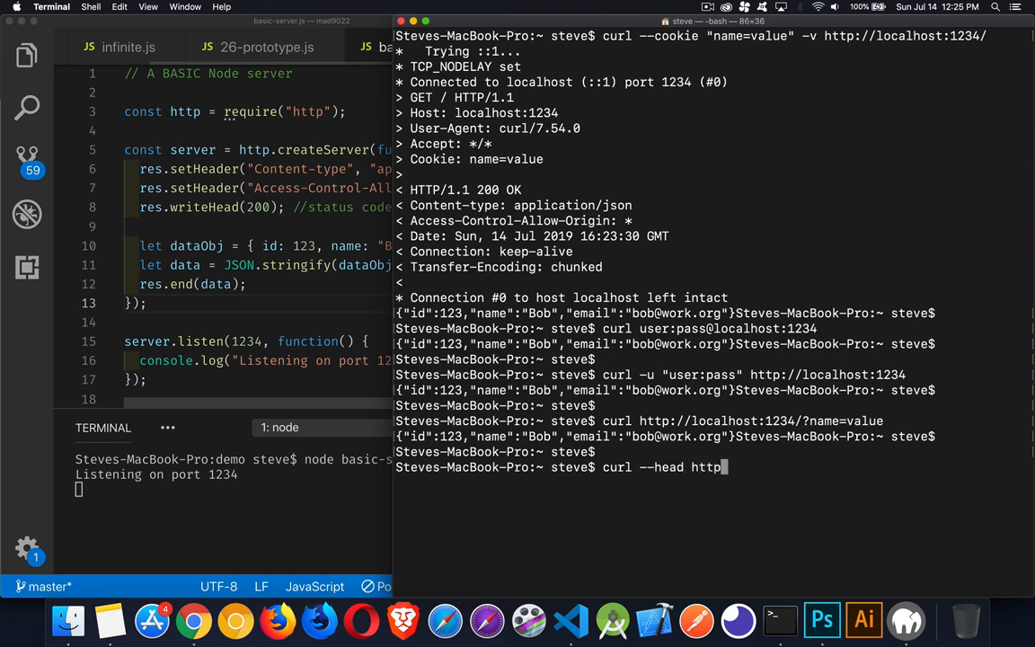
{"action": "type", "text": ";pca"}
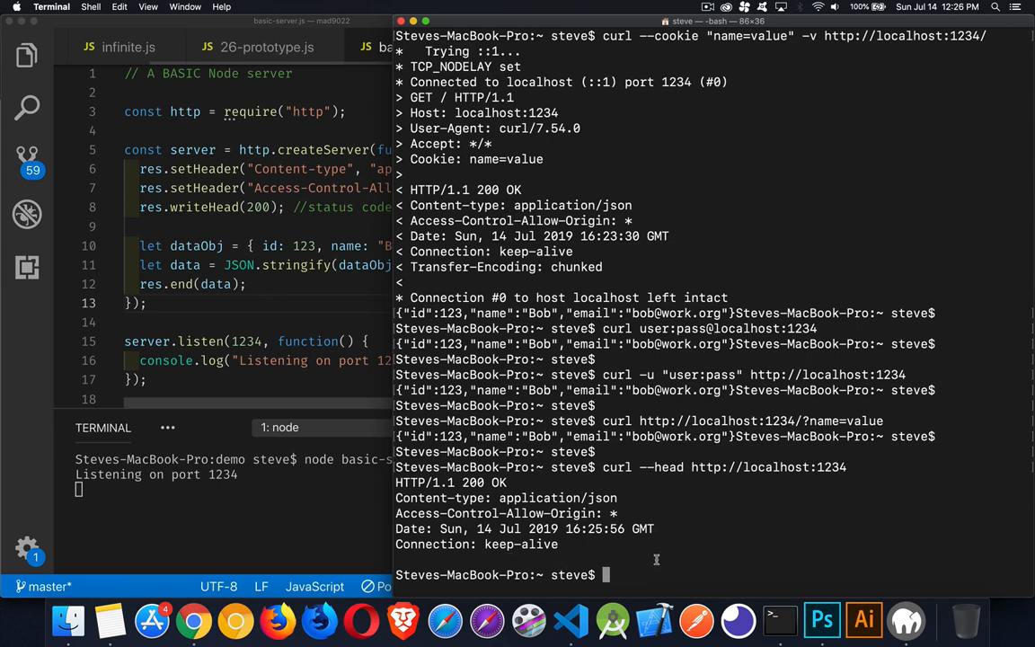
{"action": "mouse_move", "coordinate": [654, 550]}
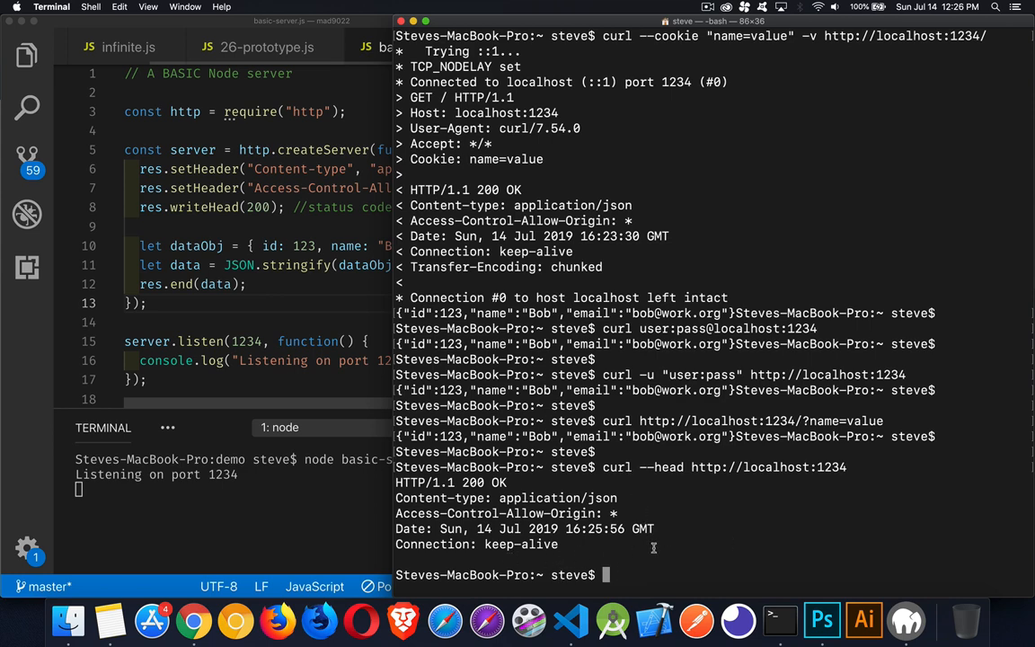
{"action": "mouse_move", "coordinate": [815, 507]}
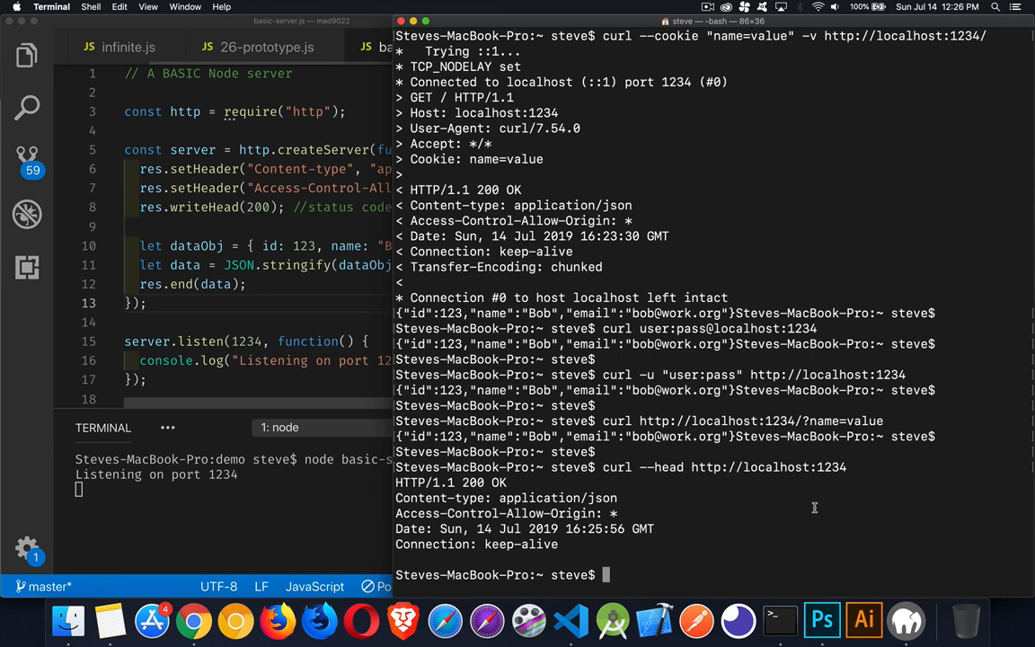